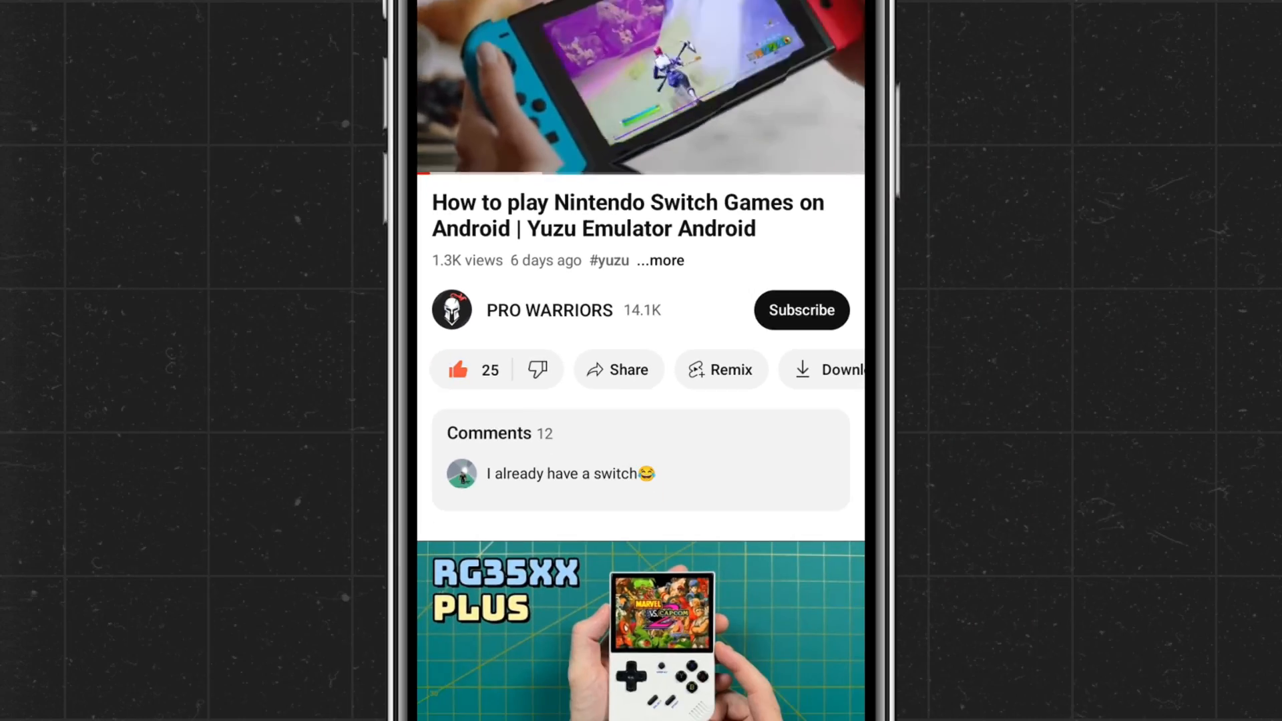
# Step: Close the New Super Mario Bros. U Deluxe game and open a new Brave tab
pyautogui.click(802, 310)
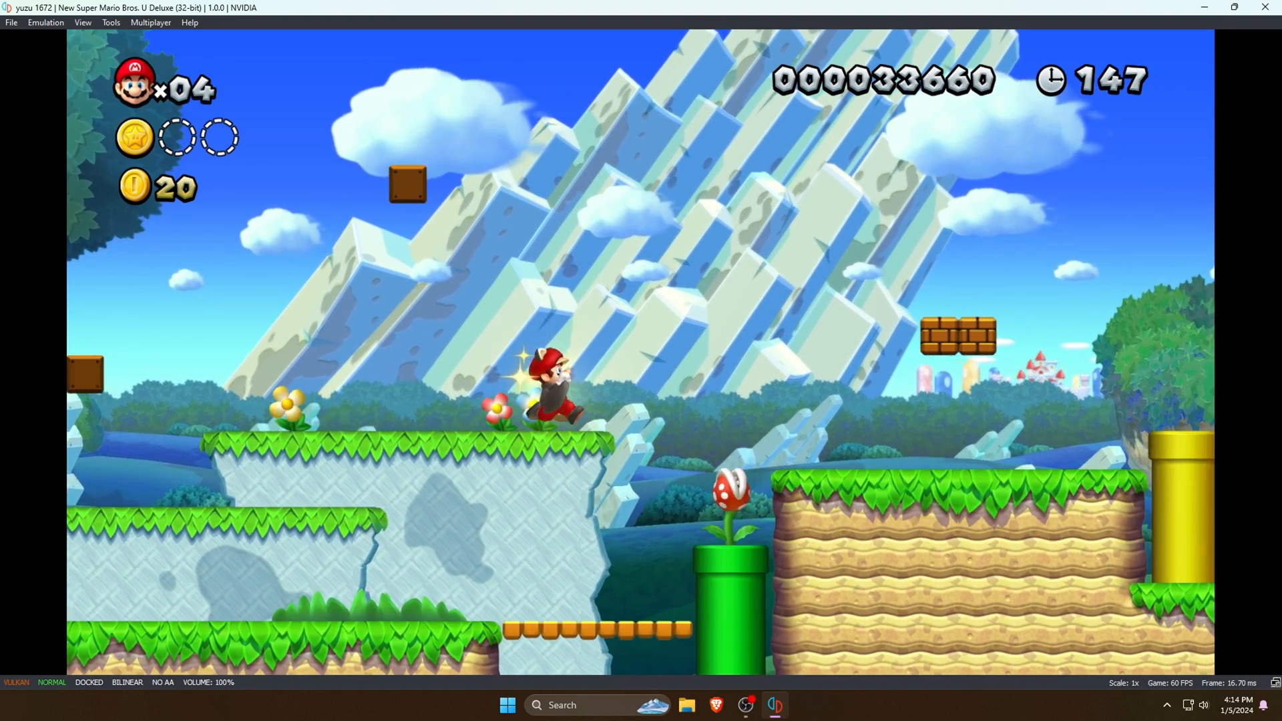
pyautogui.press('right')
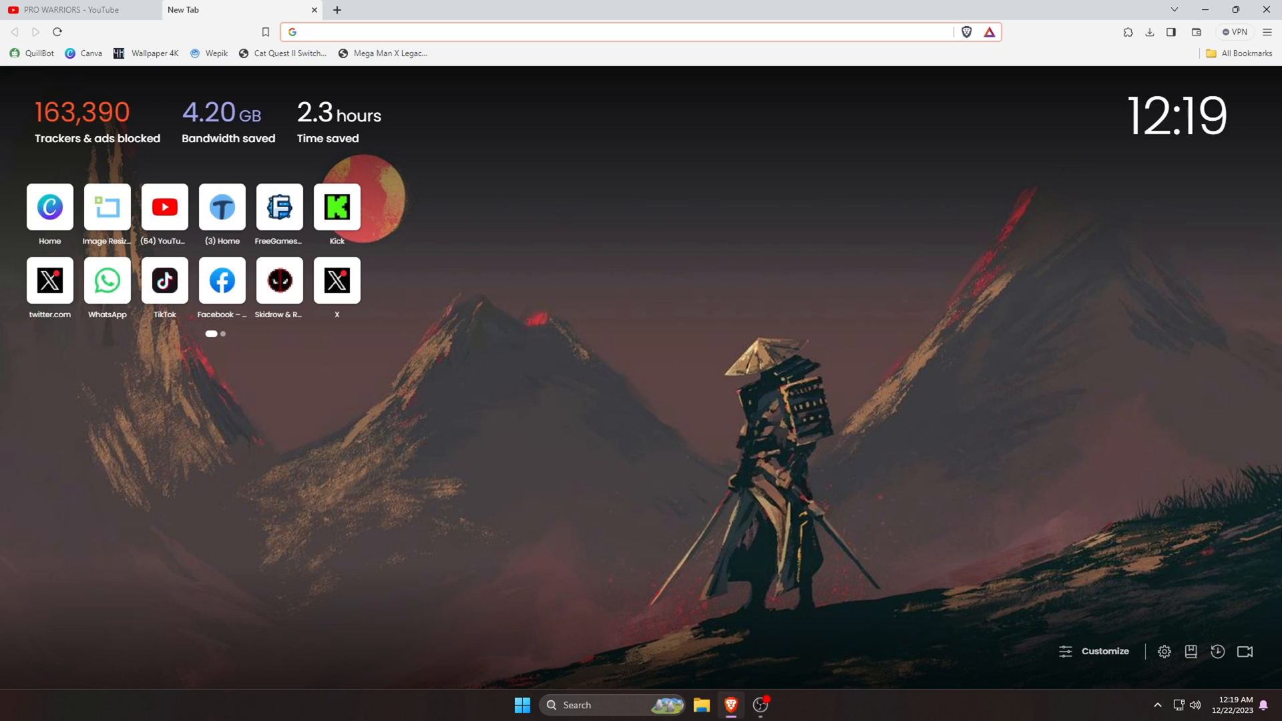
# Step: Download the yuzu Windows x64 installer from yuzu-emu.org into the Downloads folder
pyautogui.click(622, 32)
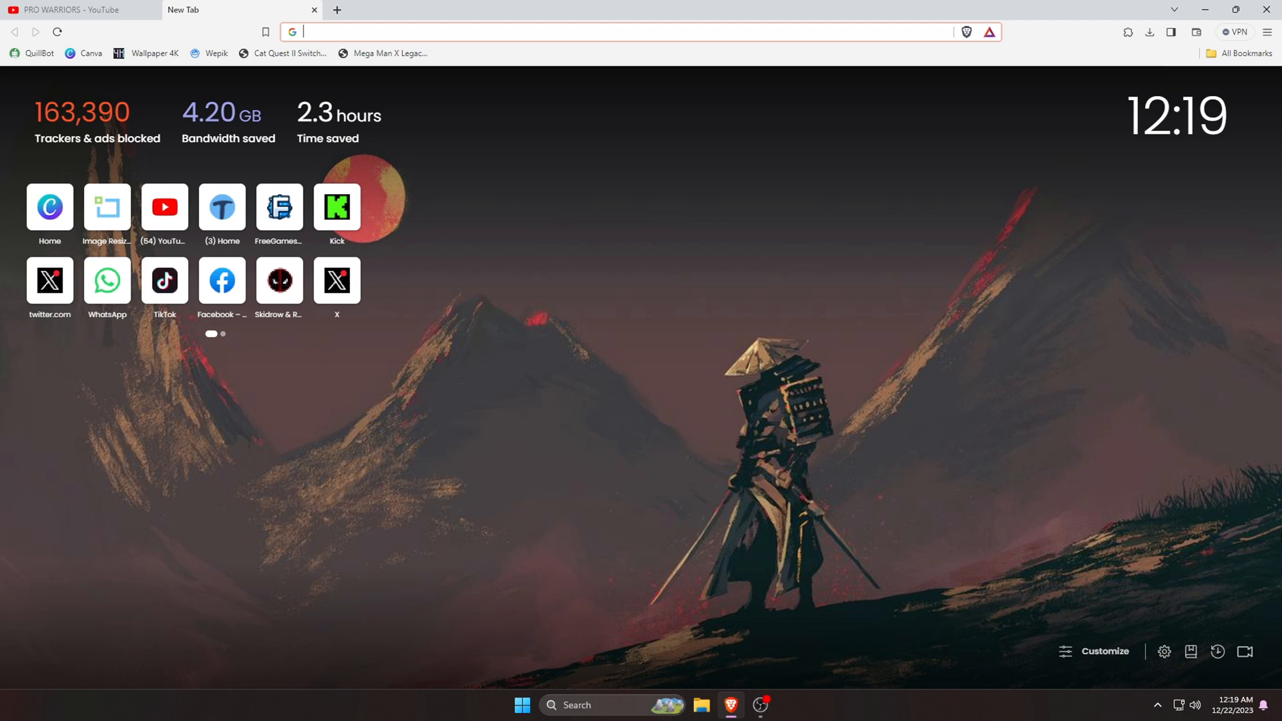
pyautogui.write('yuzu-emu.org')
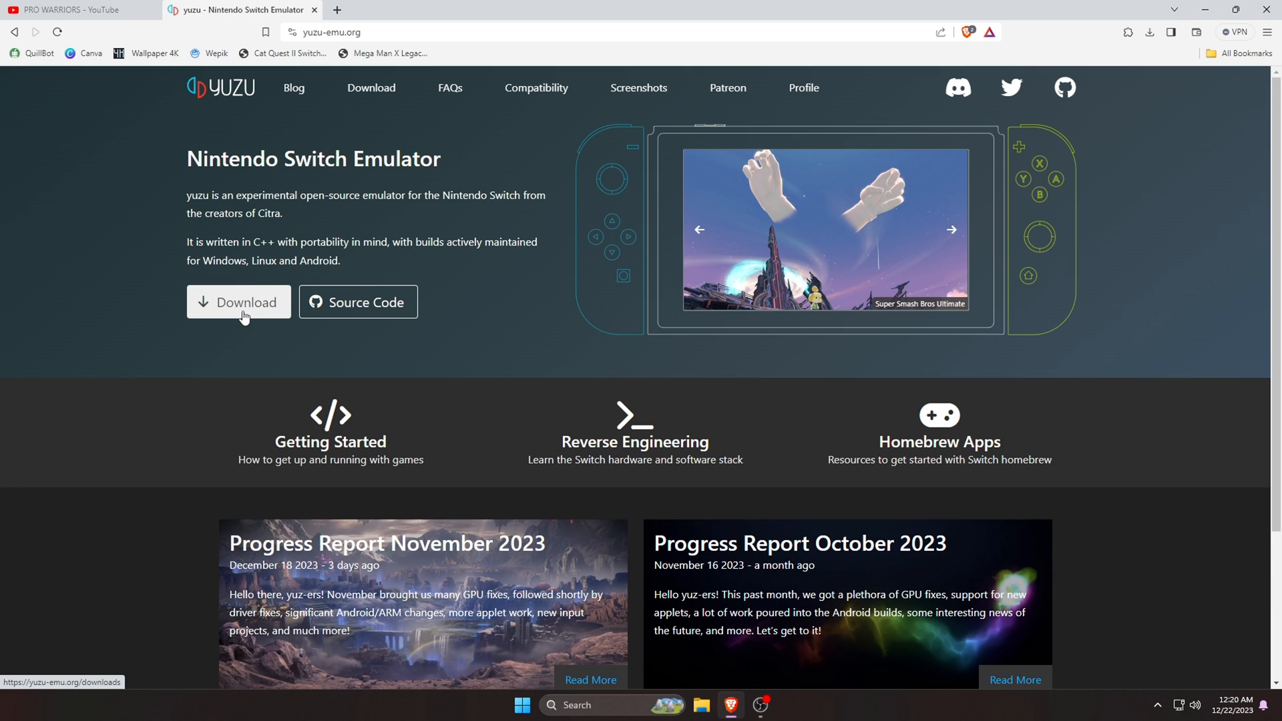
pyautogui.click(238, 302)
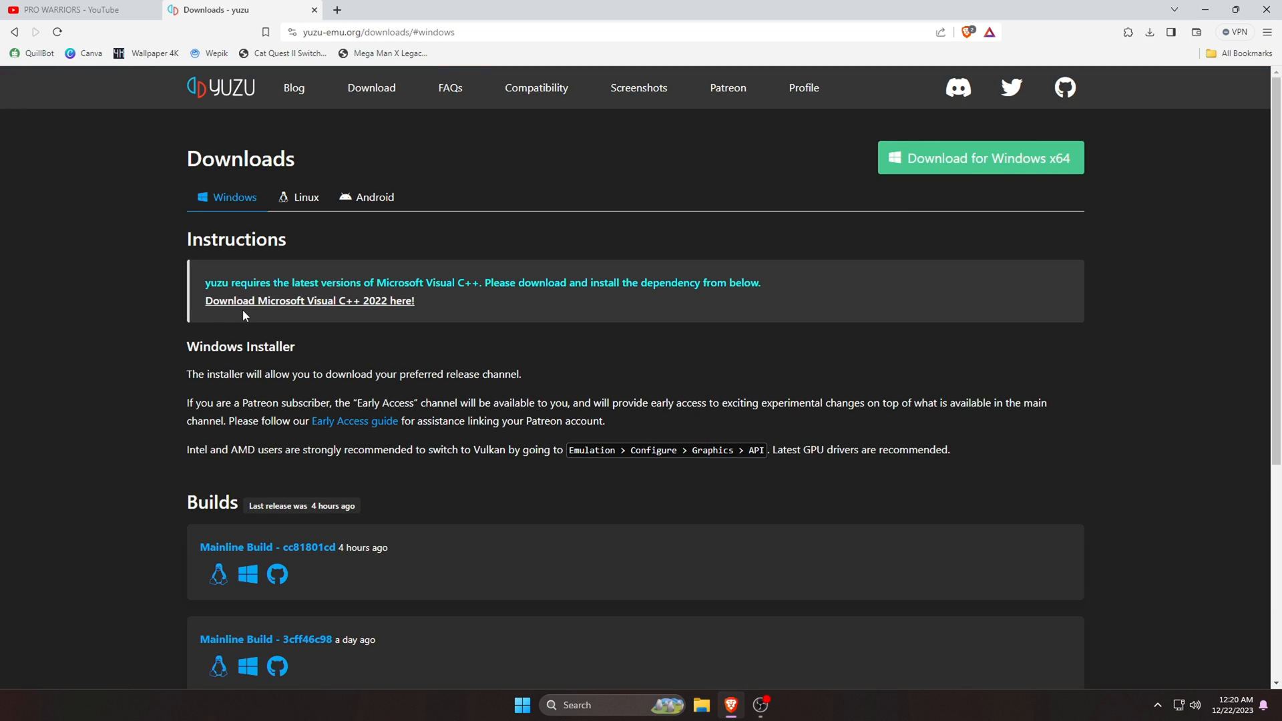
pyautogui.moveTo(237, 219)
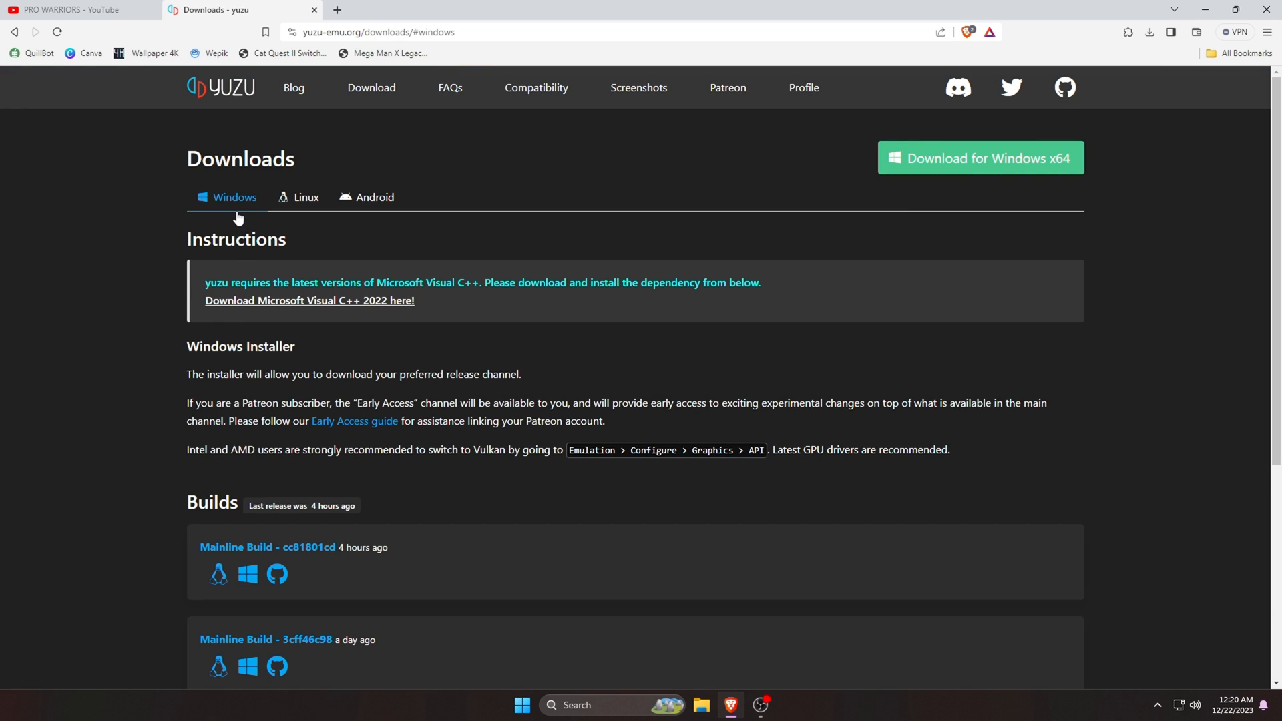
pyautogui.moveTo(295, 211)
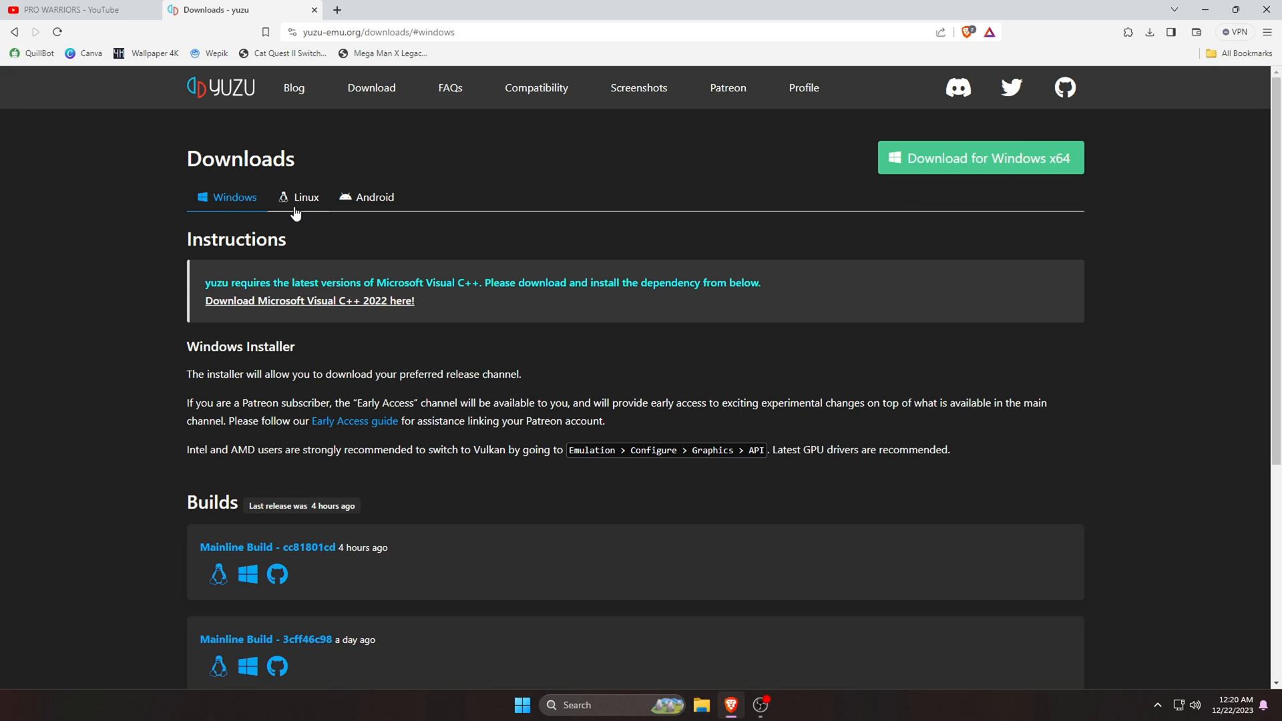
pyautogui.moveTo(373, 209)
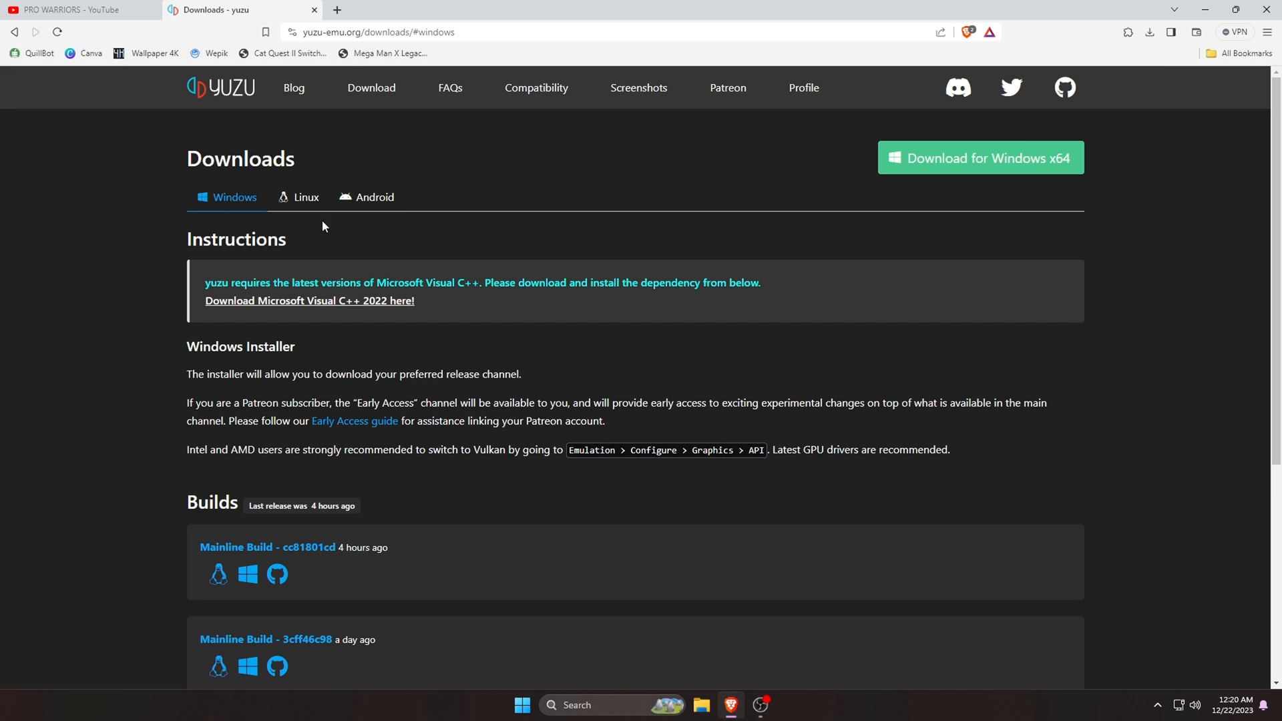
pyautogui.moveTo(391, 310)
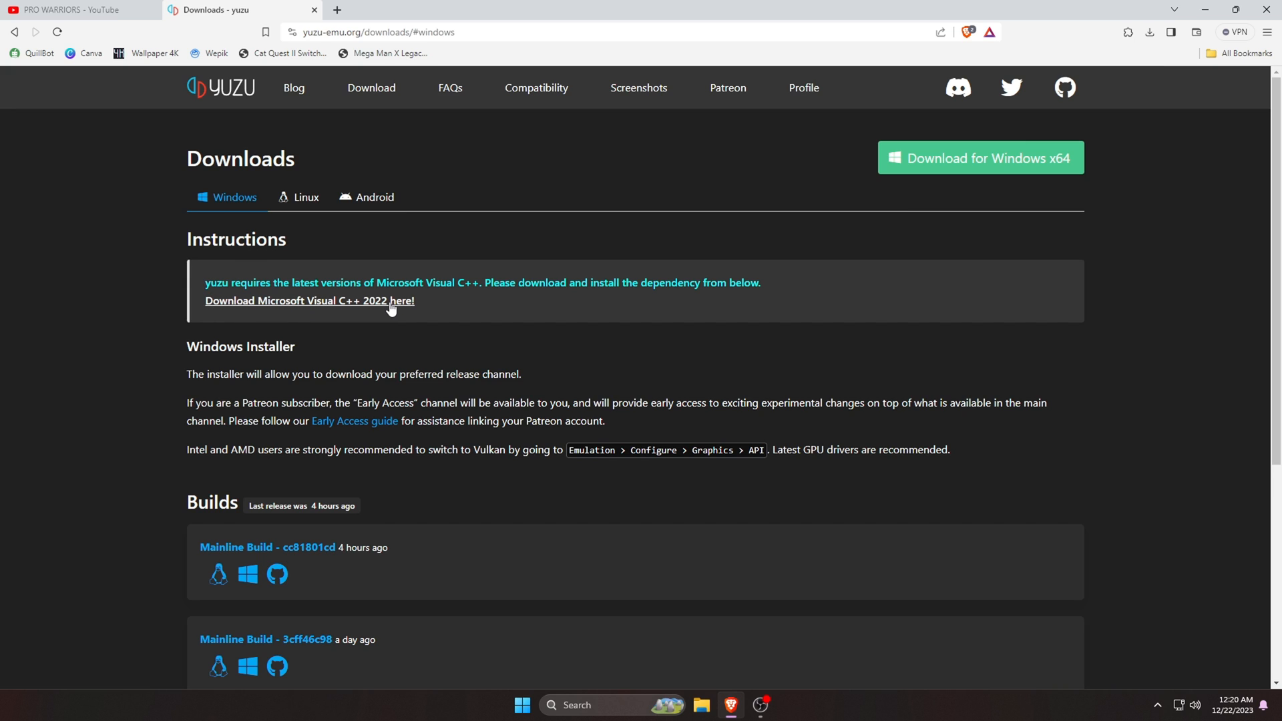
pyautogui.moveTo(321, 305)
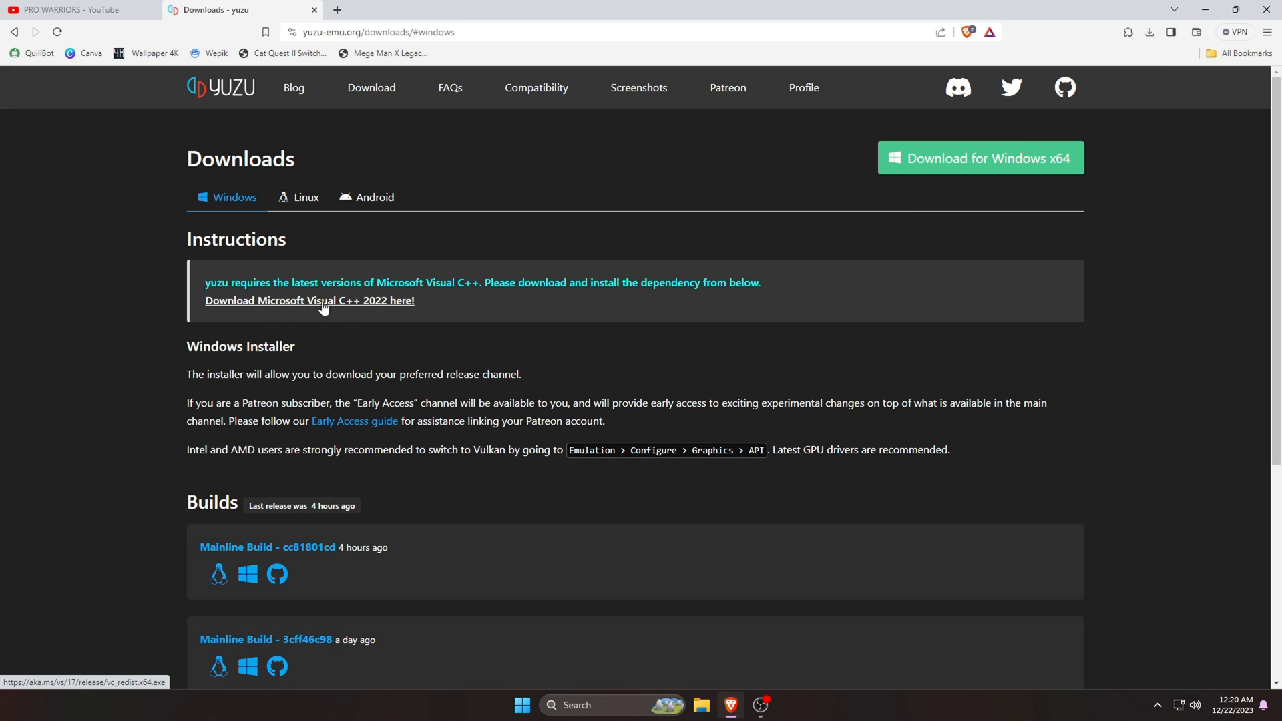
pyautogui.moveTo(288, 305)
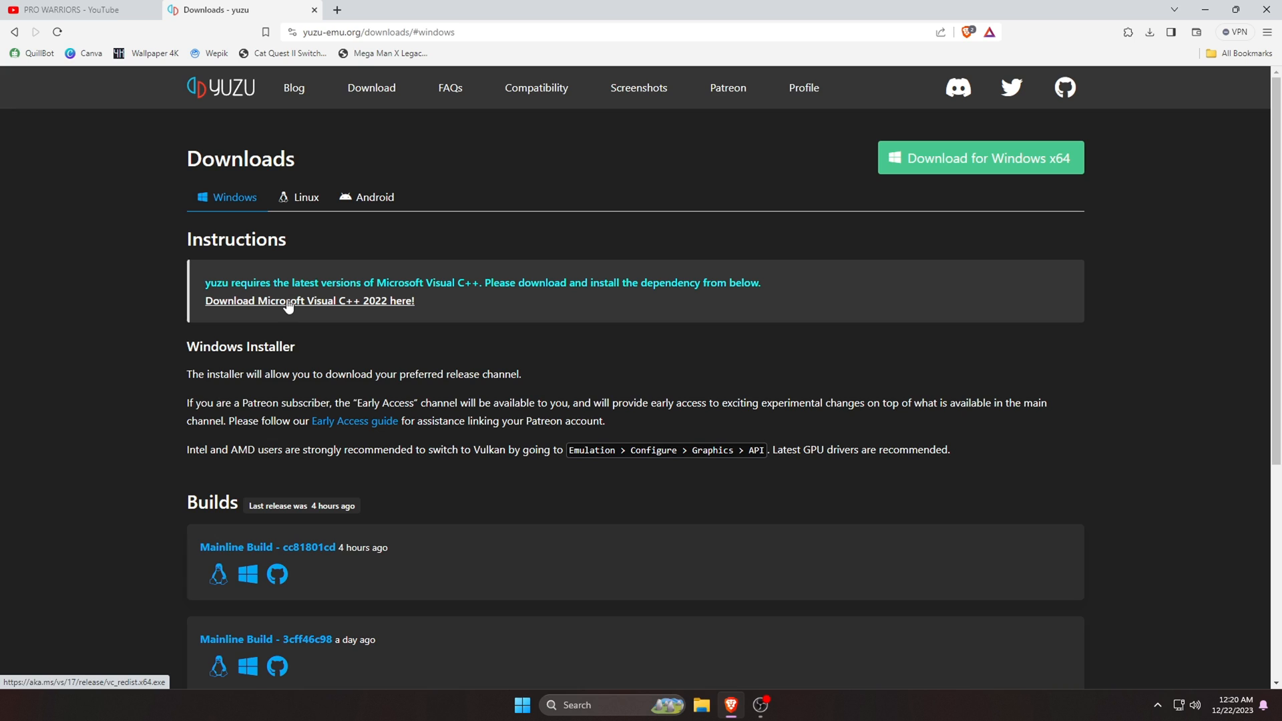
pyautogui.moveTo(969, 209)
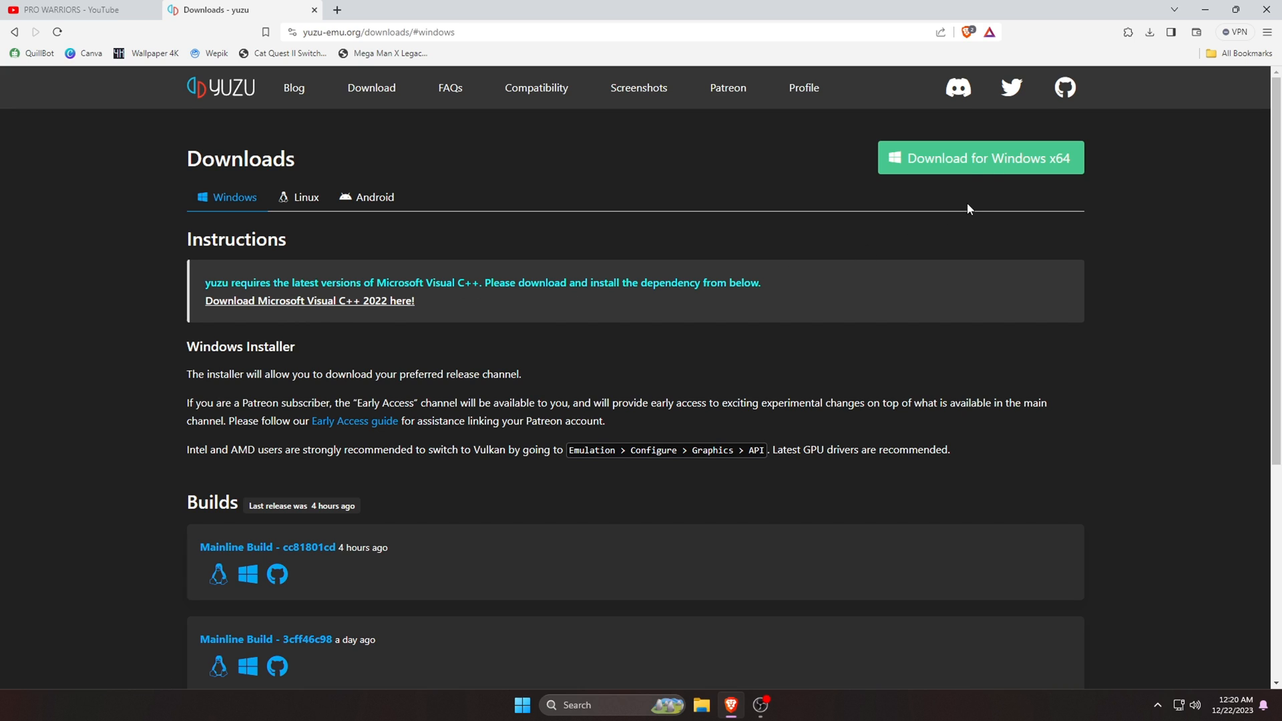
pyautogui.moveTo(985, 169)
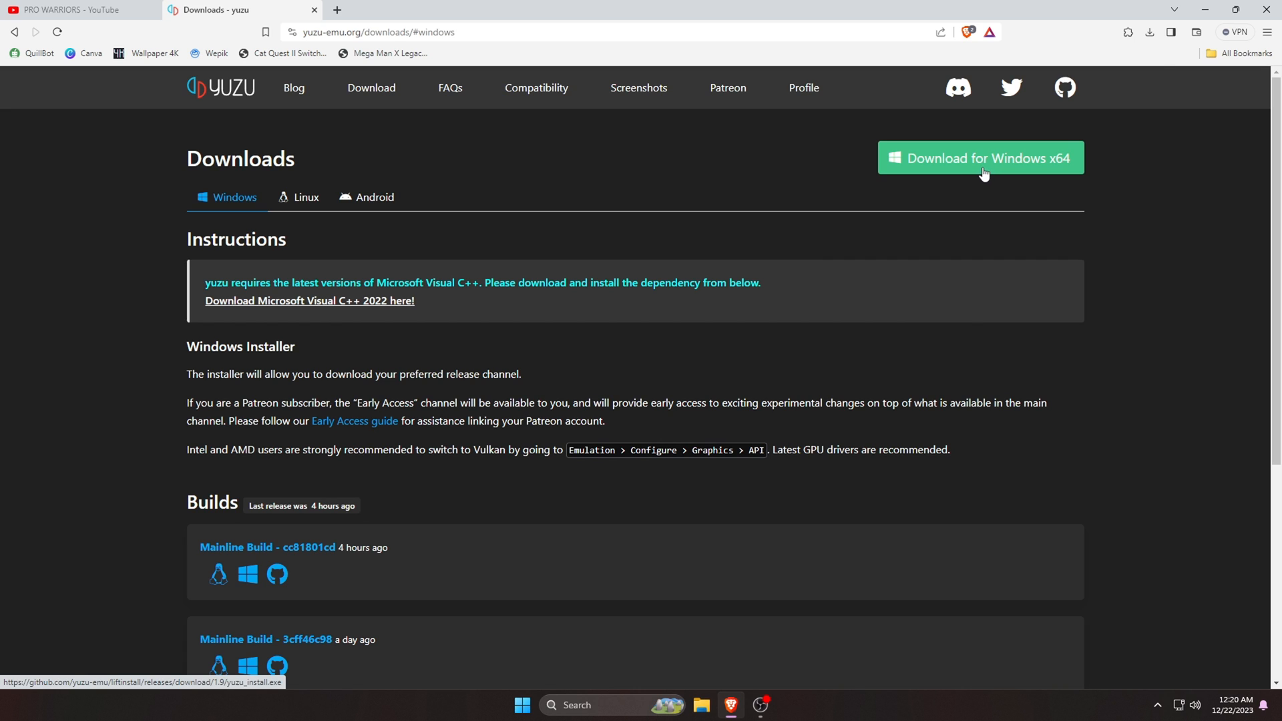
pyautogui.click(981, 157)
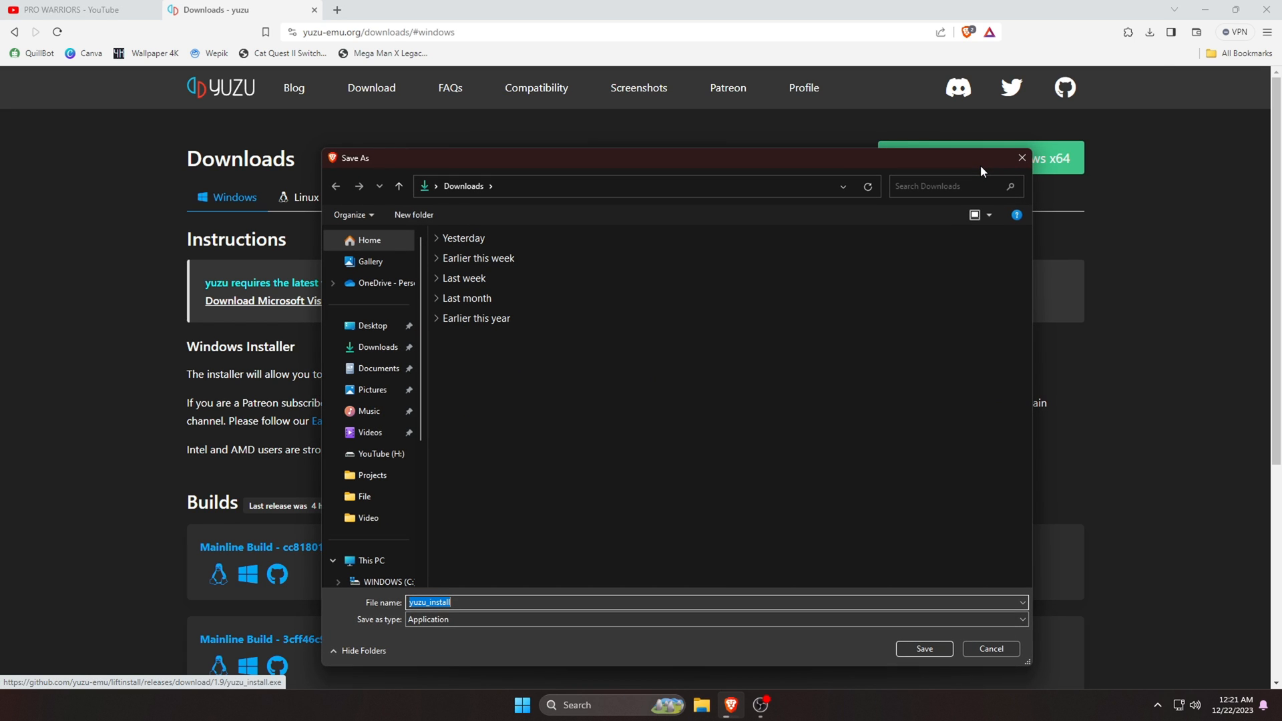
pyautogui.click(922, 648)
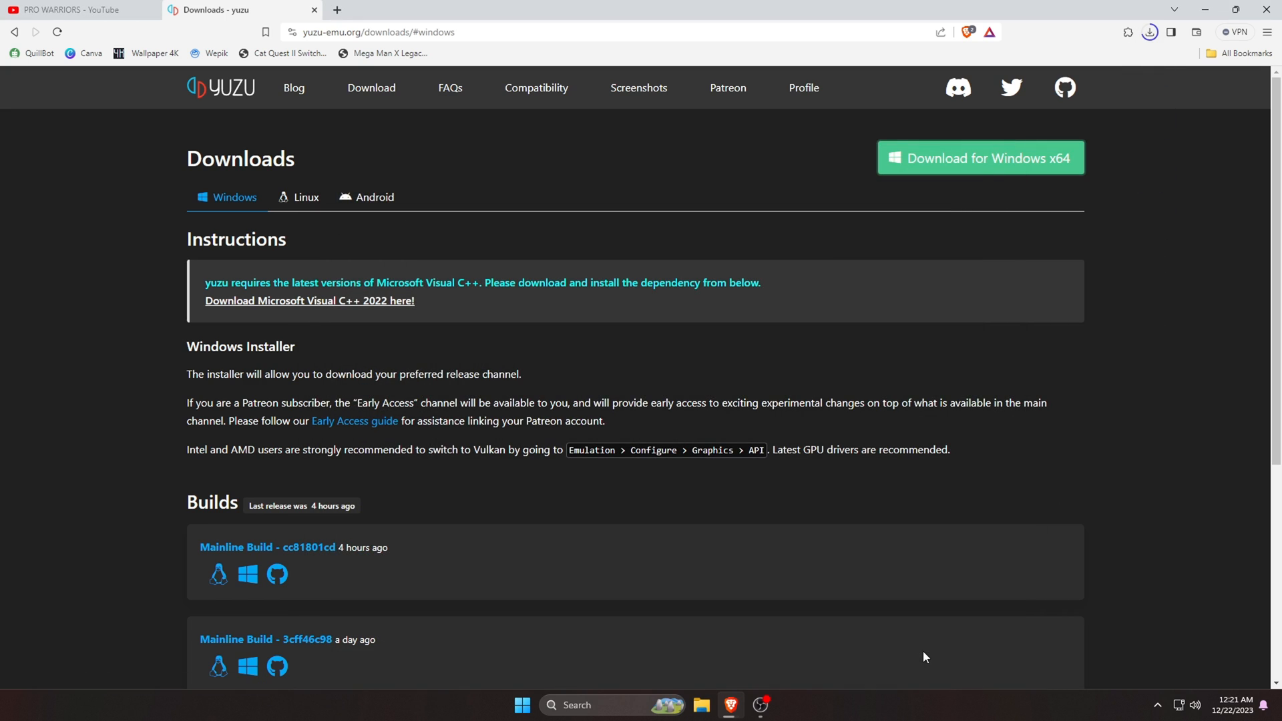
pyautogui.click(1151, 32)
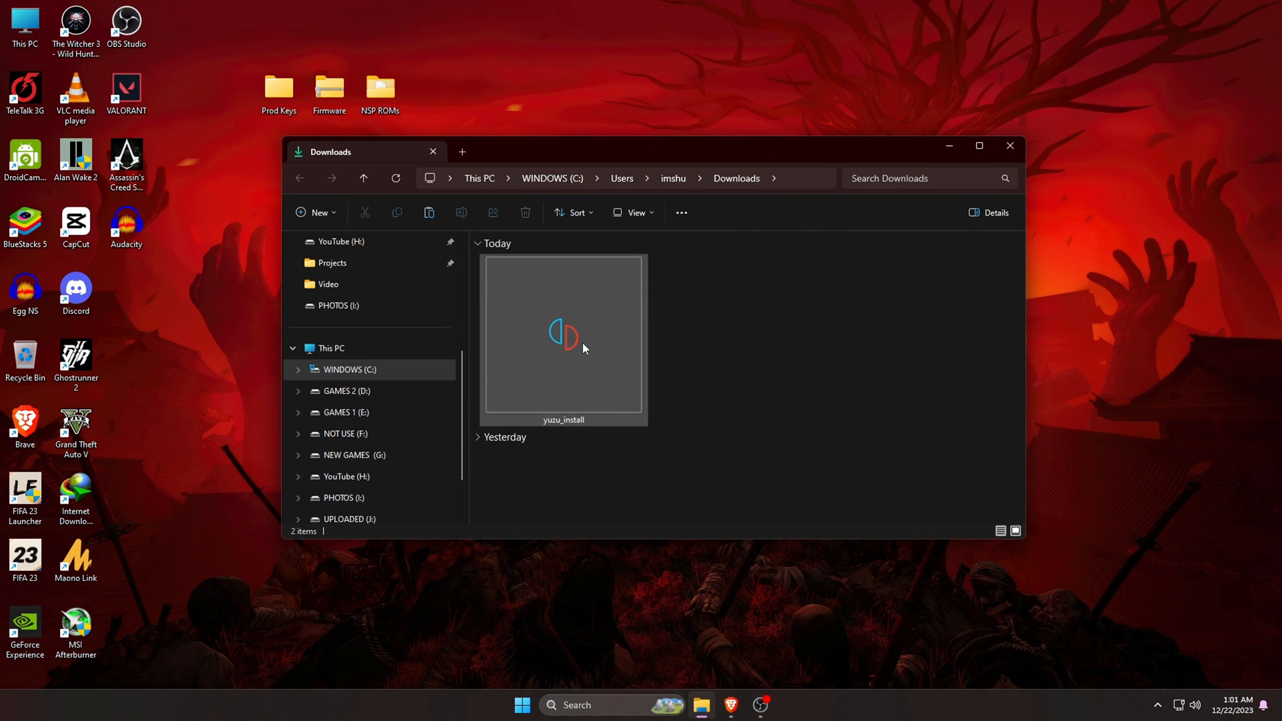
# Step: Run yuzu_install and install the standard yuzu release with a shortcut
pyautogui.rightClick(564, 336)
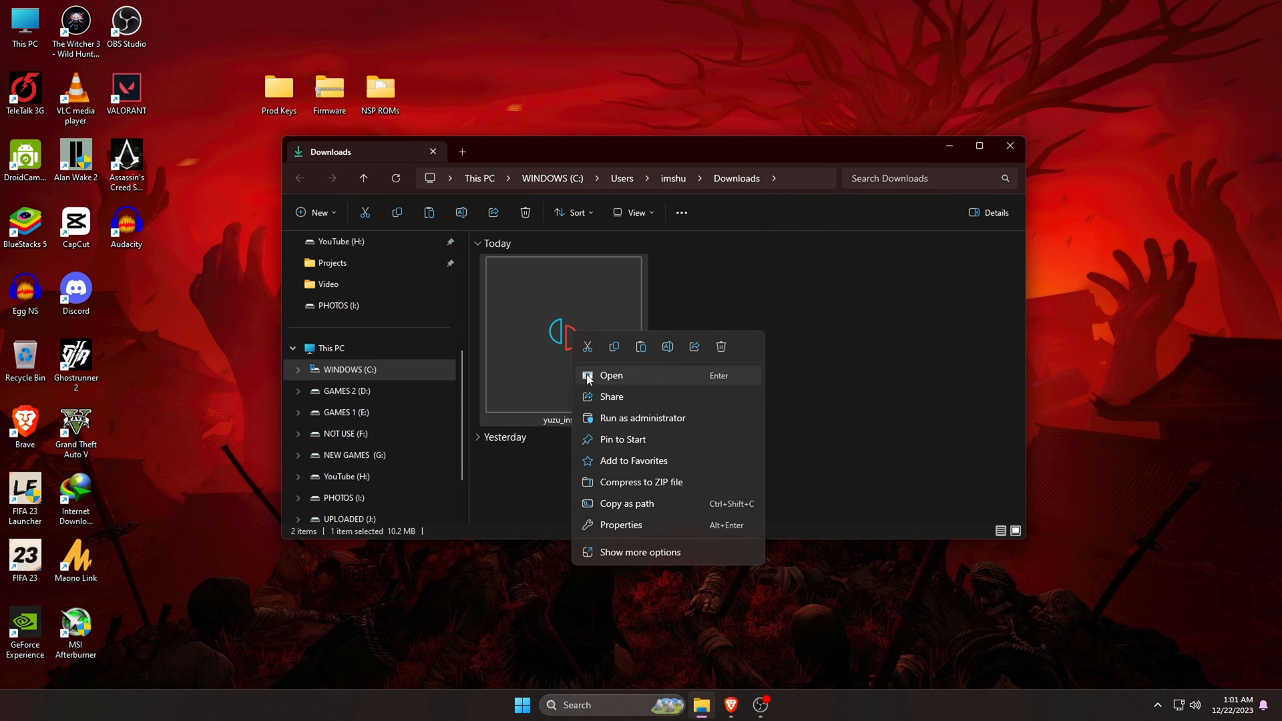
pyautogui.click(611, 375)
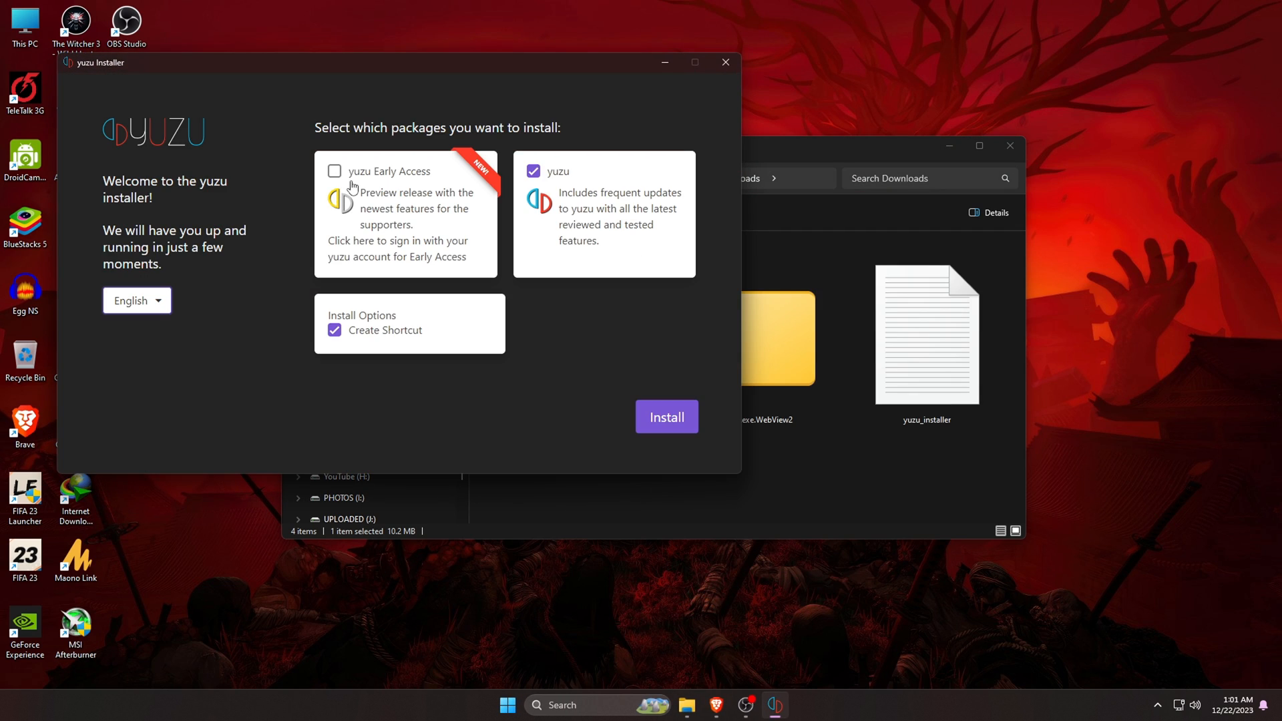
pyautogui.moveTo(419, 183)
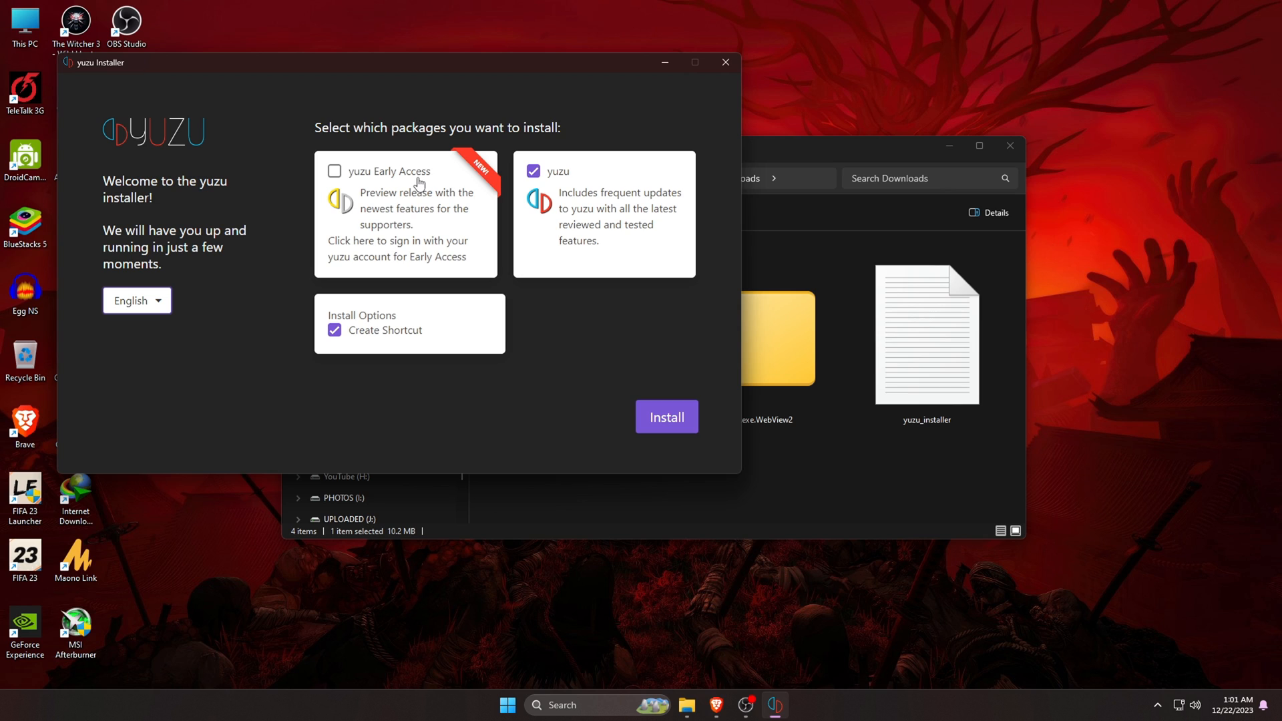
pyautogui.moveTo(542, 187)
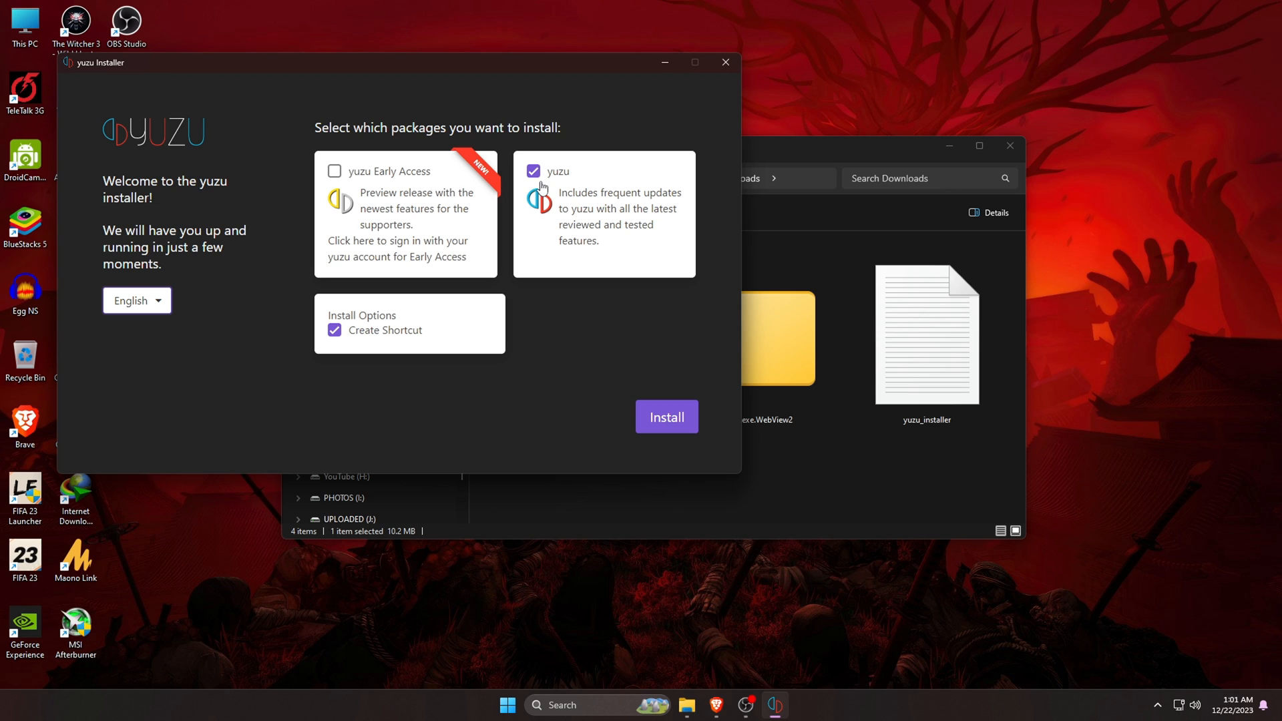
pyautogui.moveTo(419, 184)
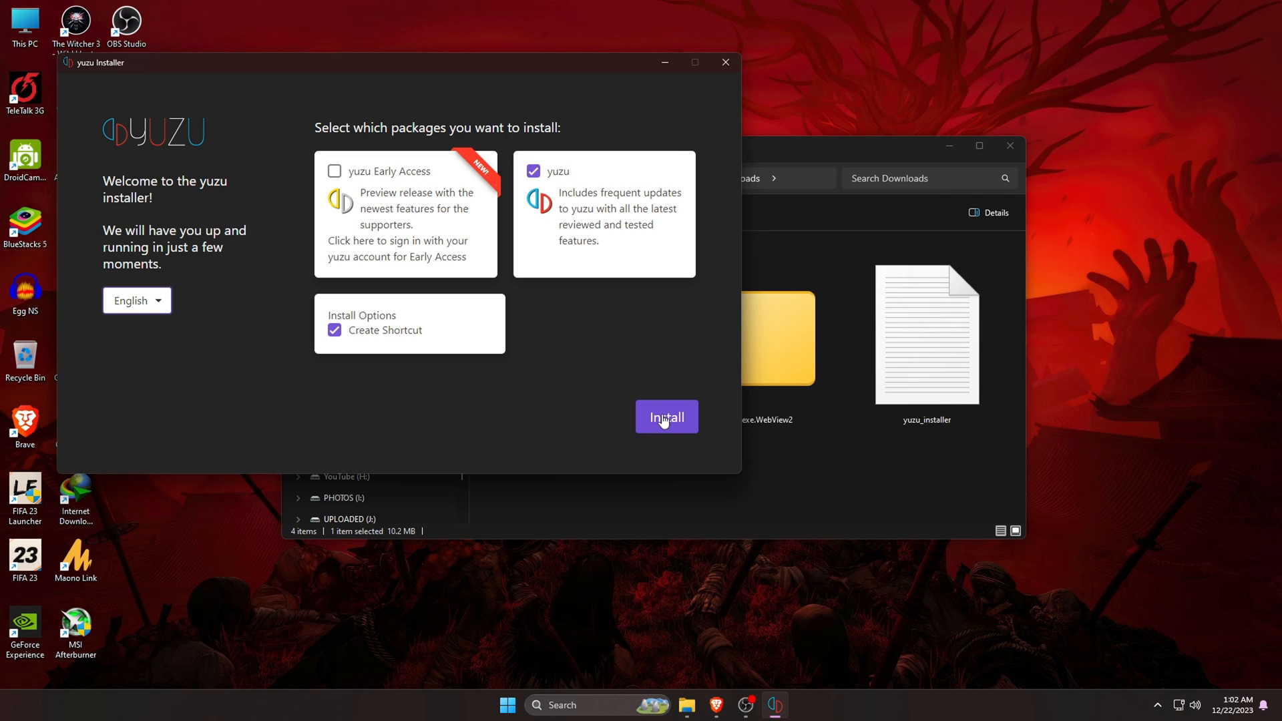
pyautogui.click(666, 417)
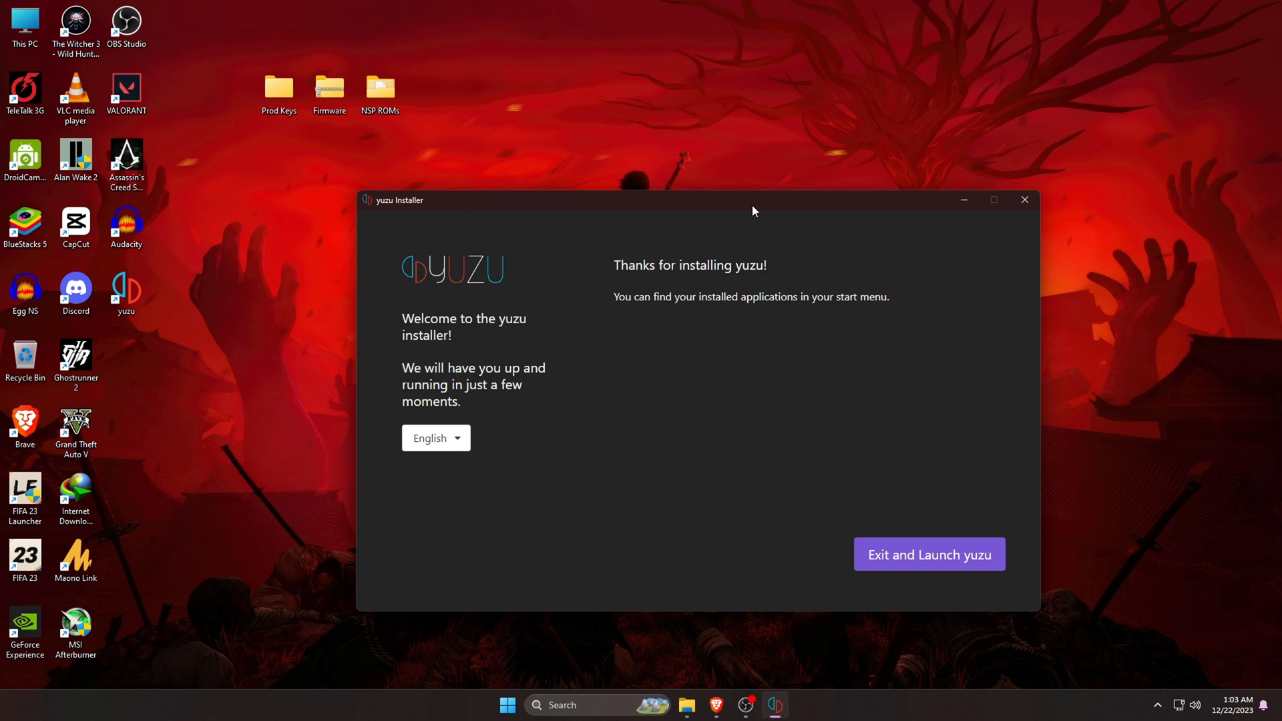
# Step: Launch yuzu from the installer and dismiss the Derivation Components Missing warning
pyautogui.click(278, 92)
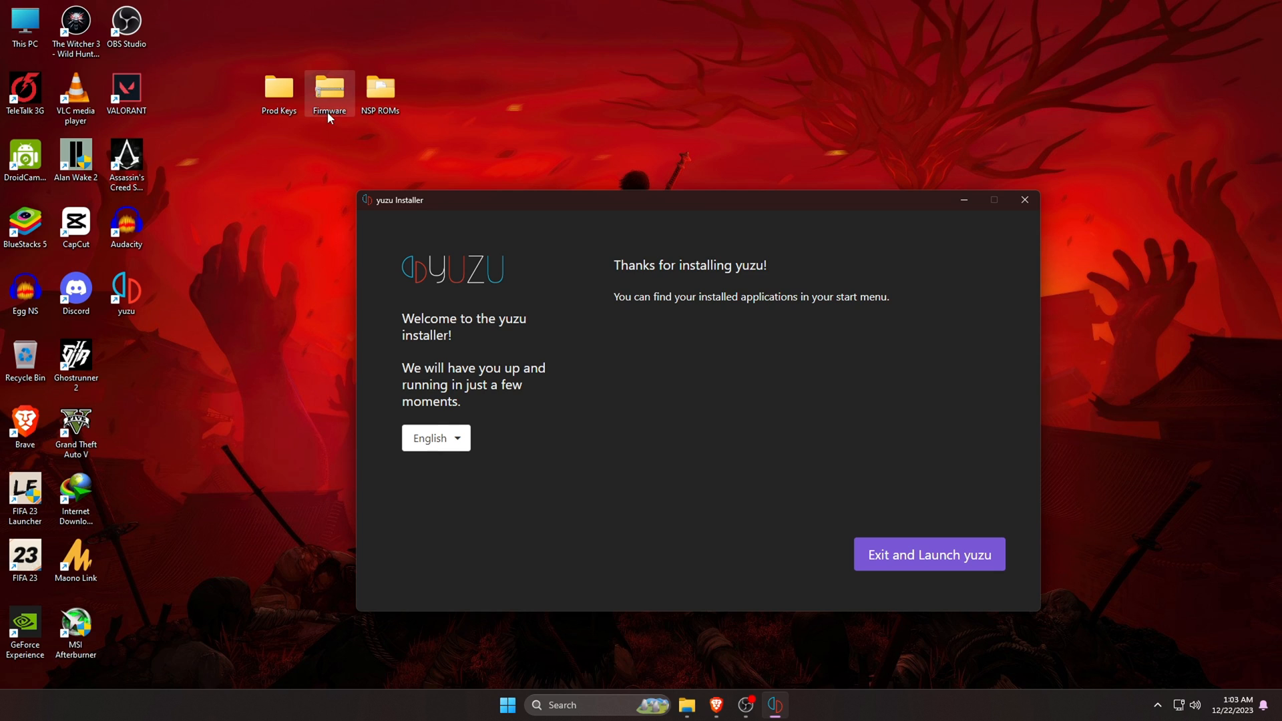
pyautogui.moveTo(351, 88)
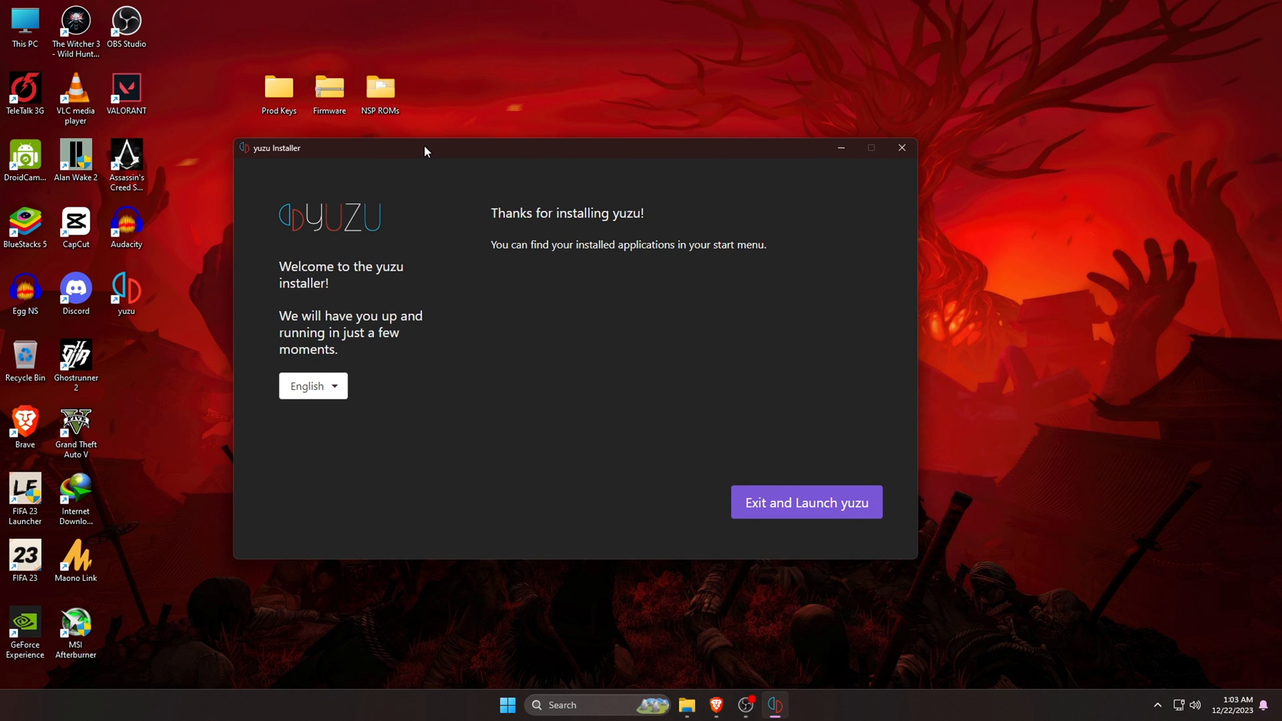
pyautogui.click(805, 503)
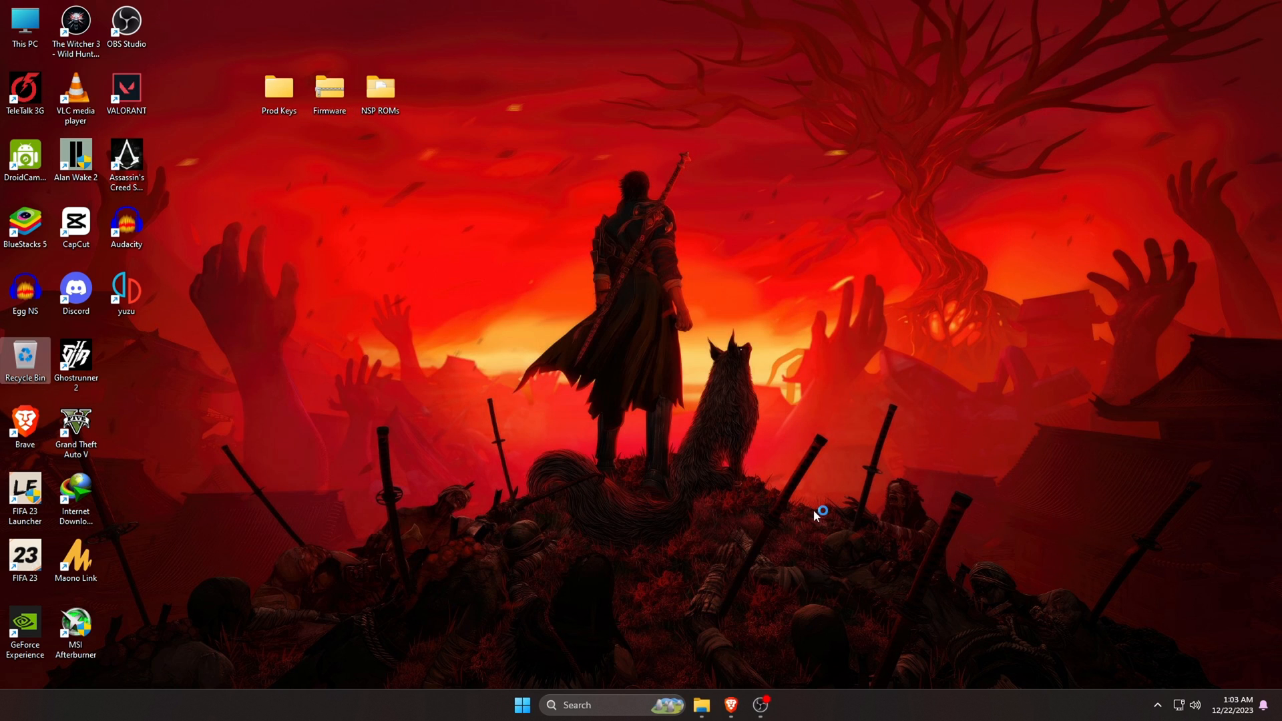
pyautogui.doubleClick(126, 288)
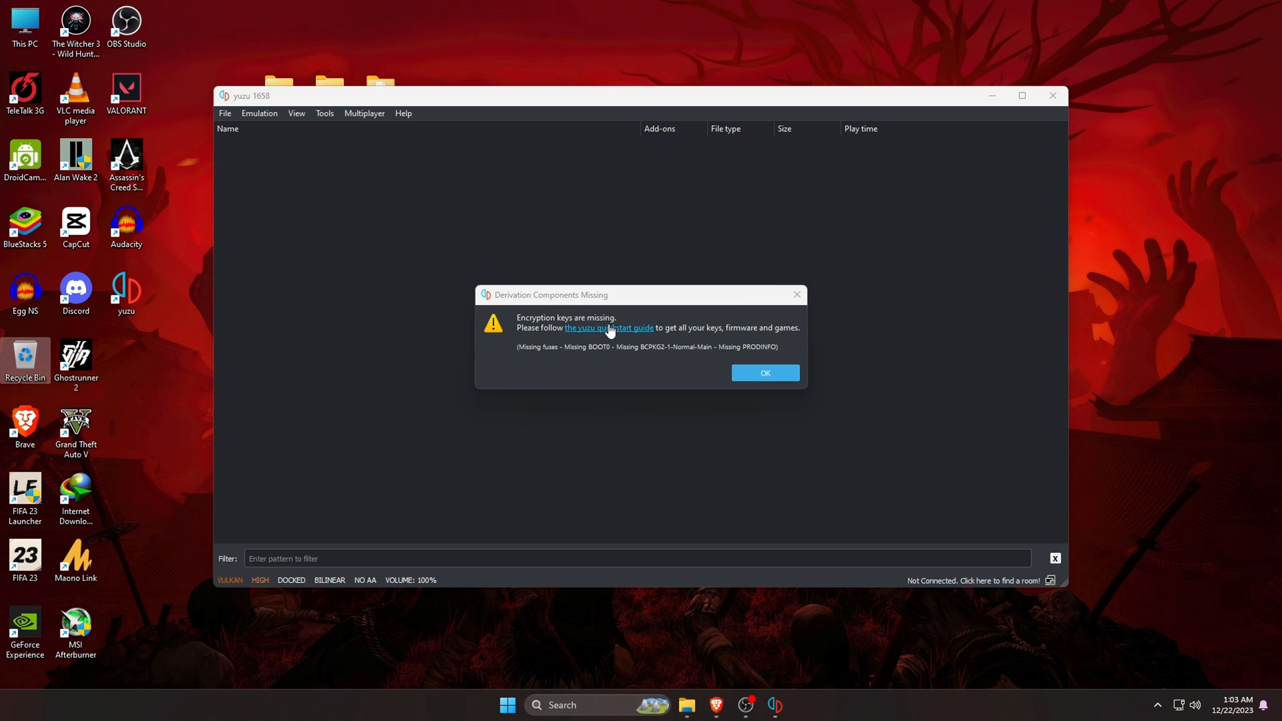
pyautogui.click(764, 373)
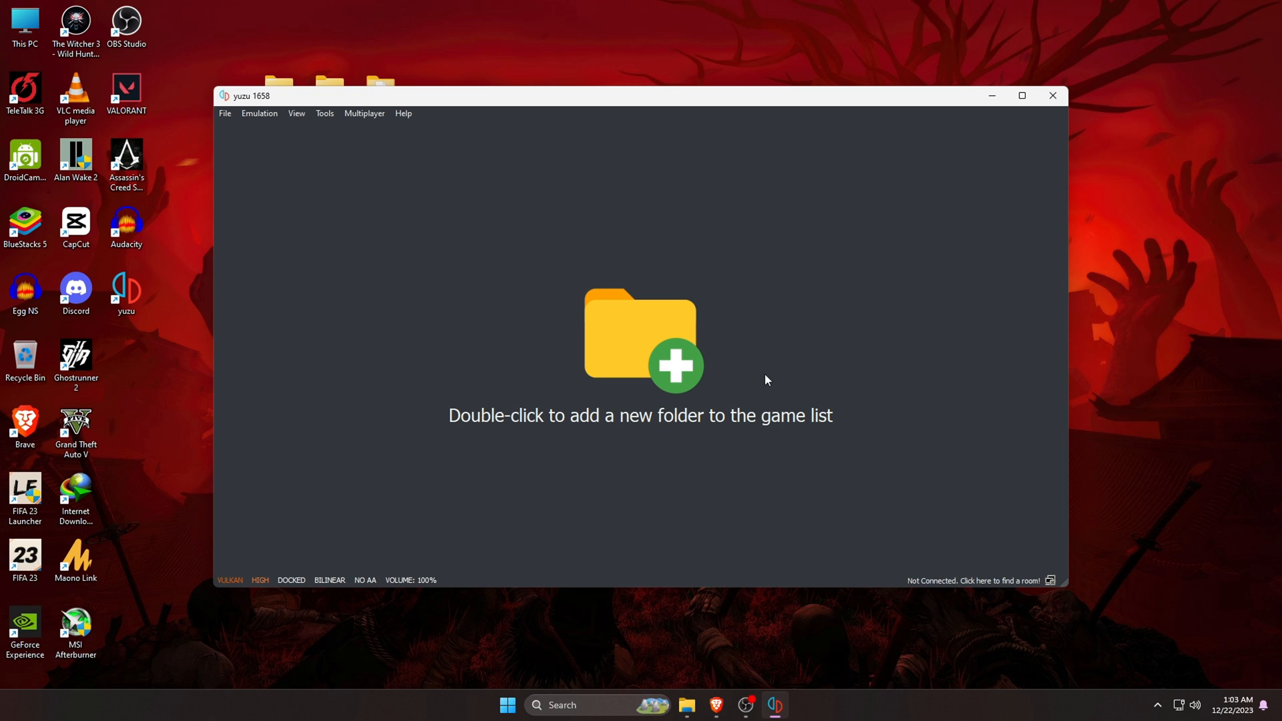
pyautogui.moveTo(762, 379)
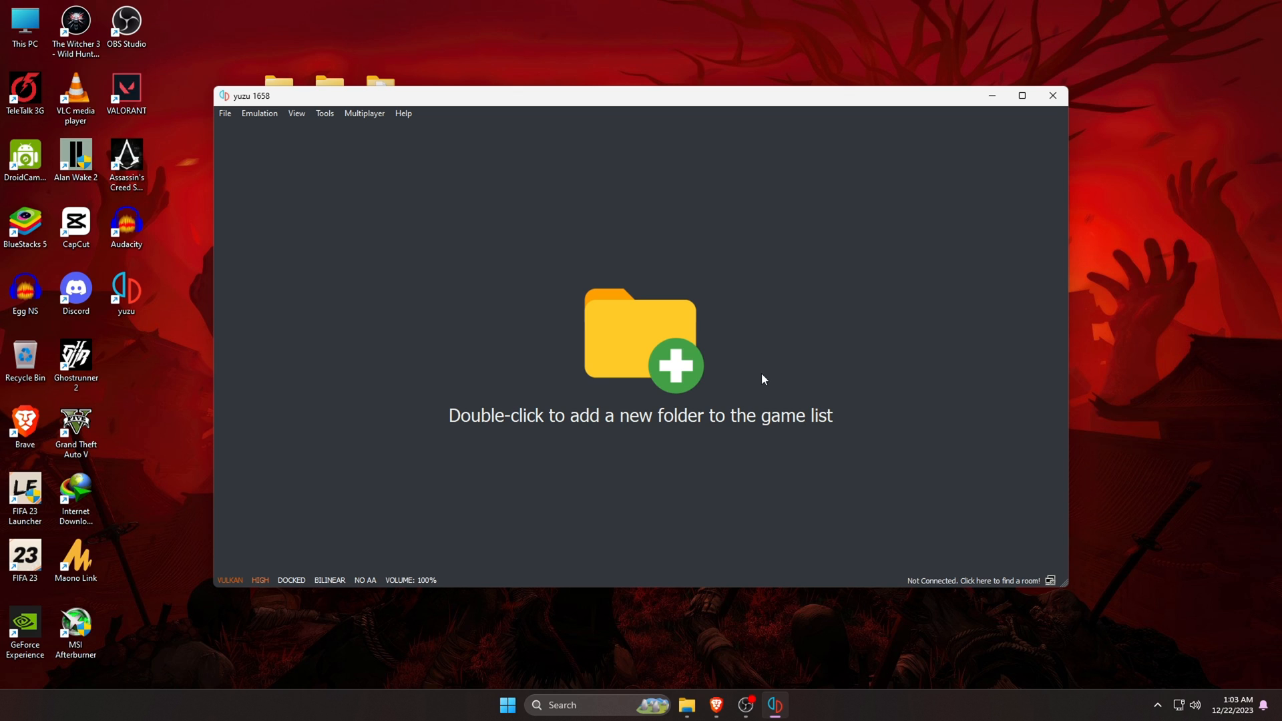
# Step: Open the keys folder inside yuzu's data folder from the File menu
pyautogui.click(225, 113)
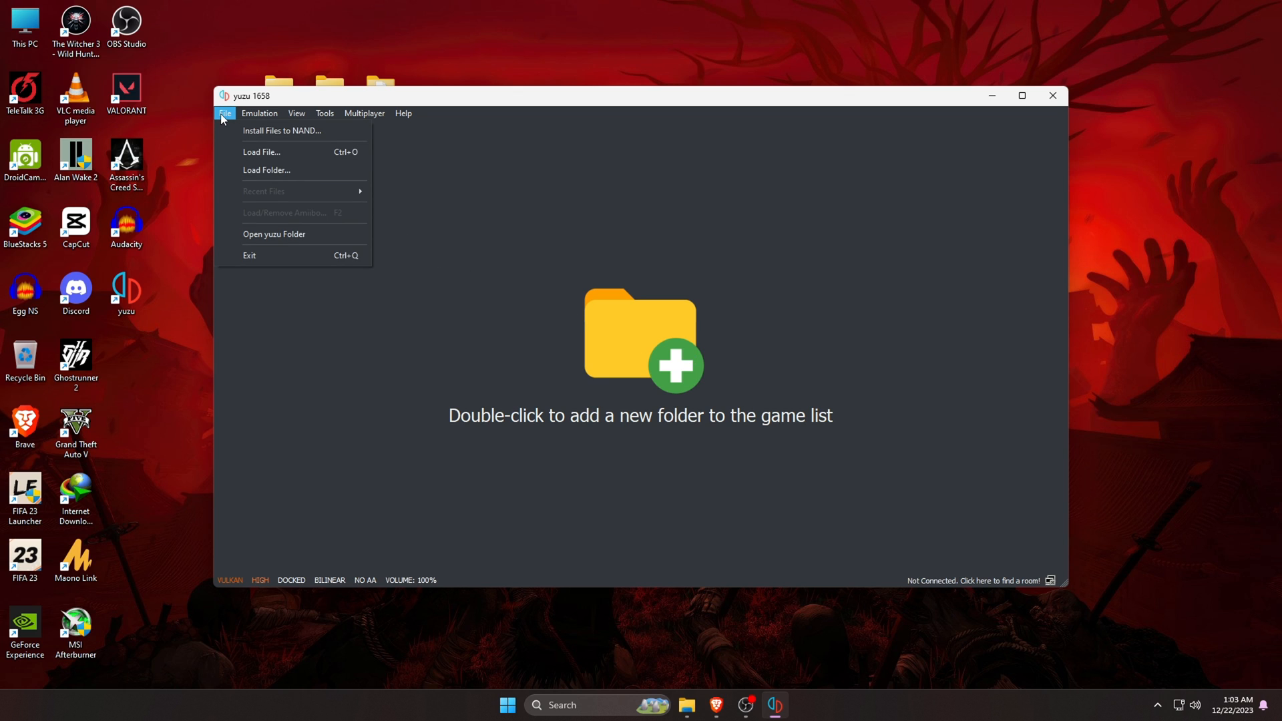
pyautogui.moveTo(285, 248)
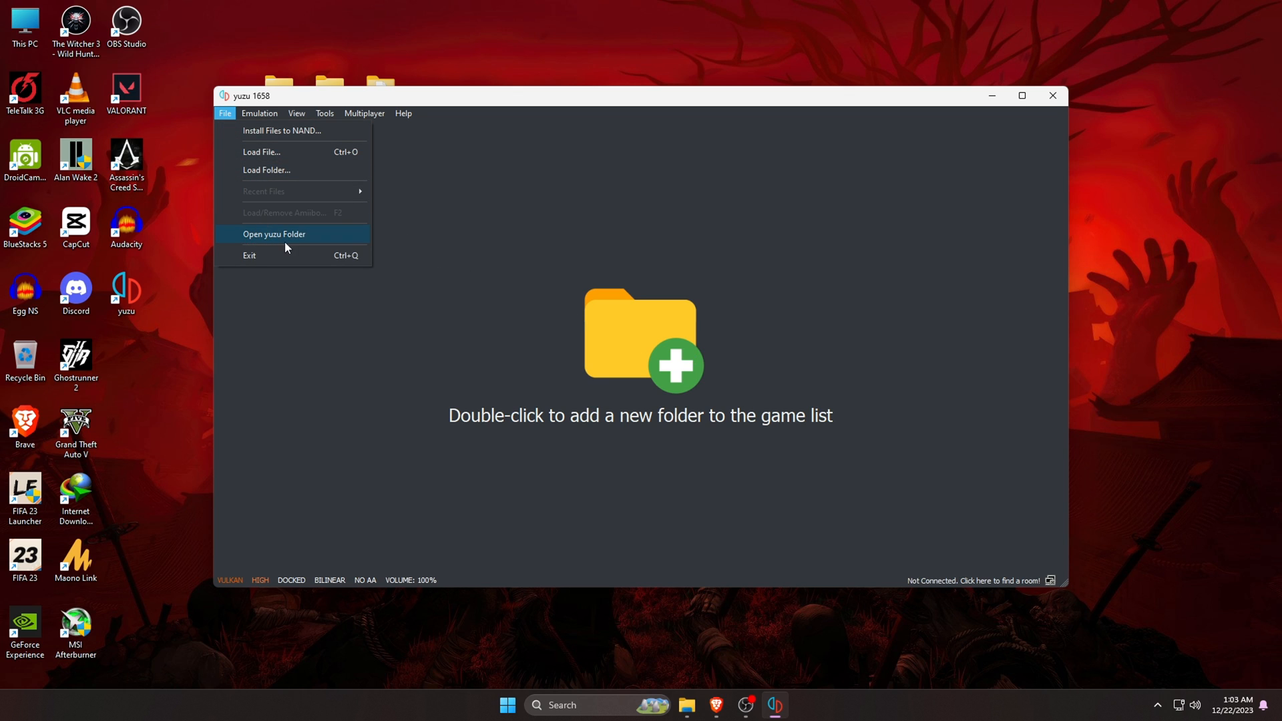
pyautogui.click(273, 233)
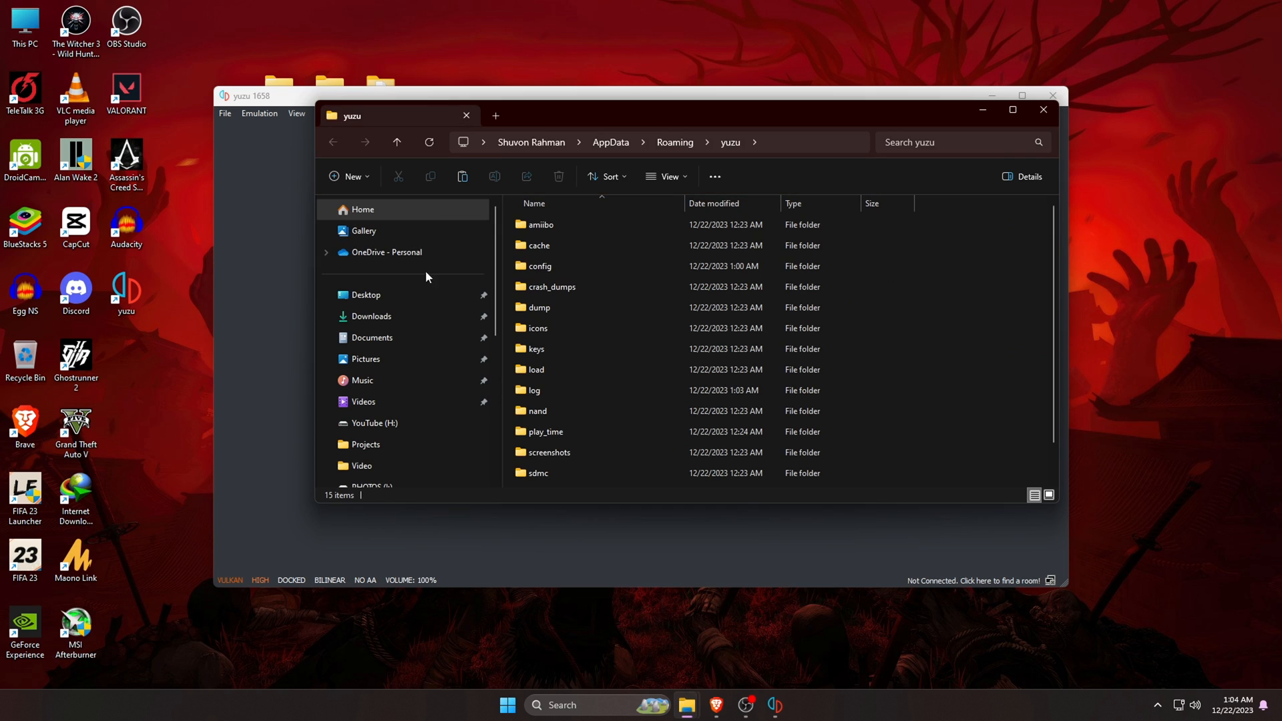
pyautogui.doubleClick(537, 348)
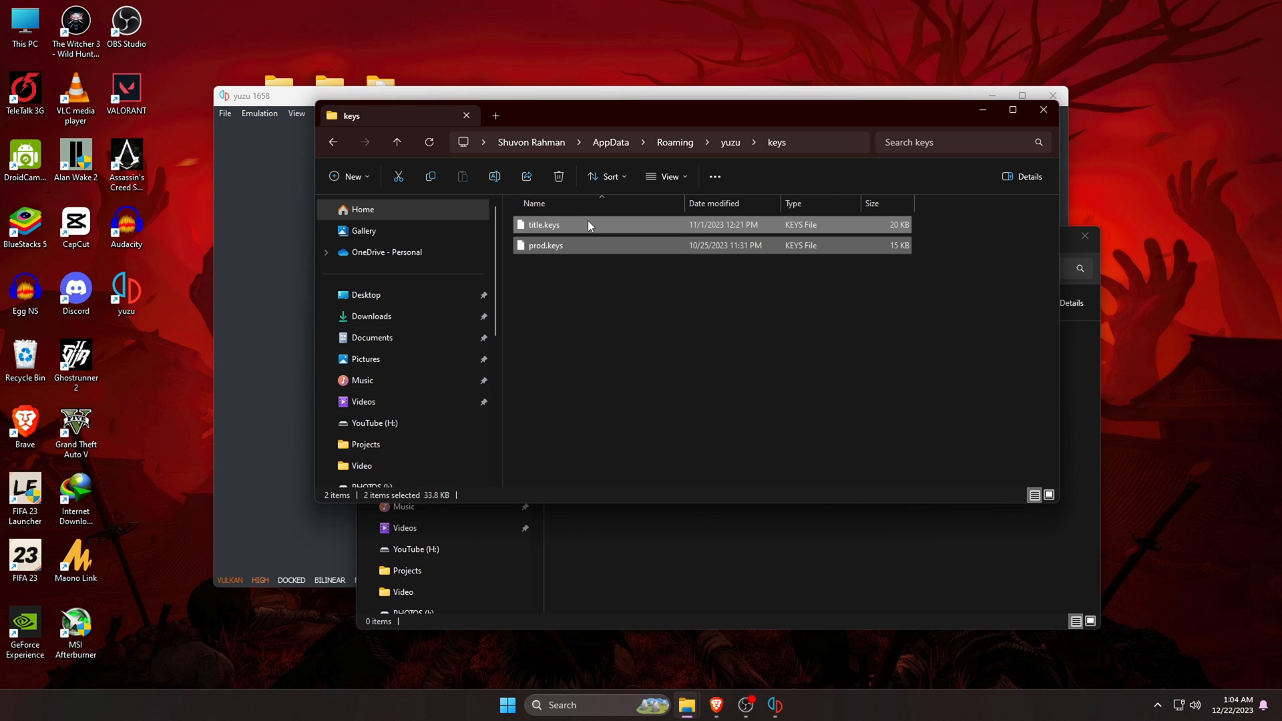
pyautogui.moveTo(610, 237)
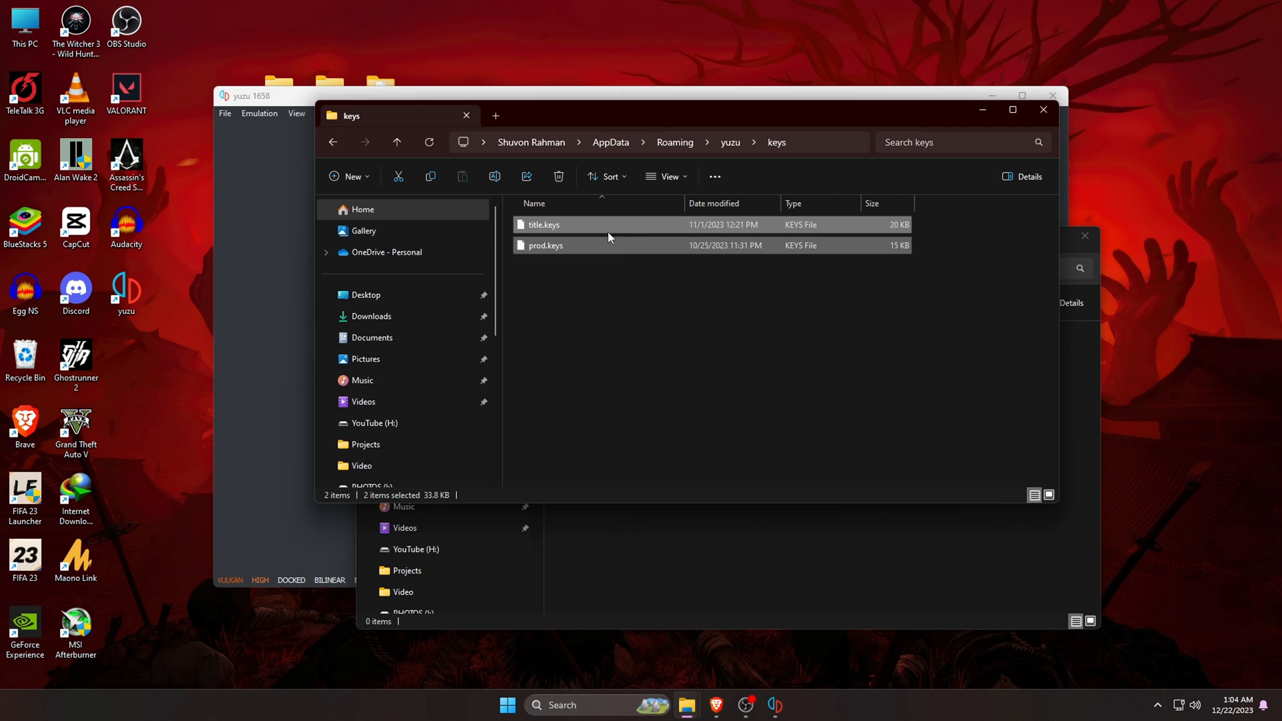
pyautogui.moveTo(692, 281)
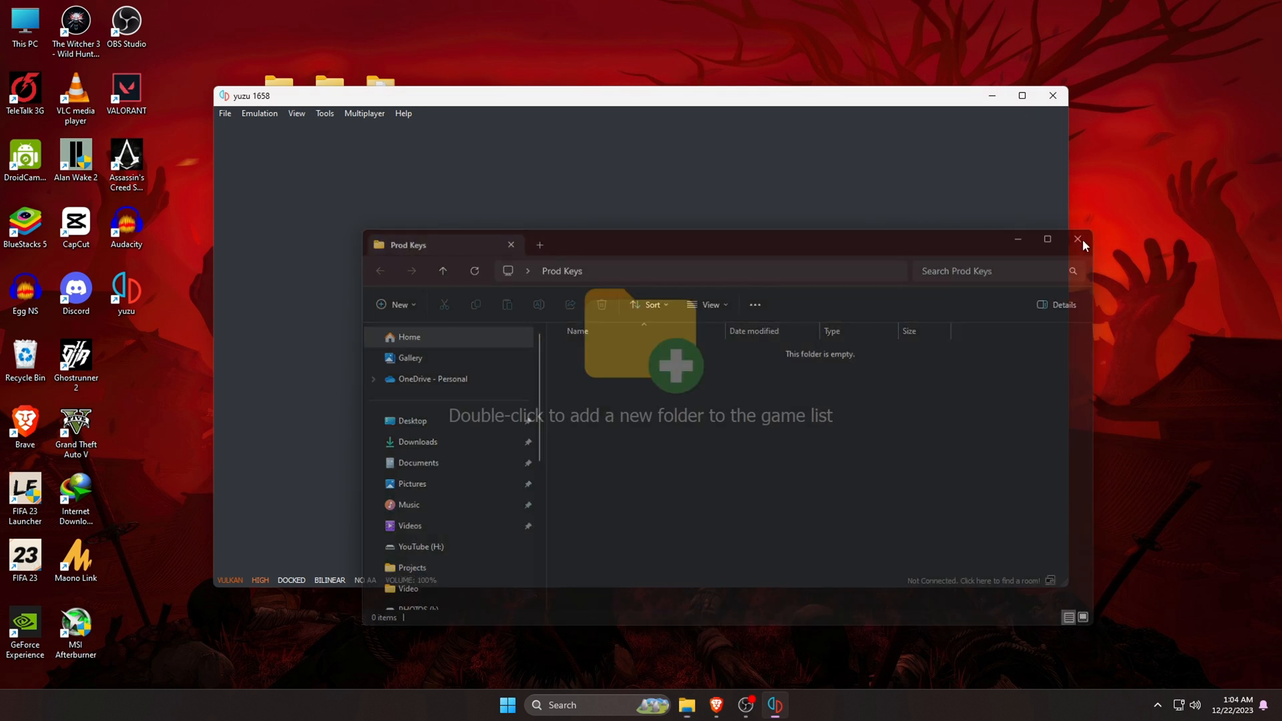
# Step: Close the Prod Keys window and browse yuzu's data folder into nand\system
pyautogui.click(1079, 239)
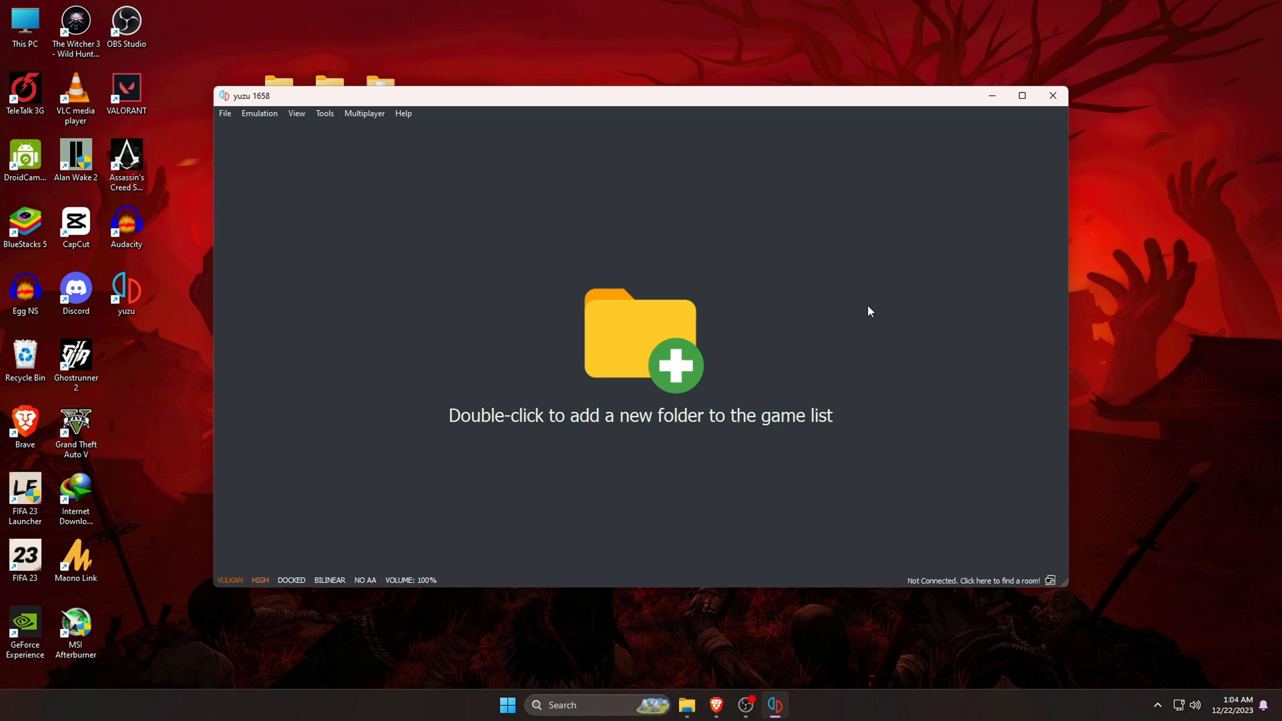
pyautogui.moveTo(254, 147)
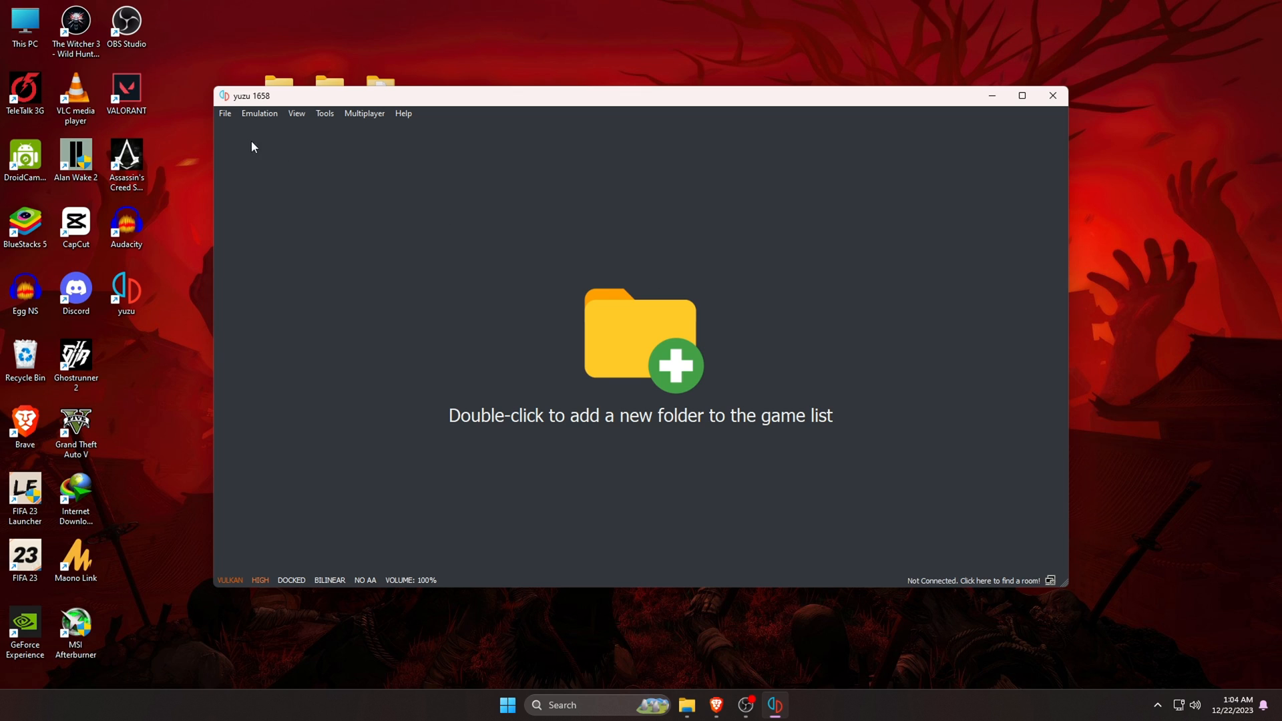
pyautogui.click(225, 112)
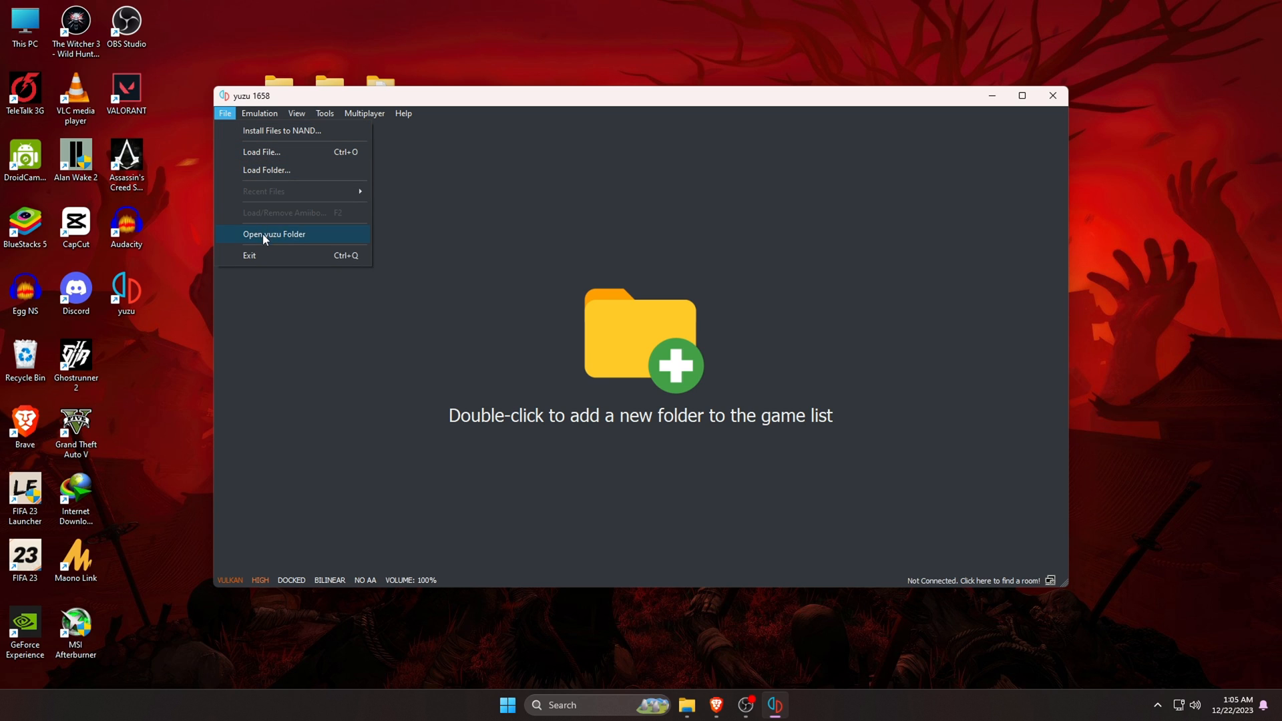
pyautogui.click(274, 234)
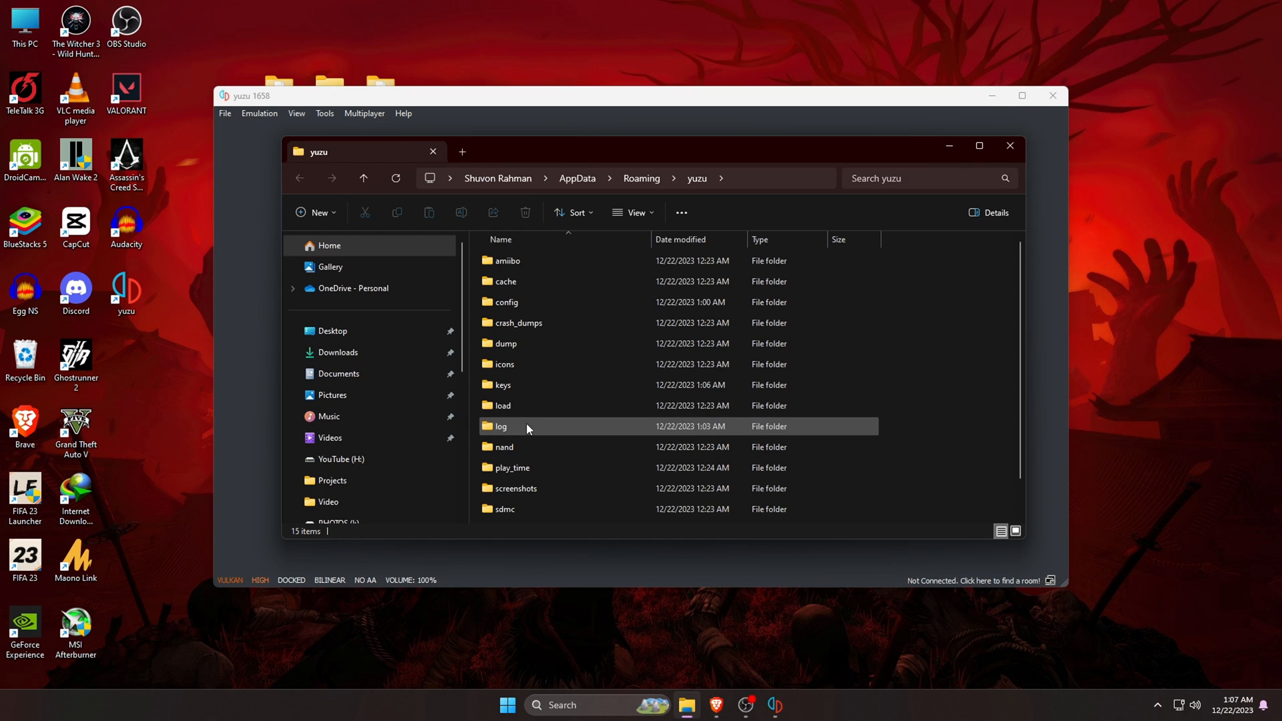
pyautogui.doubleClick(504, 447)
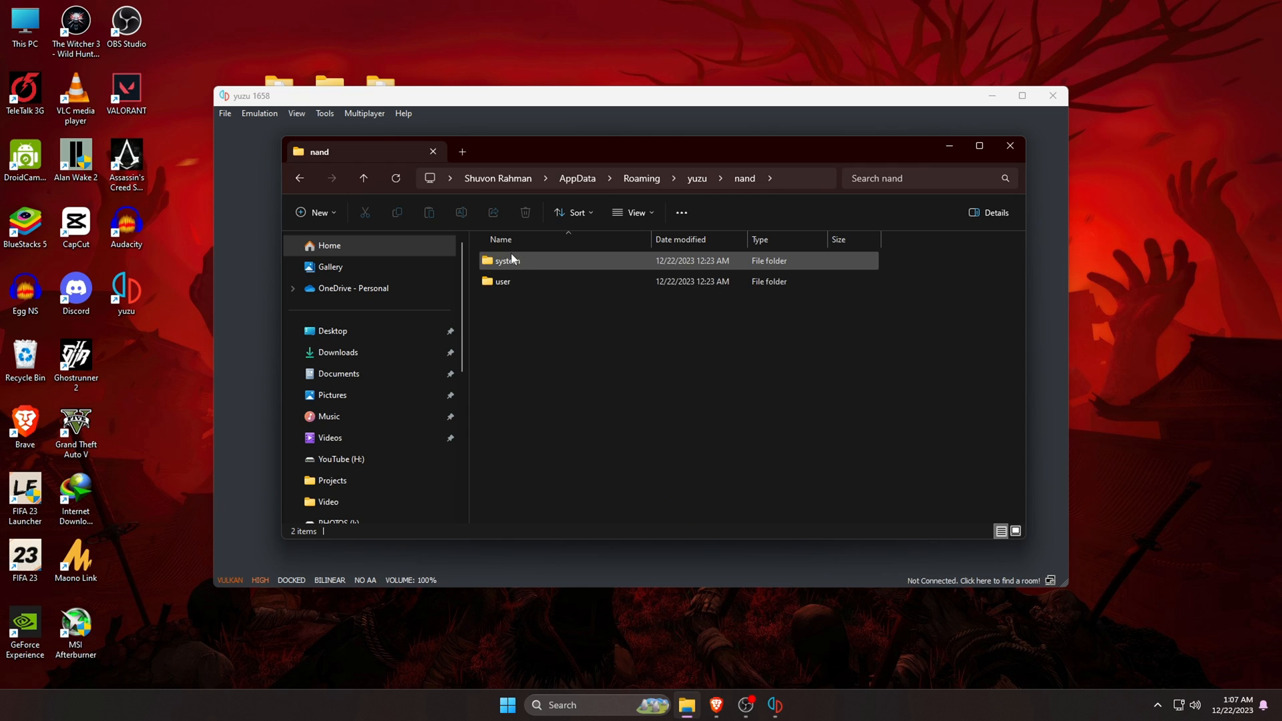
pyautogui.doubleClick(505, 260)
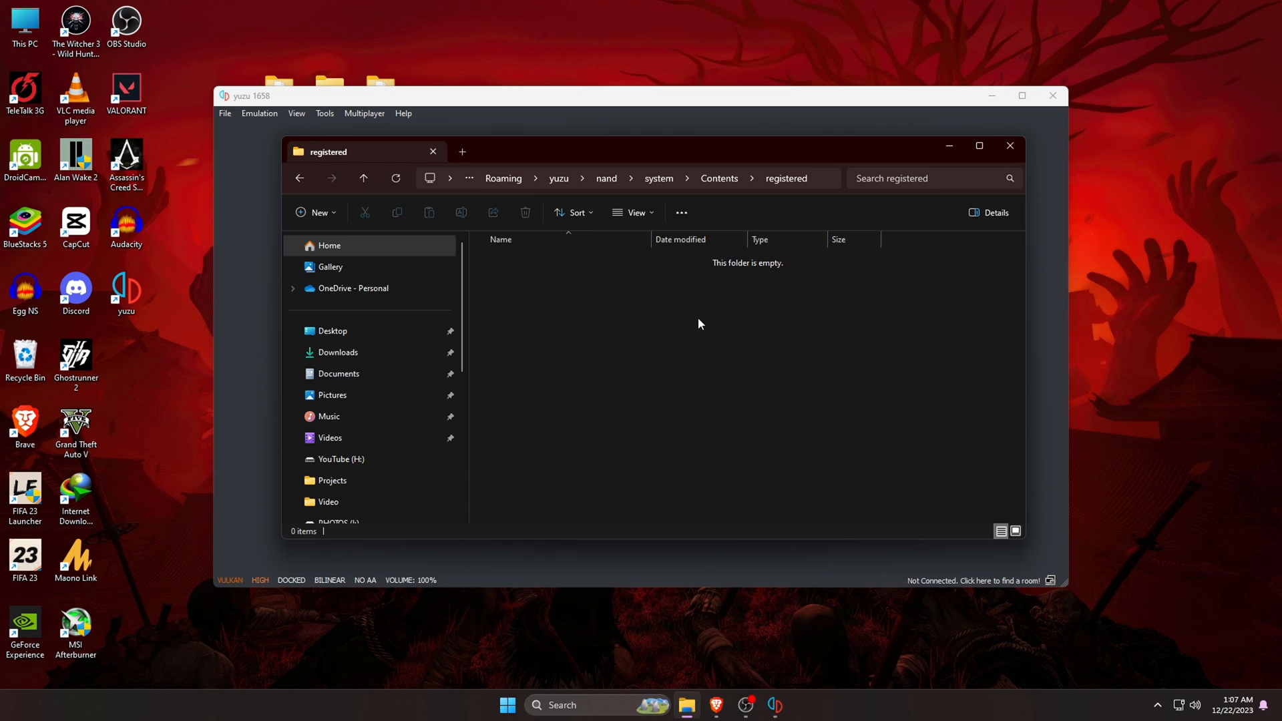
# Step: Extract the Firmware archive with WinRAR into a Desktop Firmware folder
pyautogui.rightClick(328, 86)
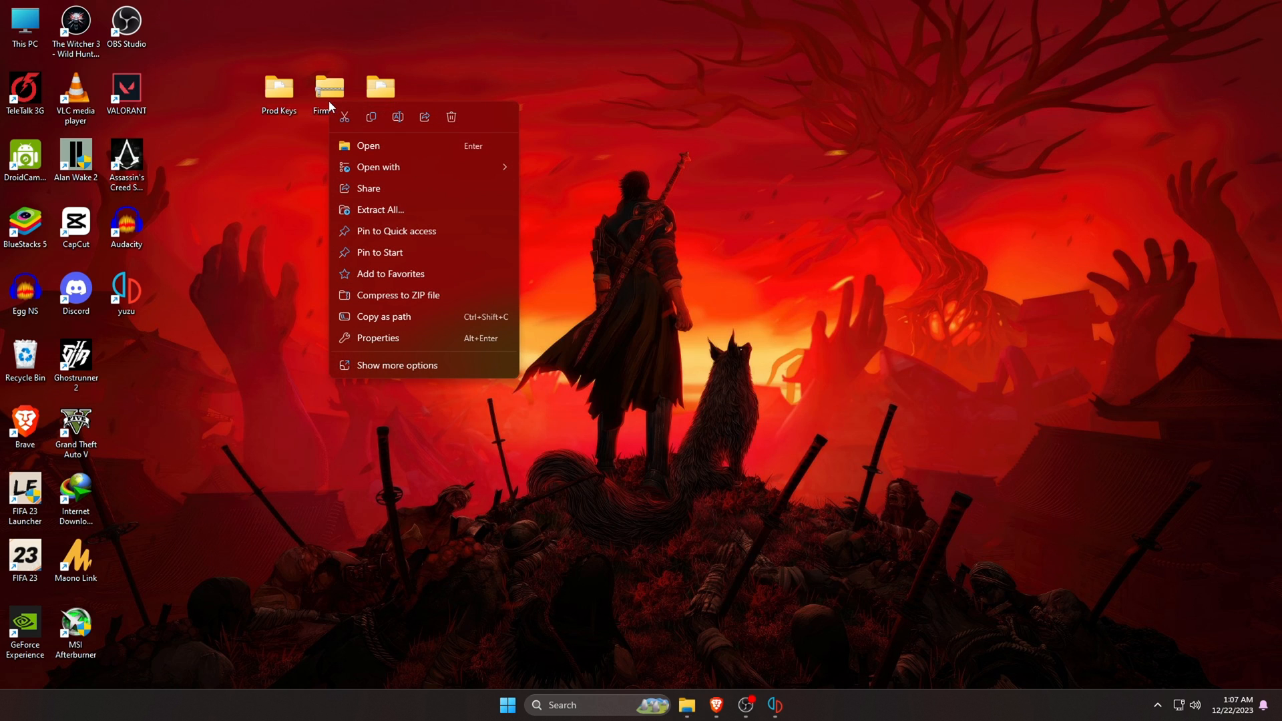
pyautogui.click(380, 209)
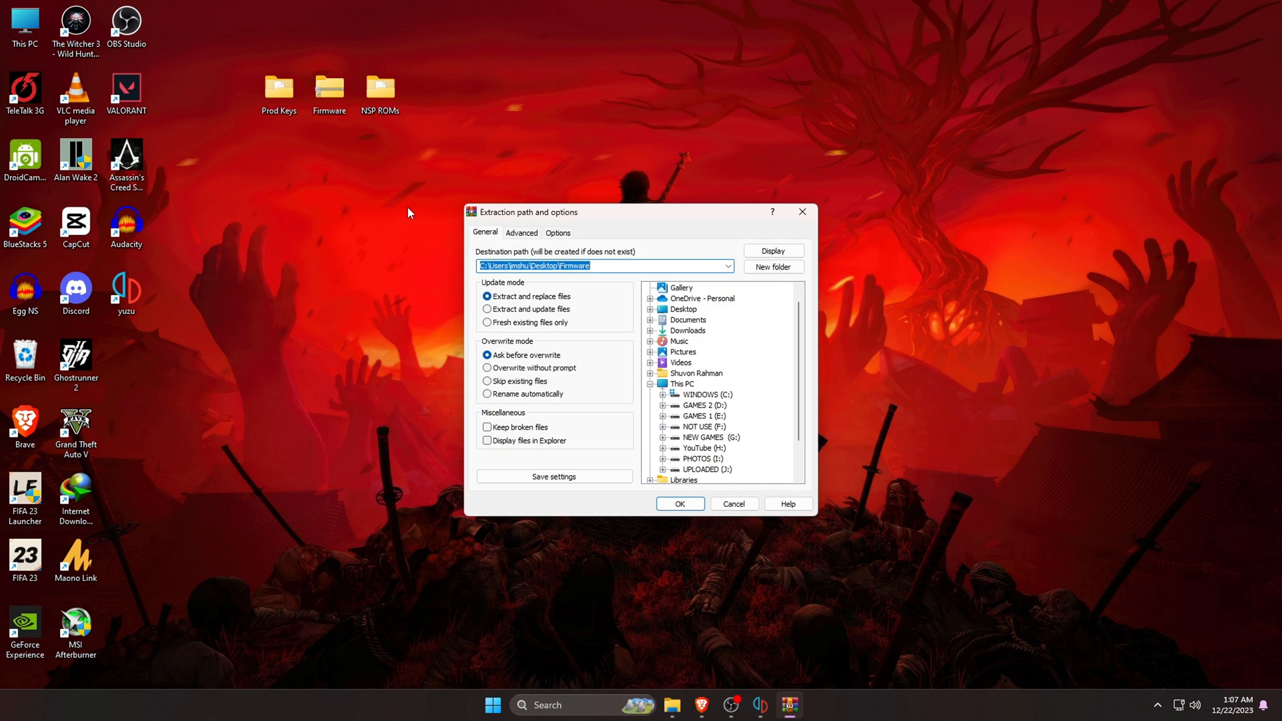
pyautogui.click(679, 503)
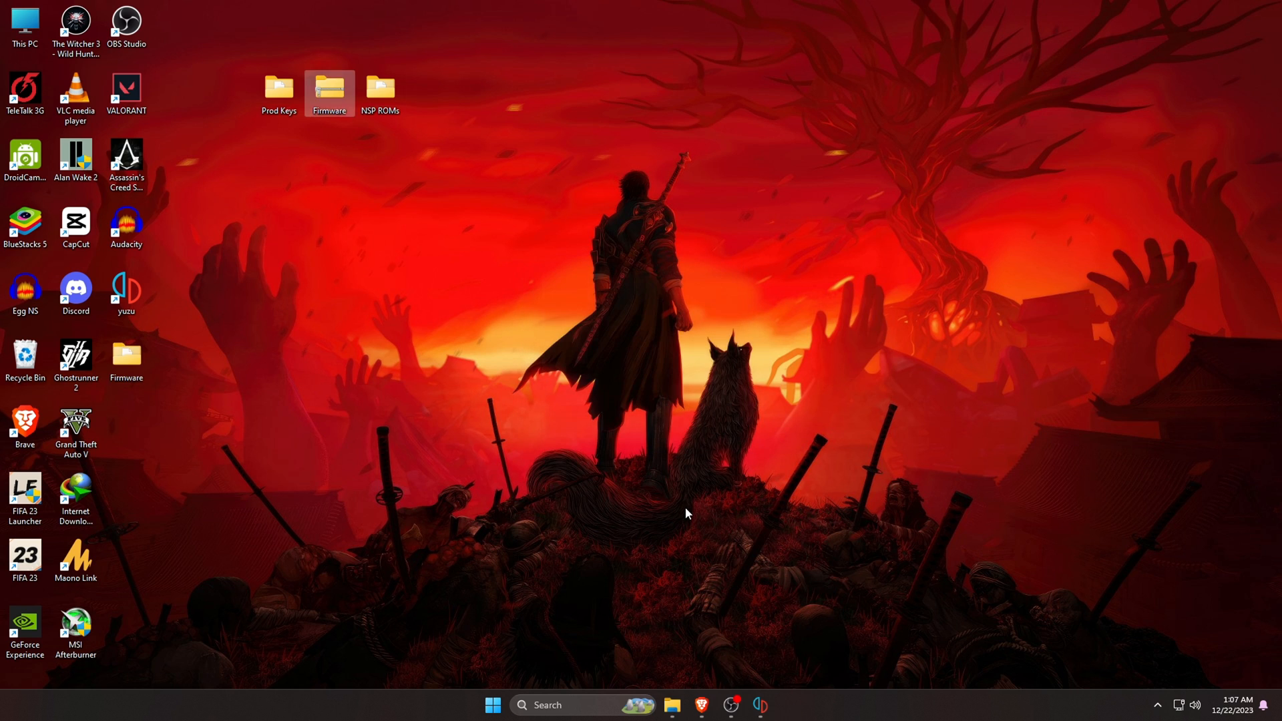
# Step: Open the extracted Firmware folder and copy its 229 NCA files
pyautogui.doubleClick(329, 89)
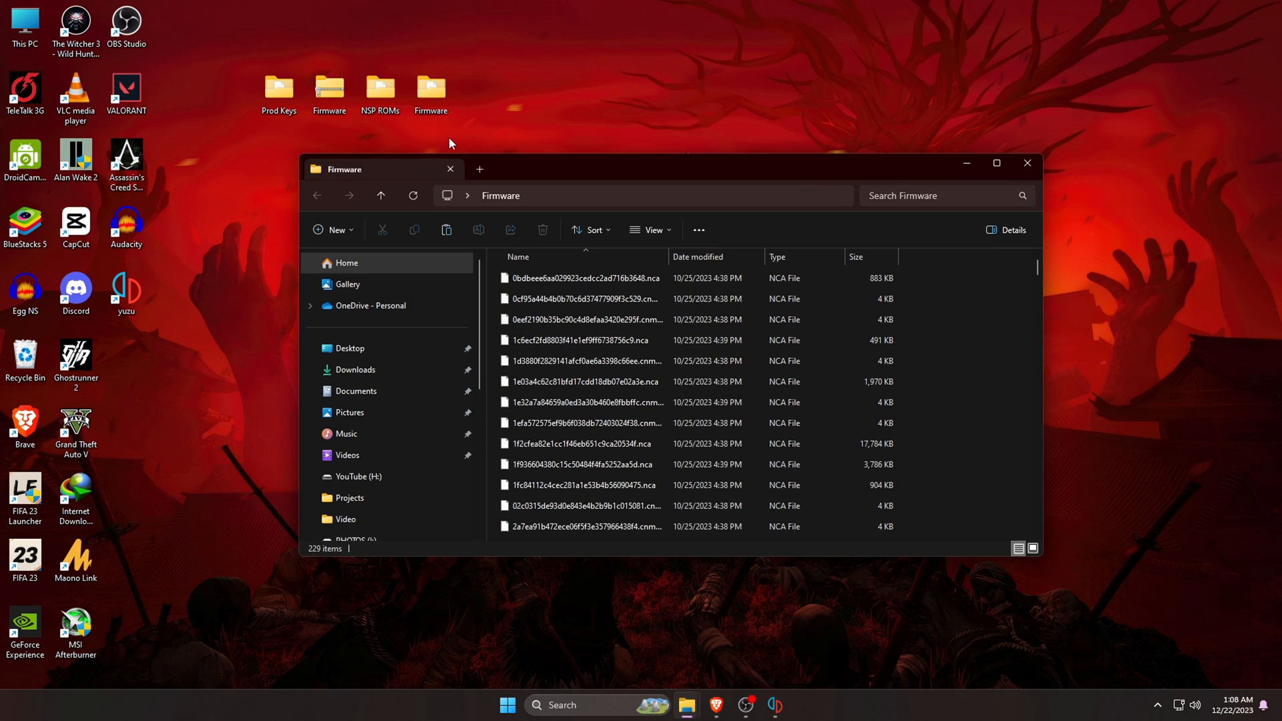
pyautogui.click(583, 278)
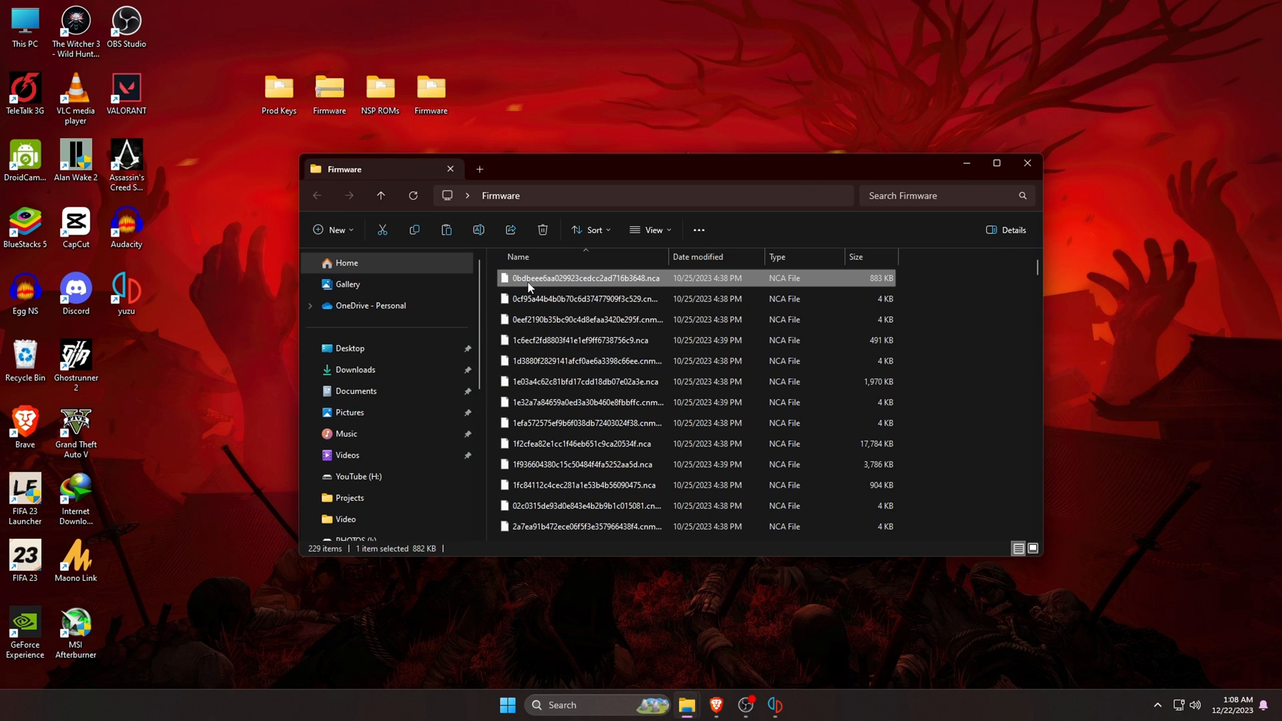
pyautogui.rightClick(528, 288)
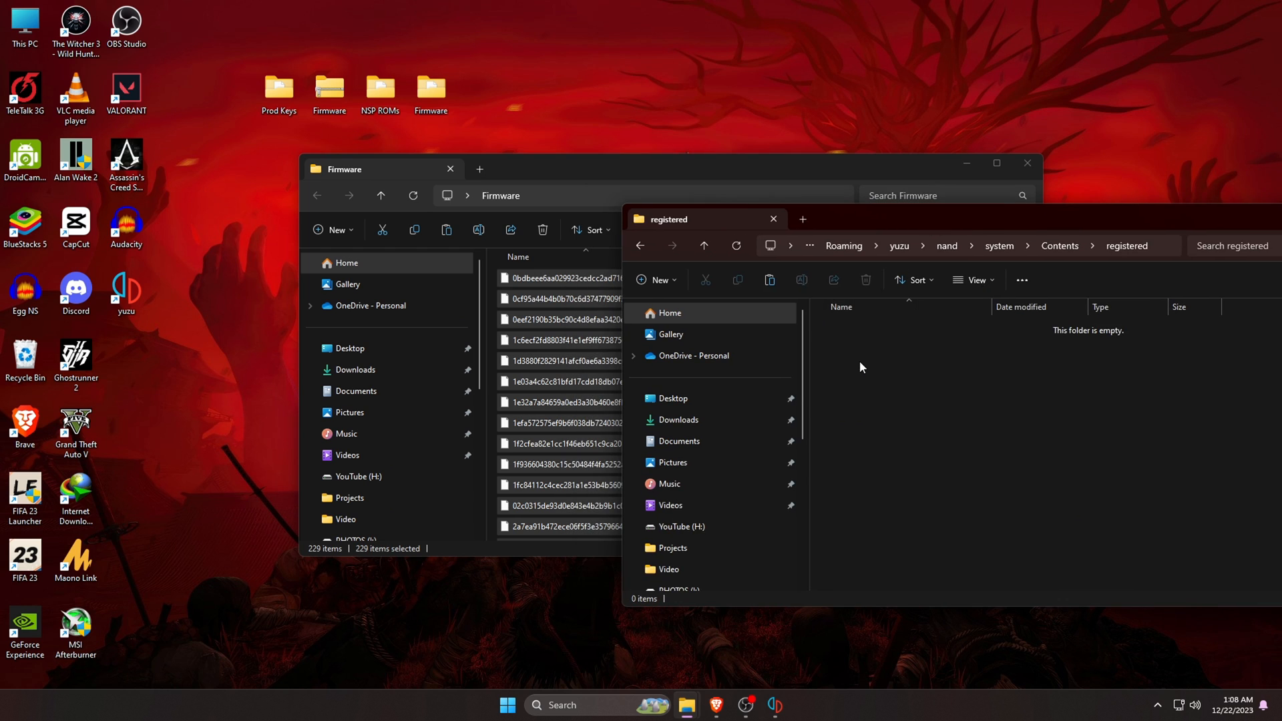
pyautogui.click(770, 280)
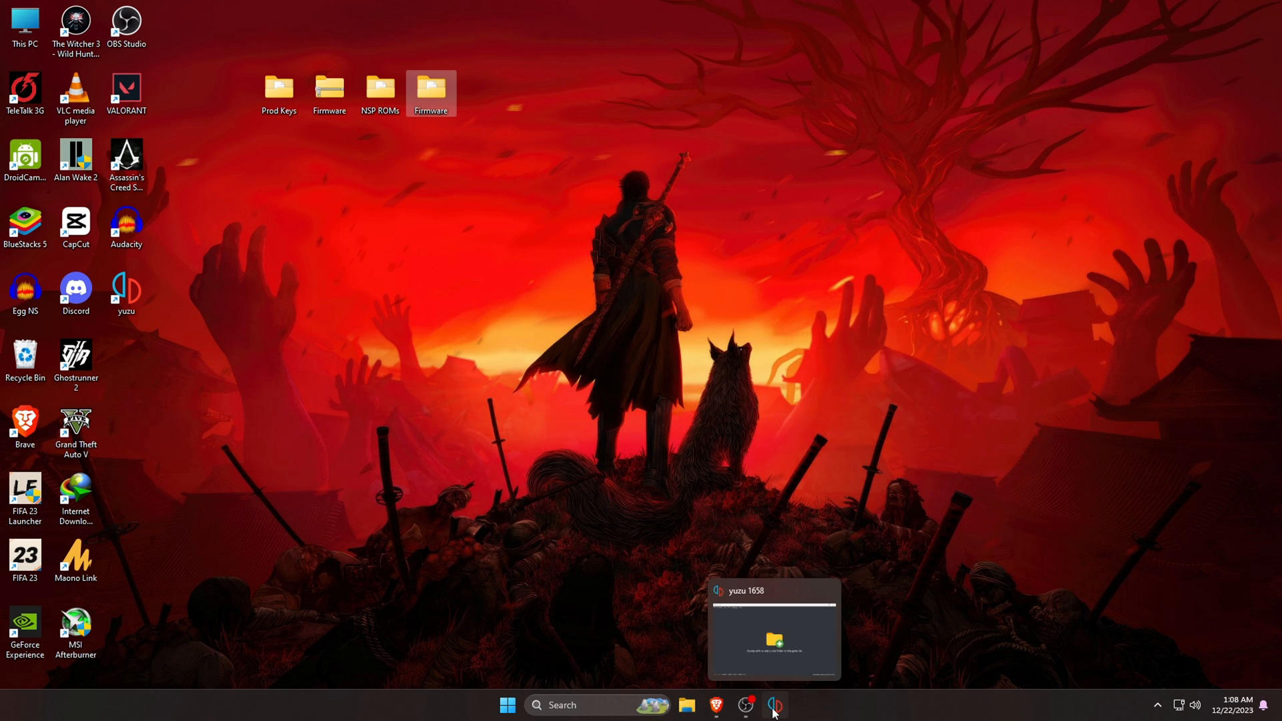
# Step: Return to yuzu and pick the Desktop's NSP ROMs folder as a game folder
pyautogui.click(773, 704)
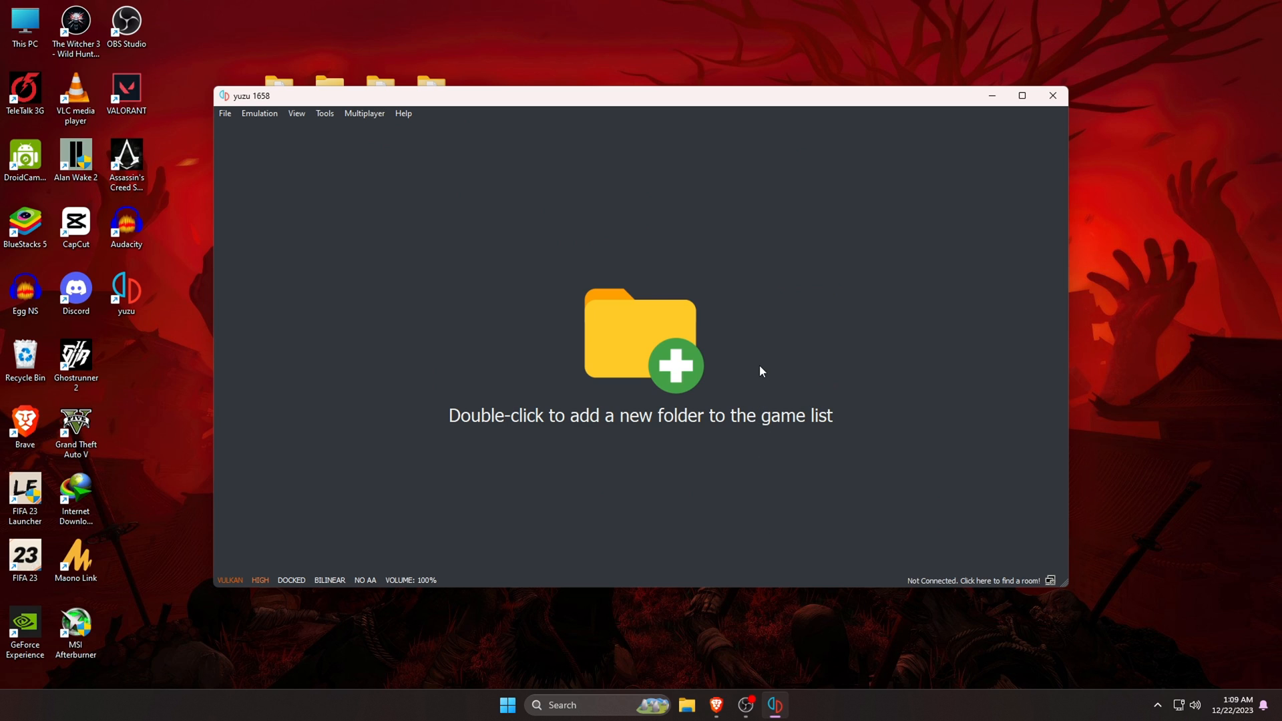
pyautogui.doubleClick(641, 338)
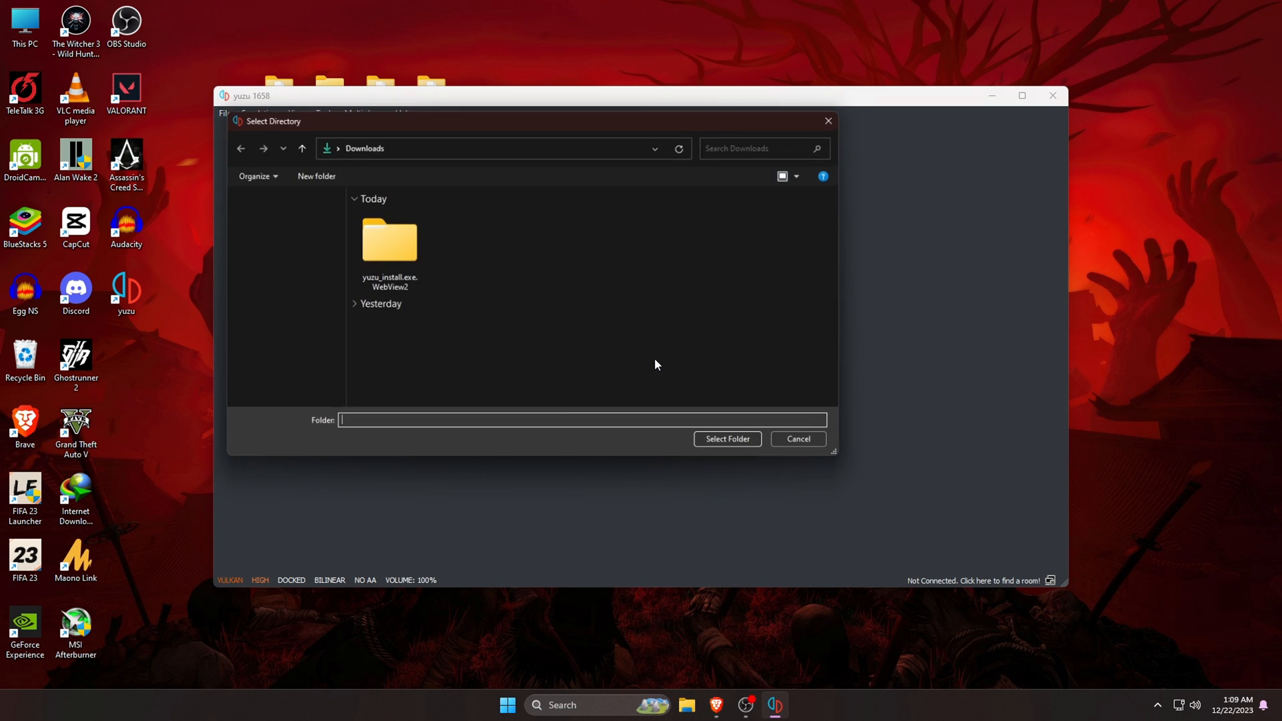
pyautogui.click(269, 237)
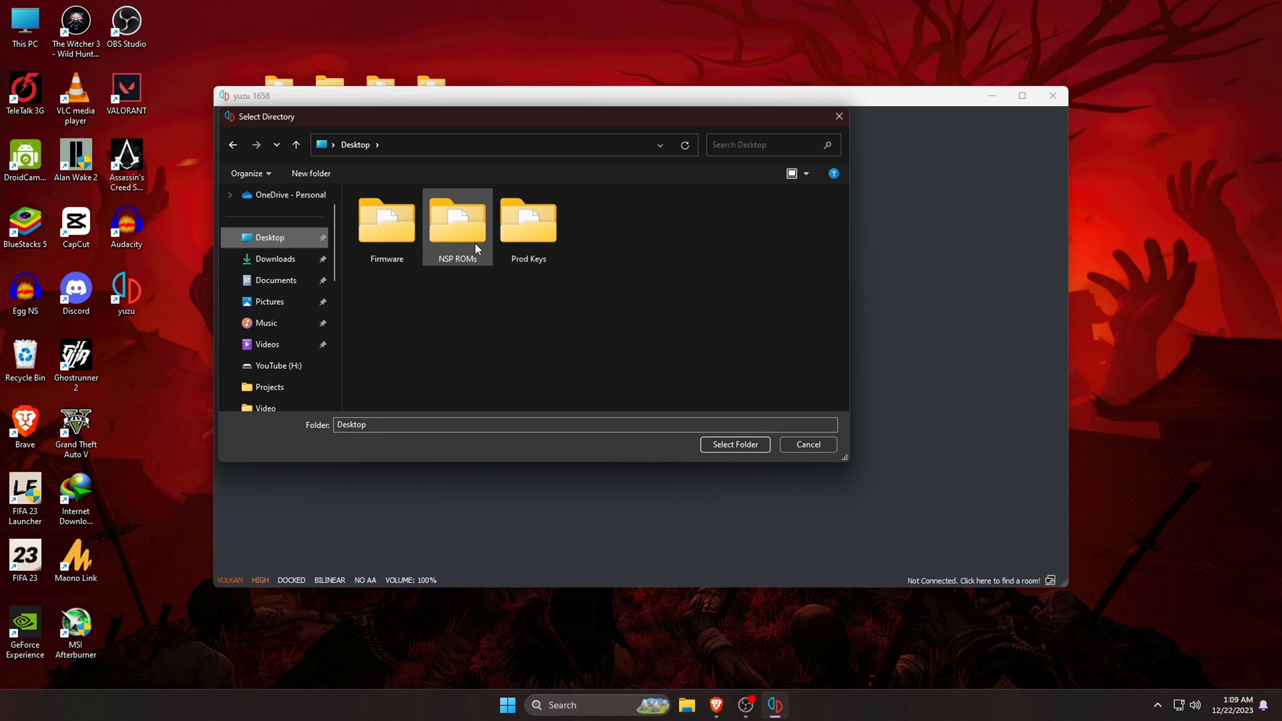
pyautogui.click(457, 225)
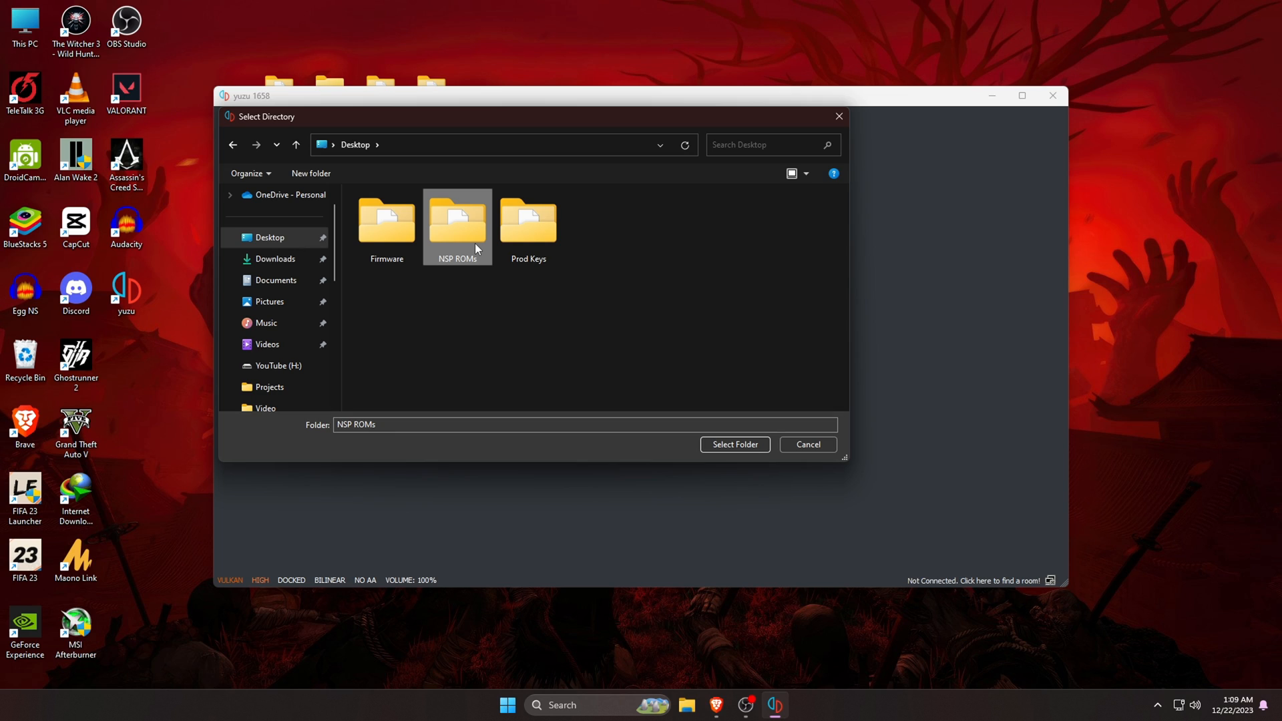
pyautogui.moveTo(477, 261)
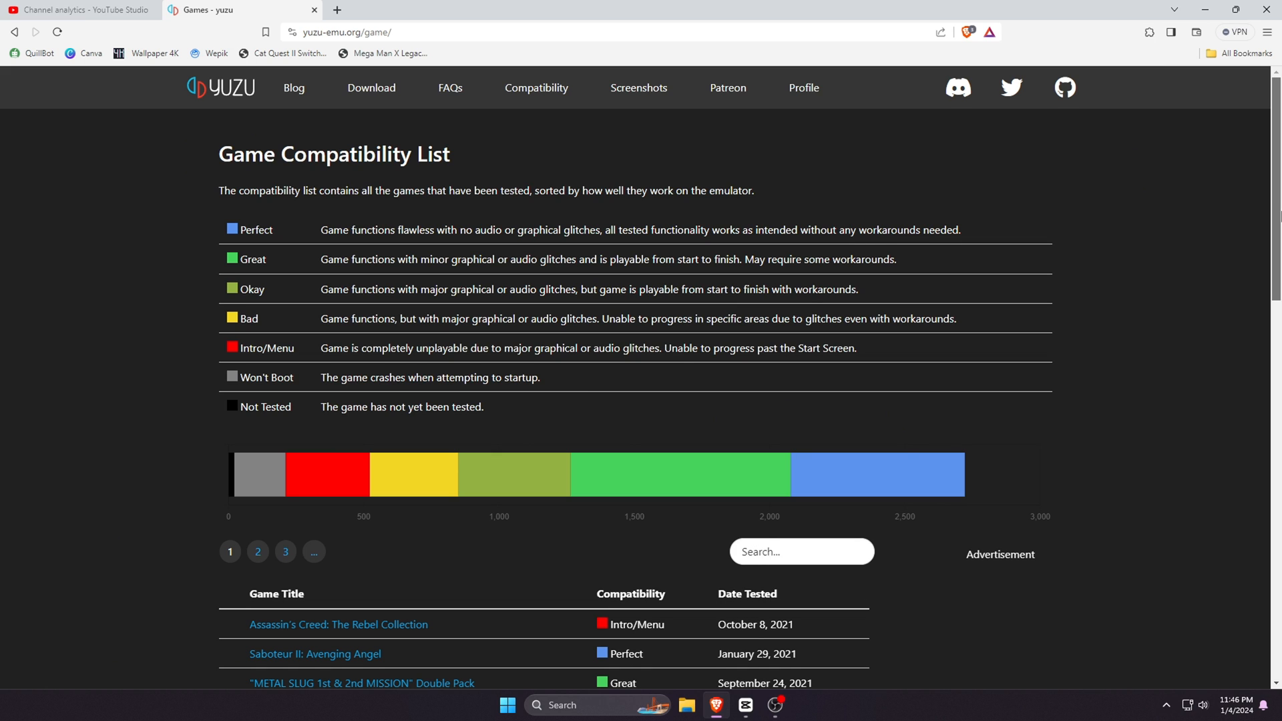
pyautogui.scroll(-3)
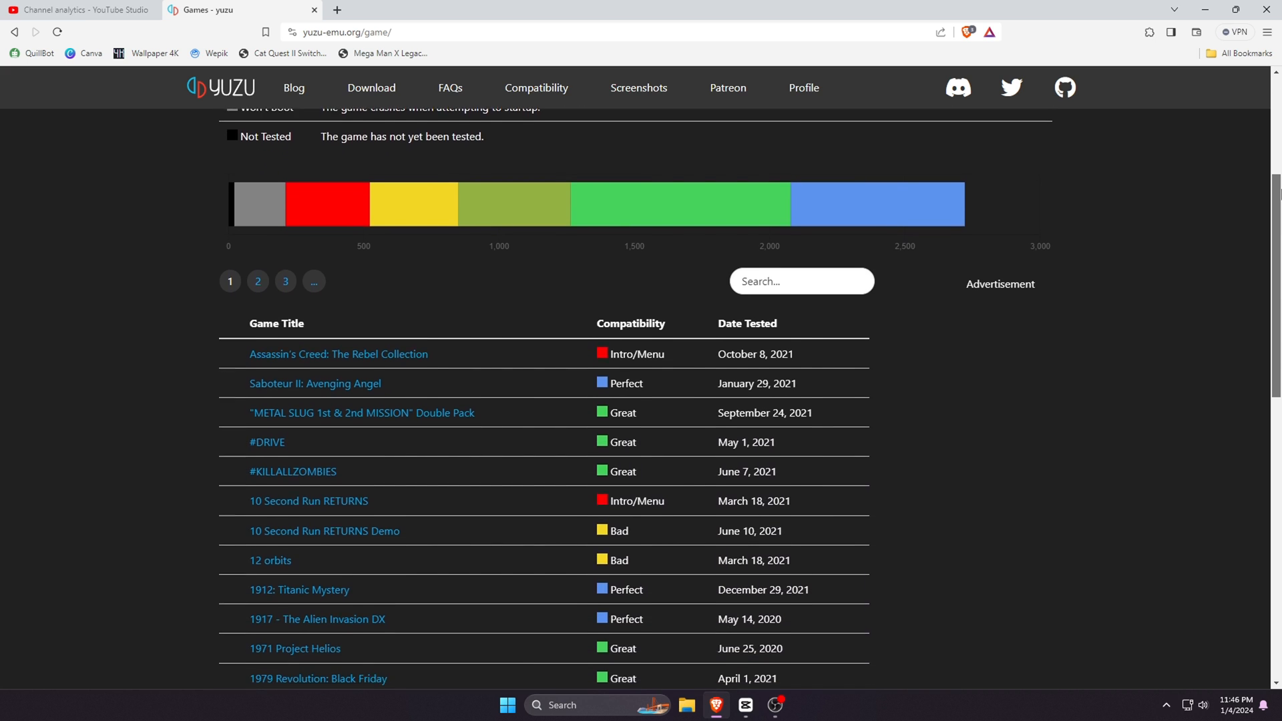
pyautogui.scroll(-3)
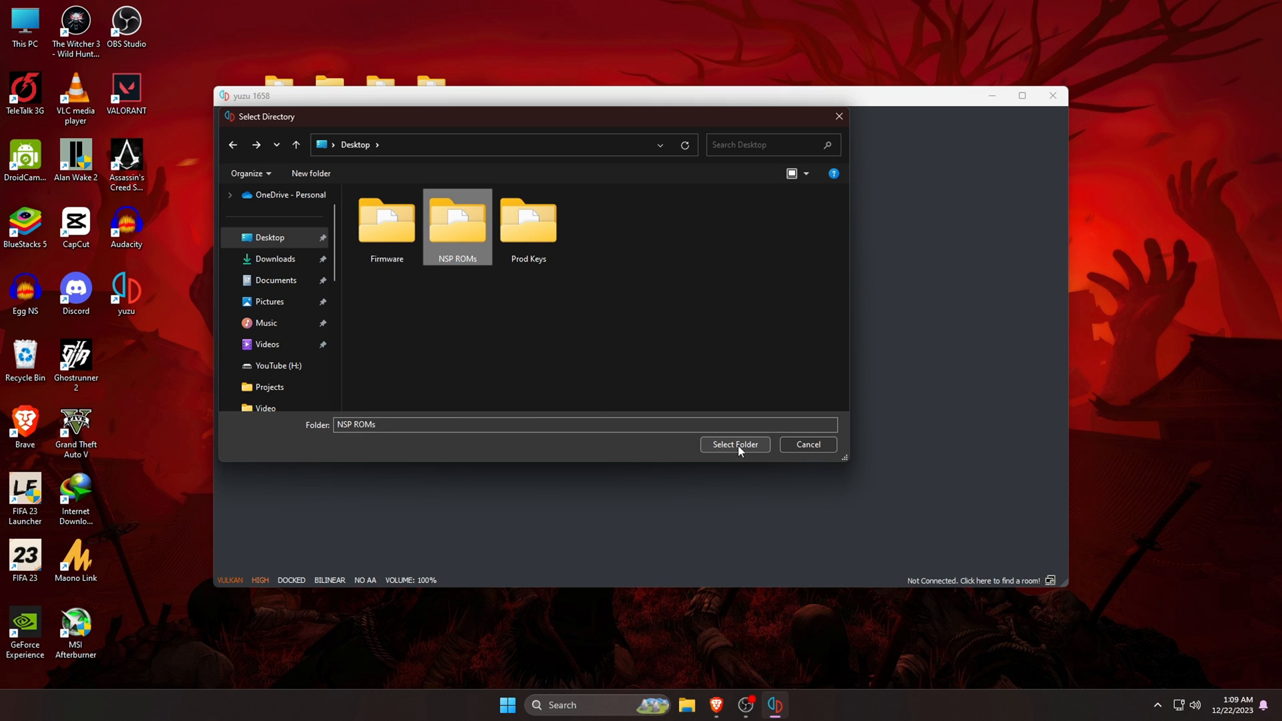
# Step: Confirm NSP ROMs as the game folder, loading 15 games into the library
pyautogui.click(733, 444)
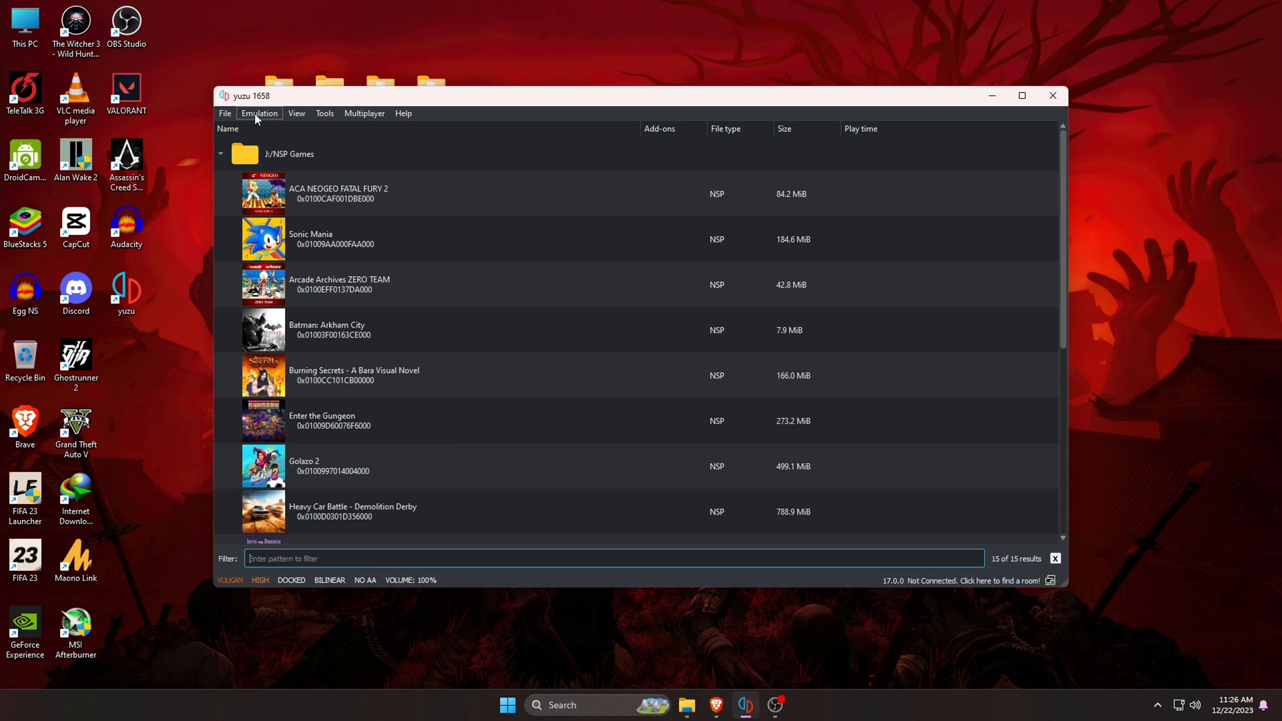
pyautogui.click(258, 112)
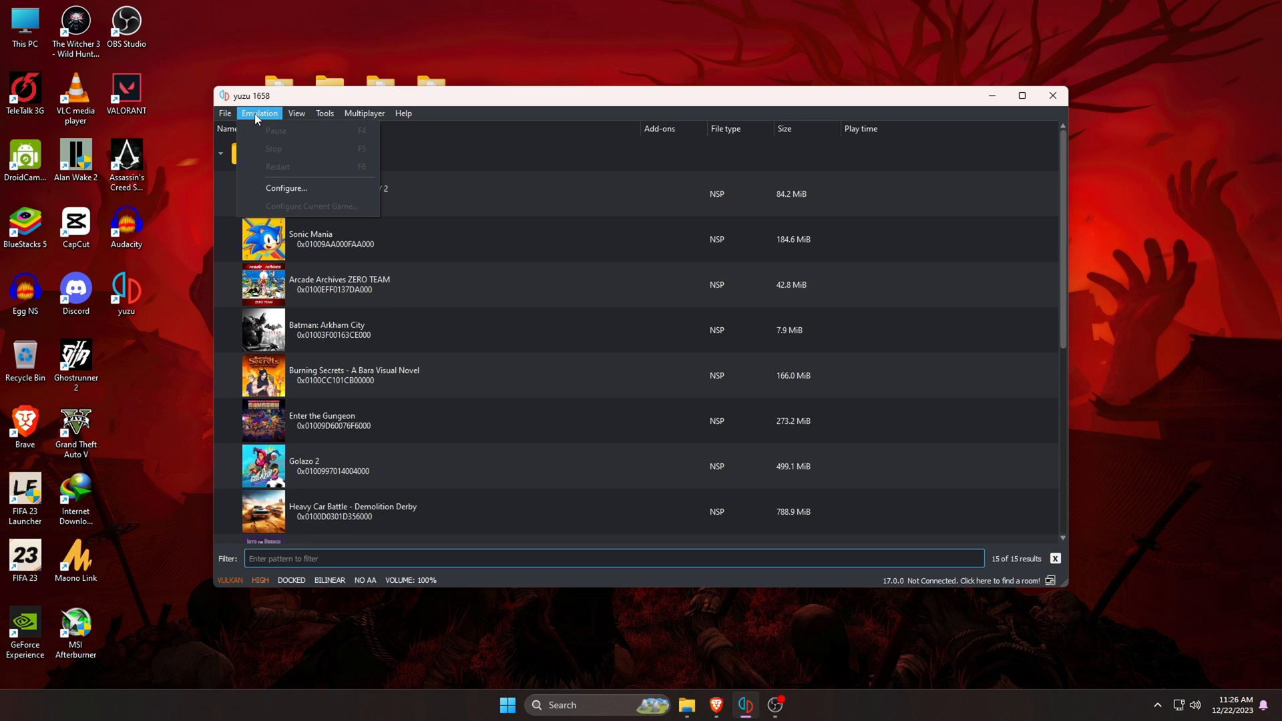
pyautogui.moveTo(286, 188)
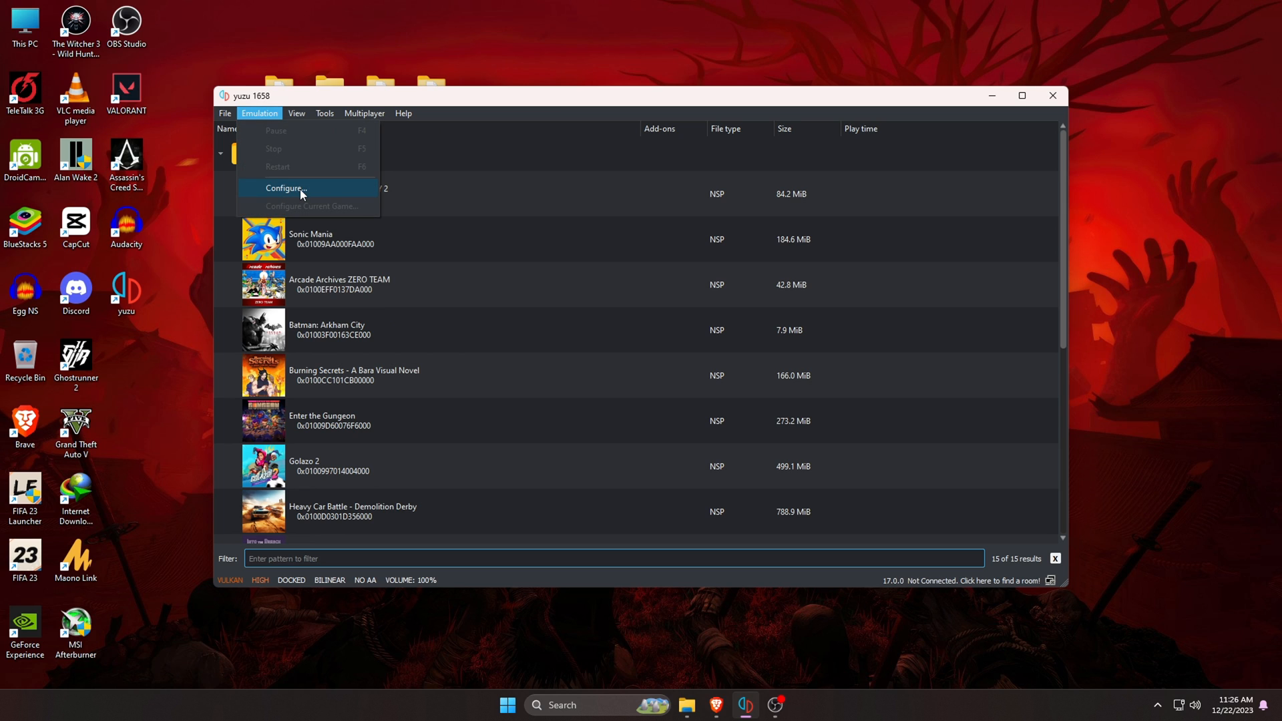
# Step: Open yuzu's configuration, review the Hotkeys bindings, then view the Debug settings
pyautogui.click(285, 188)
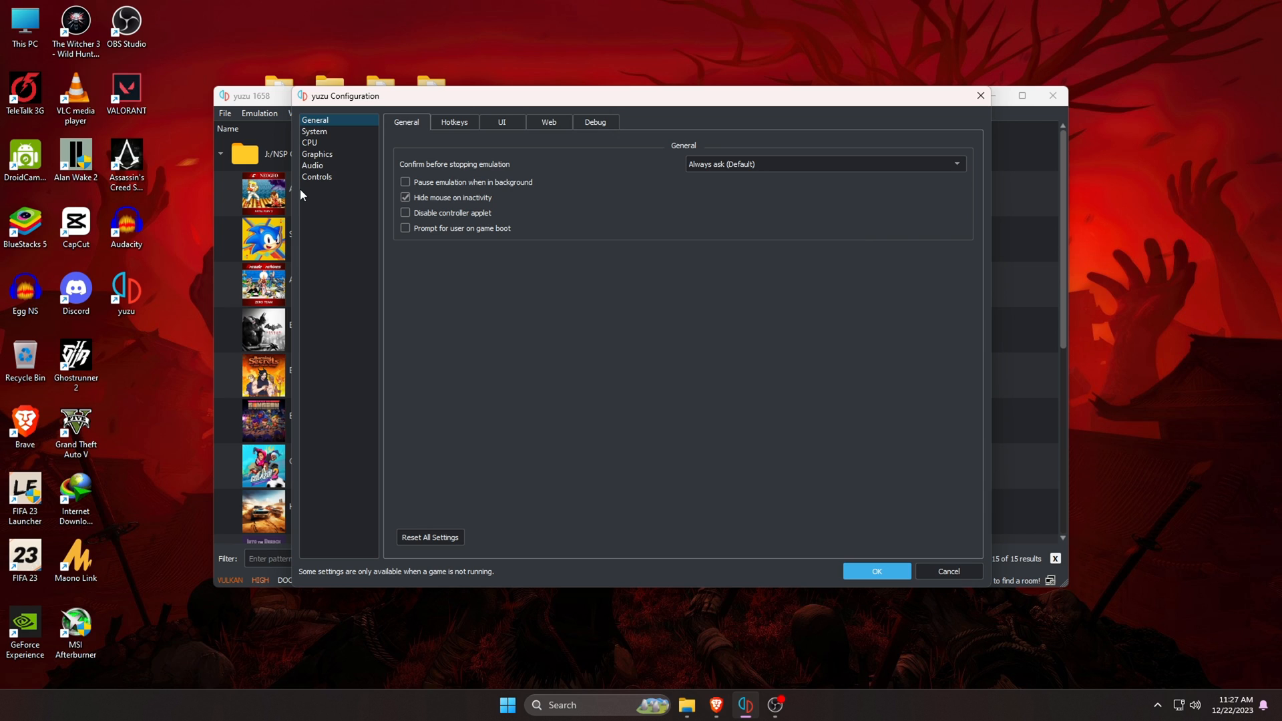
pyautogui.click(454, 122)
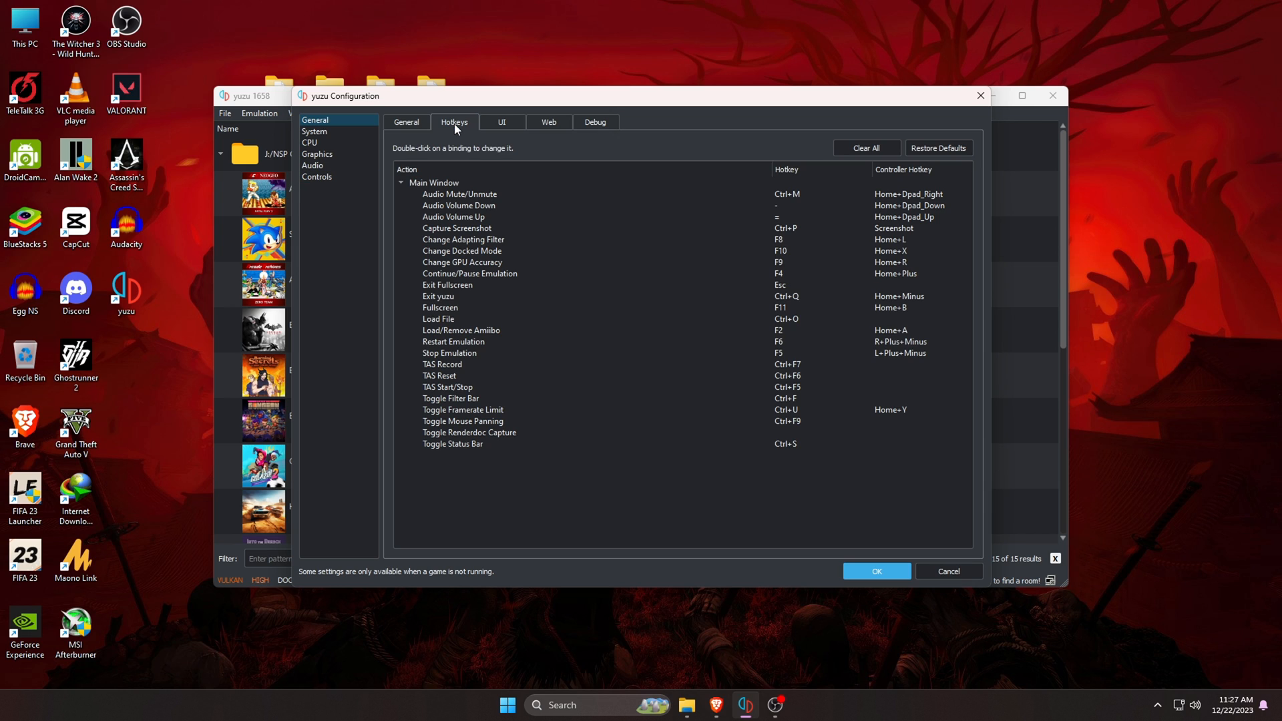
pyautogui.click(573, 239)
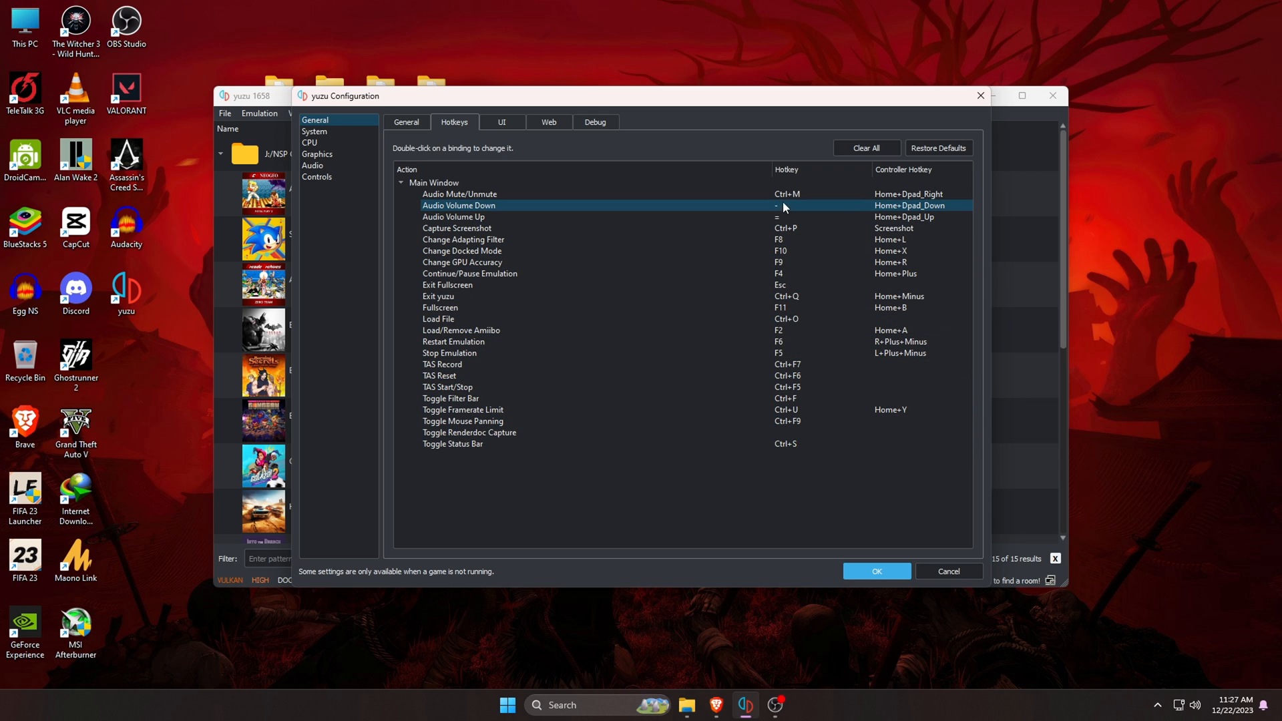
pyautogui.click(435, 183)
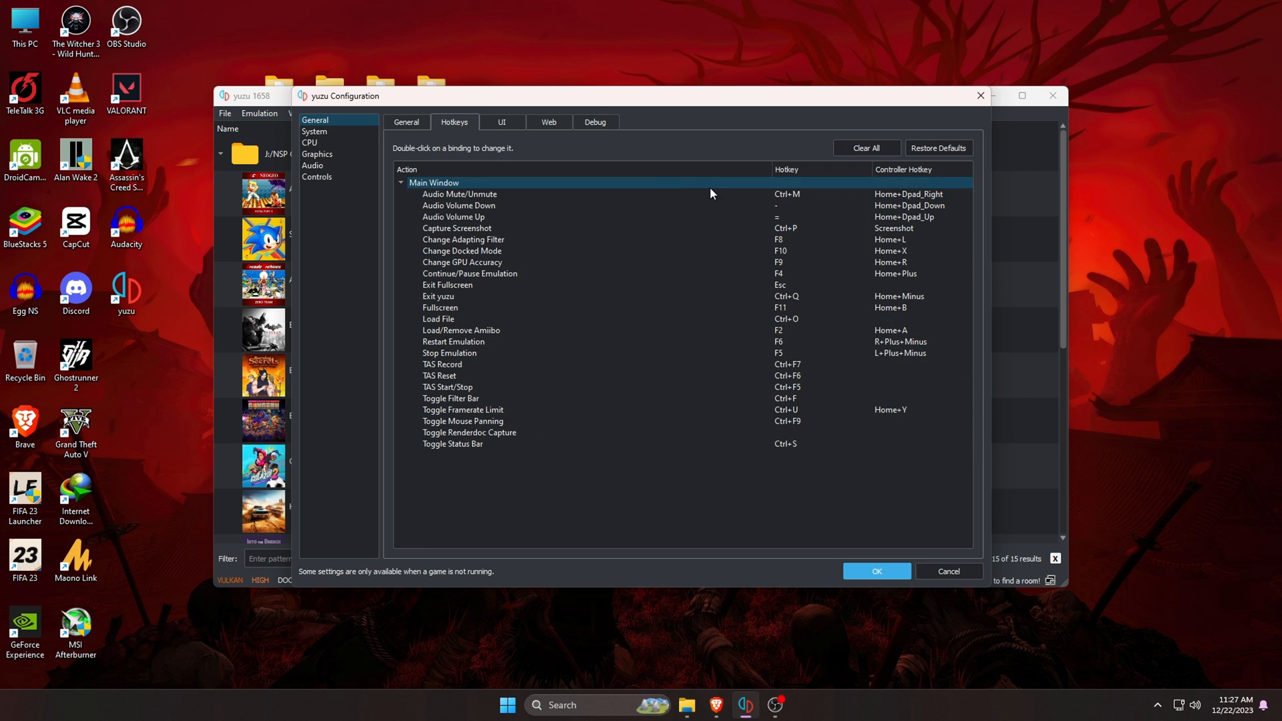
pyautogui.click(595, 121)
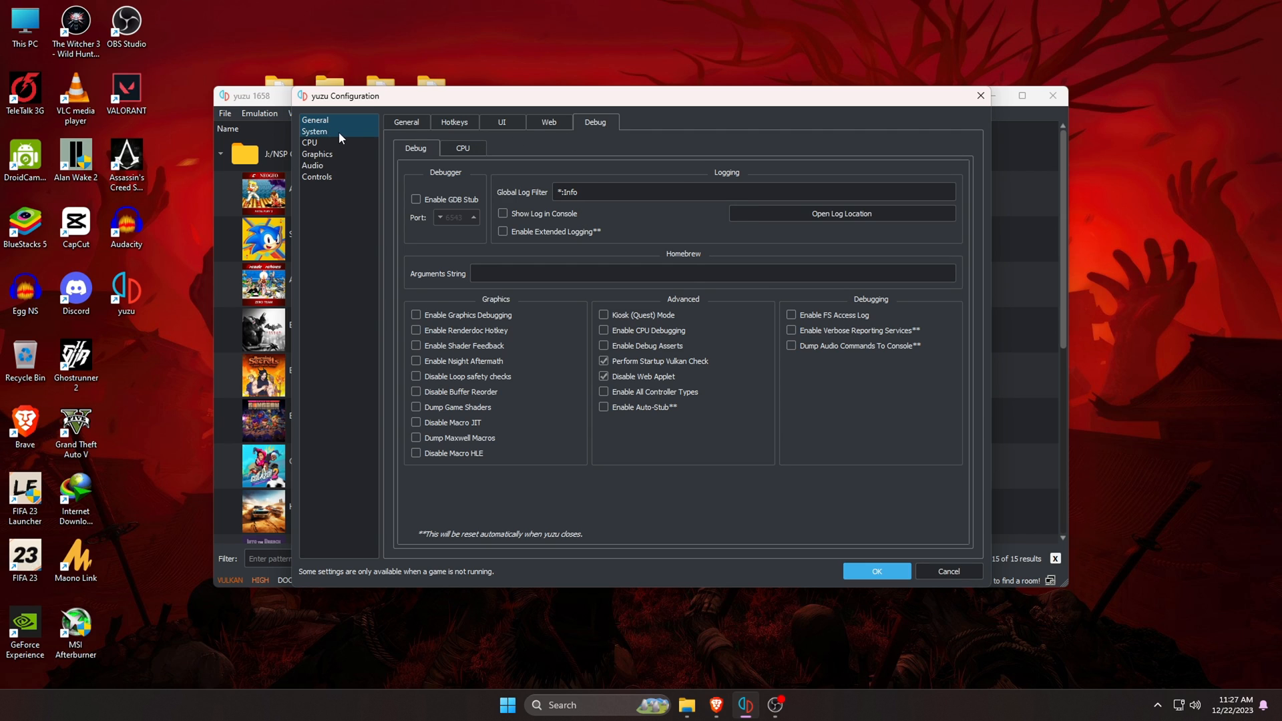
# Step: Keep multicore emulation and 4GB memory, disable Limit Speed Percent, and view CPU accuracy (Auto)
pyautogui.click(313, 131)
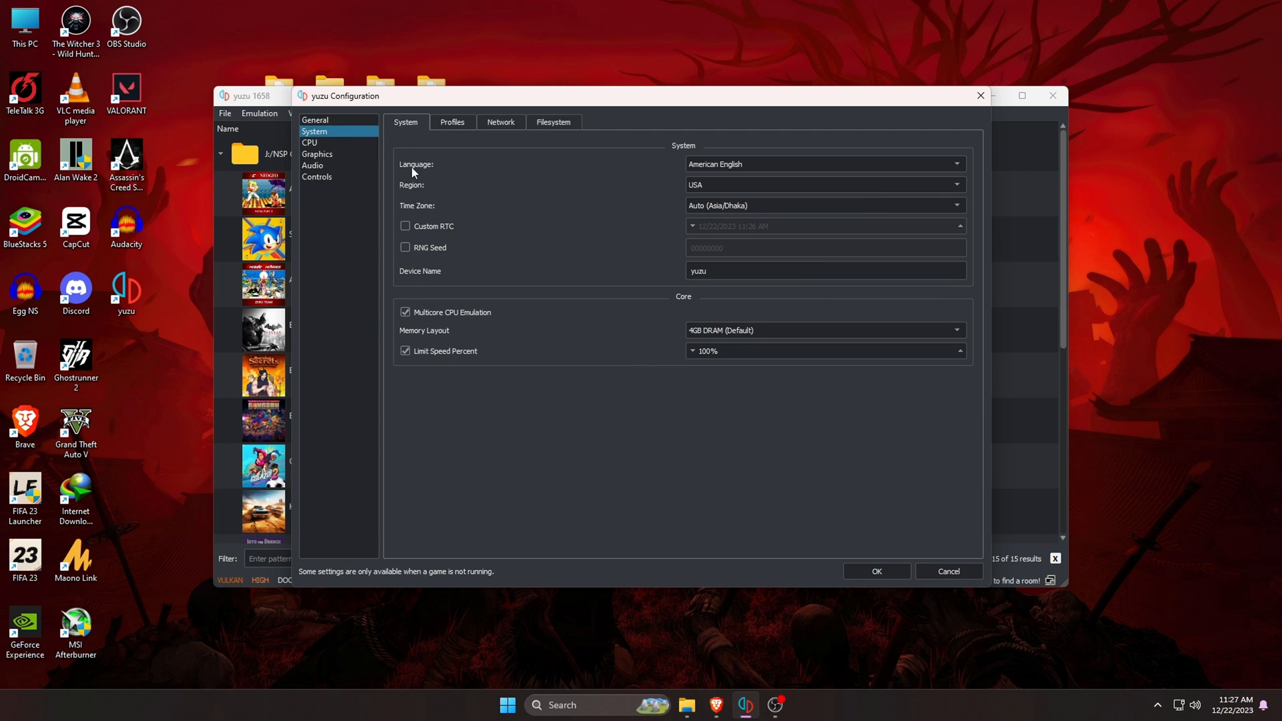
pyautogui.moveTo(430, 281)
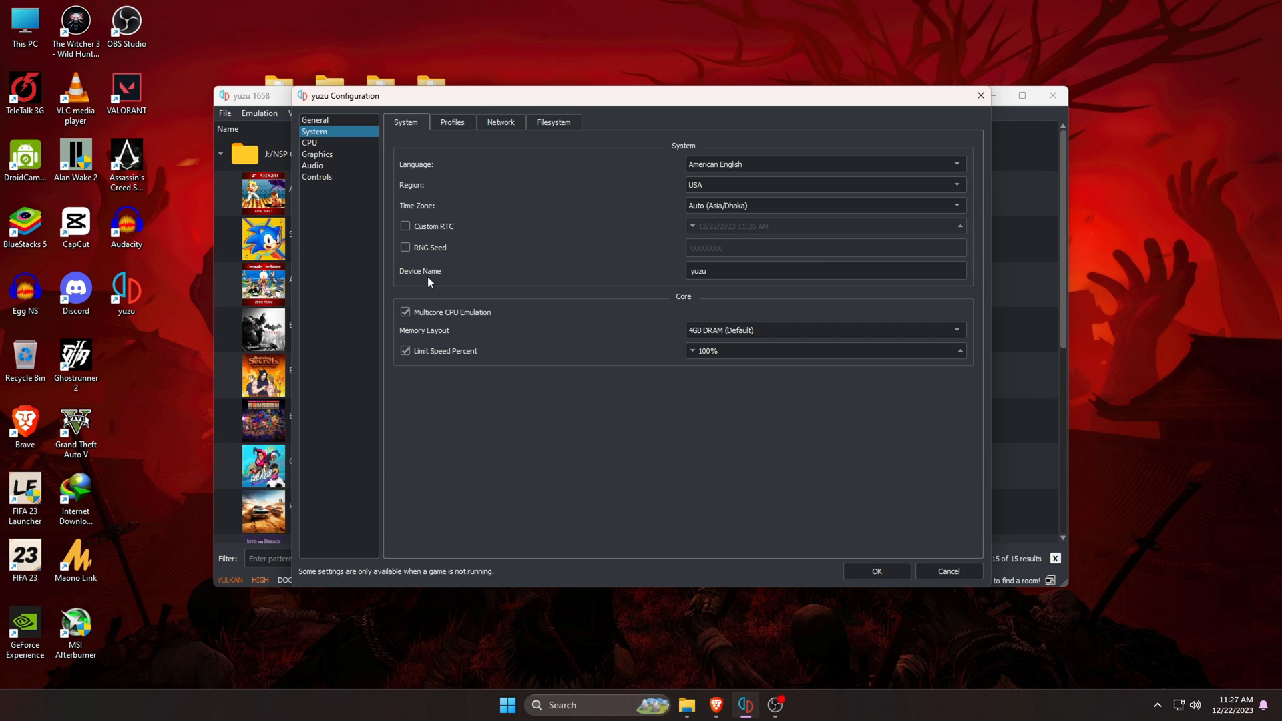
pyautogui.click(404, 312)
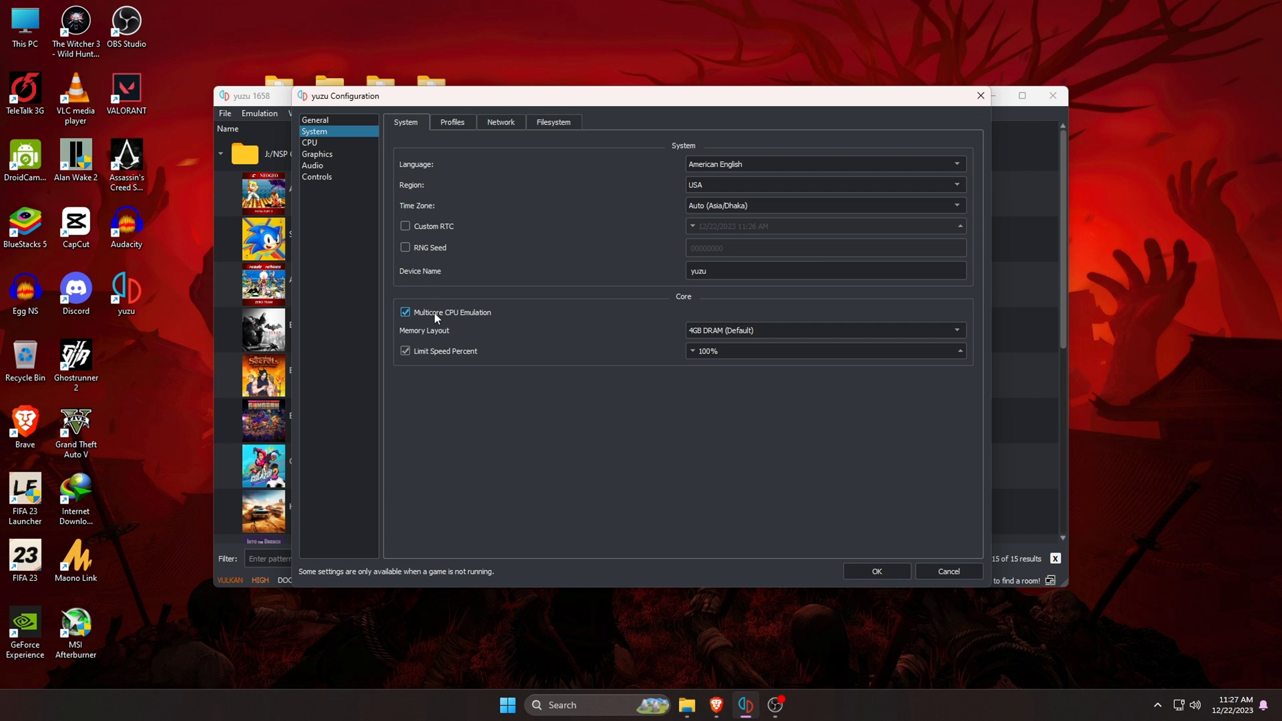
pyautogui.click(825, 331)
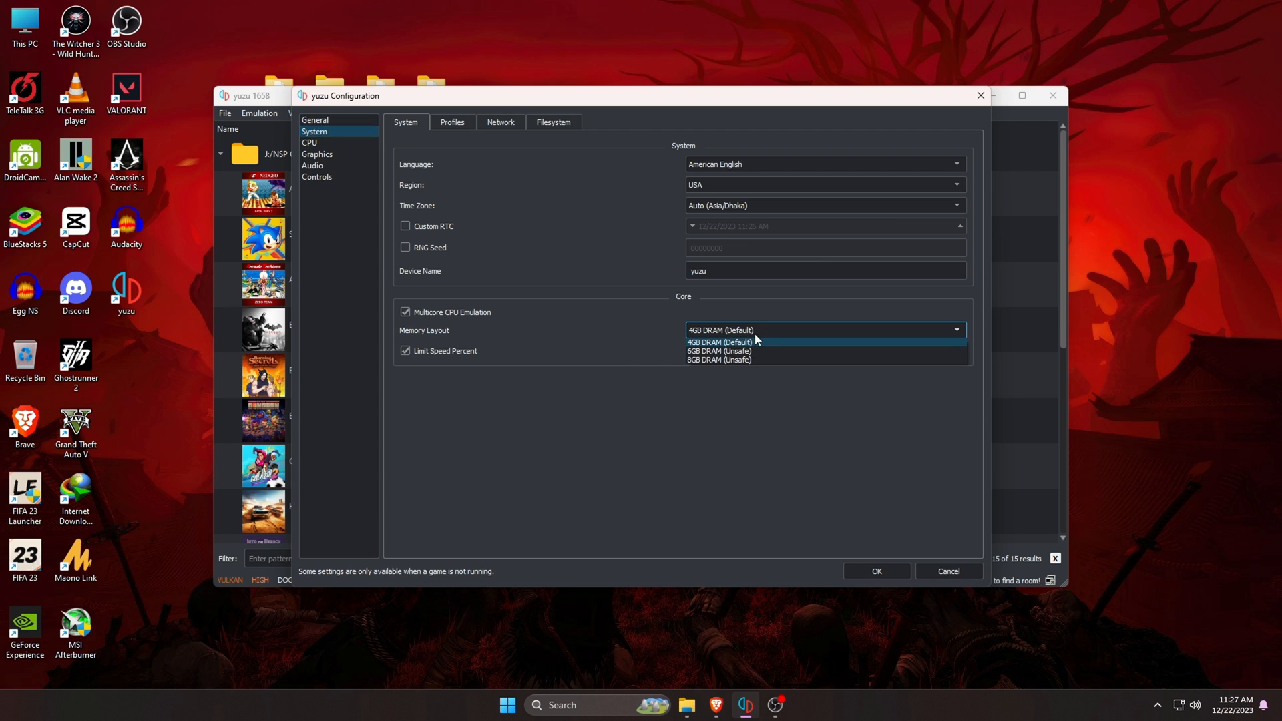
pyautogui.moveTo(731, 360)
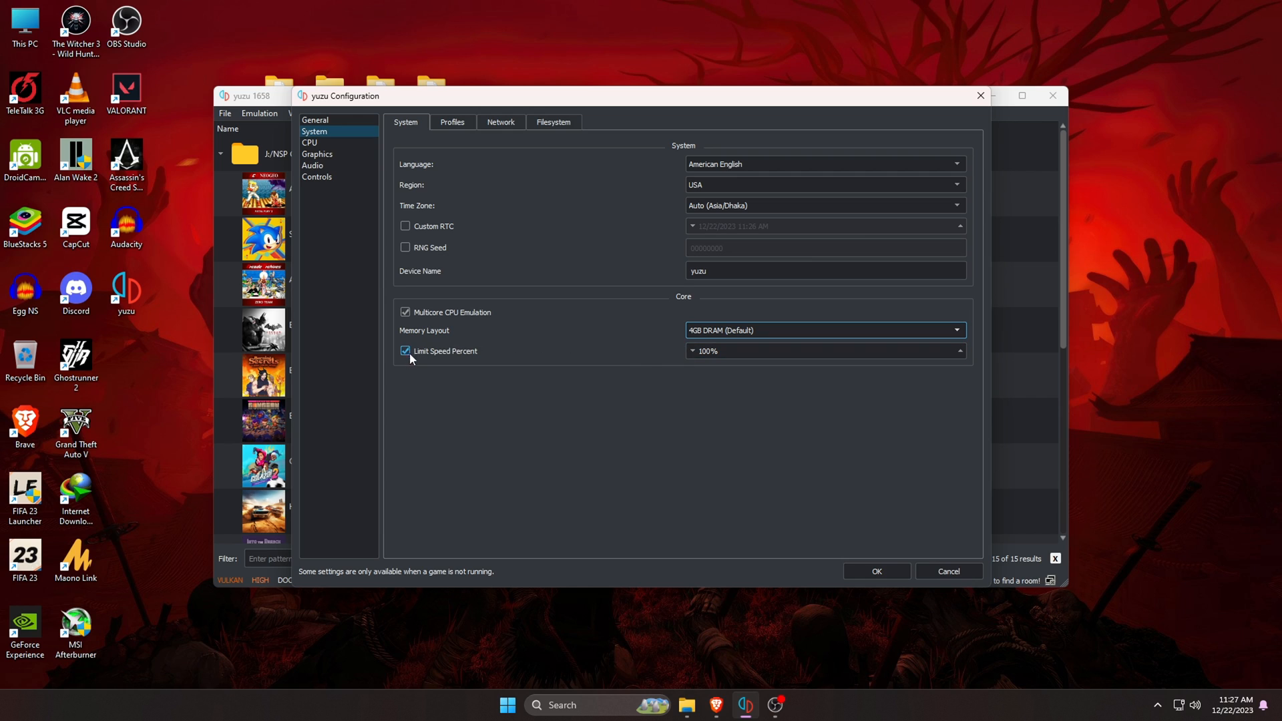
pyautogui.click(404, 350)
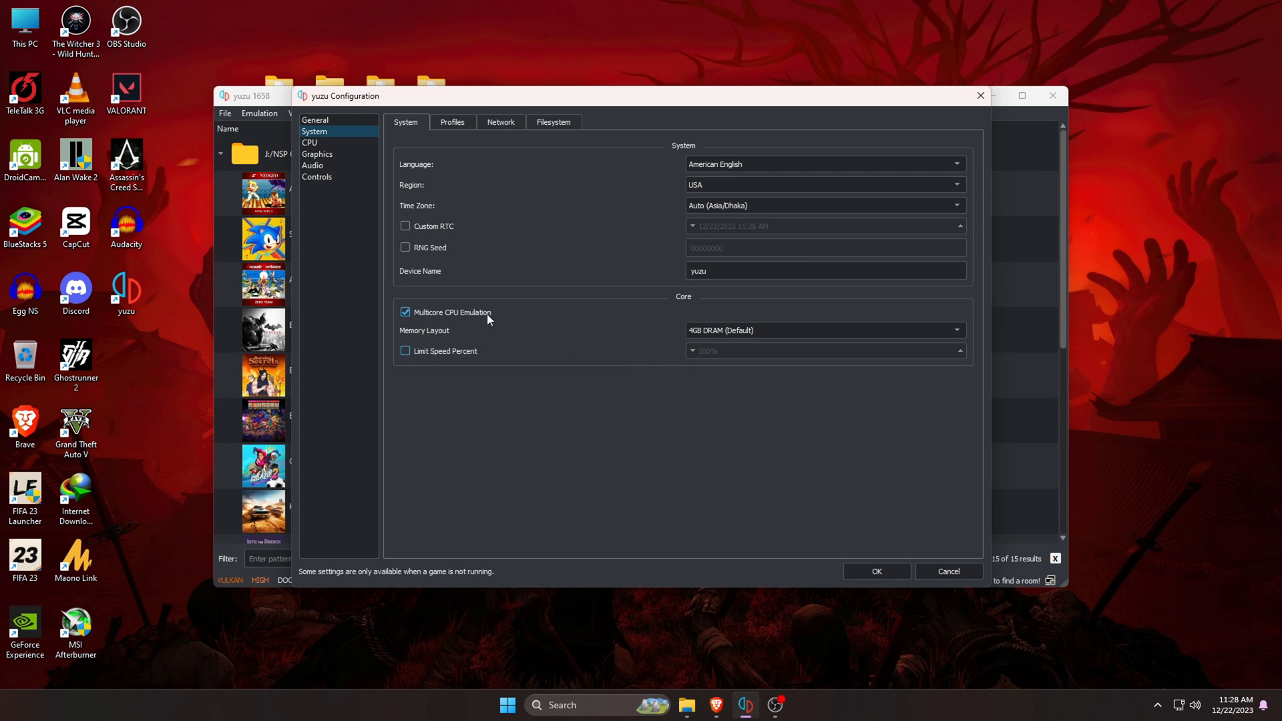
pyautogui.click(310, 142)
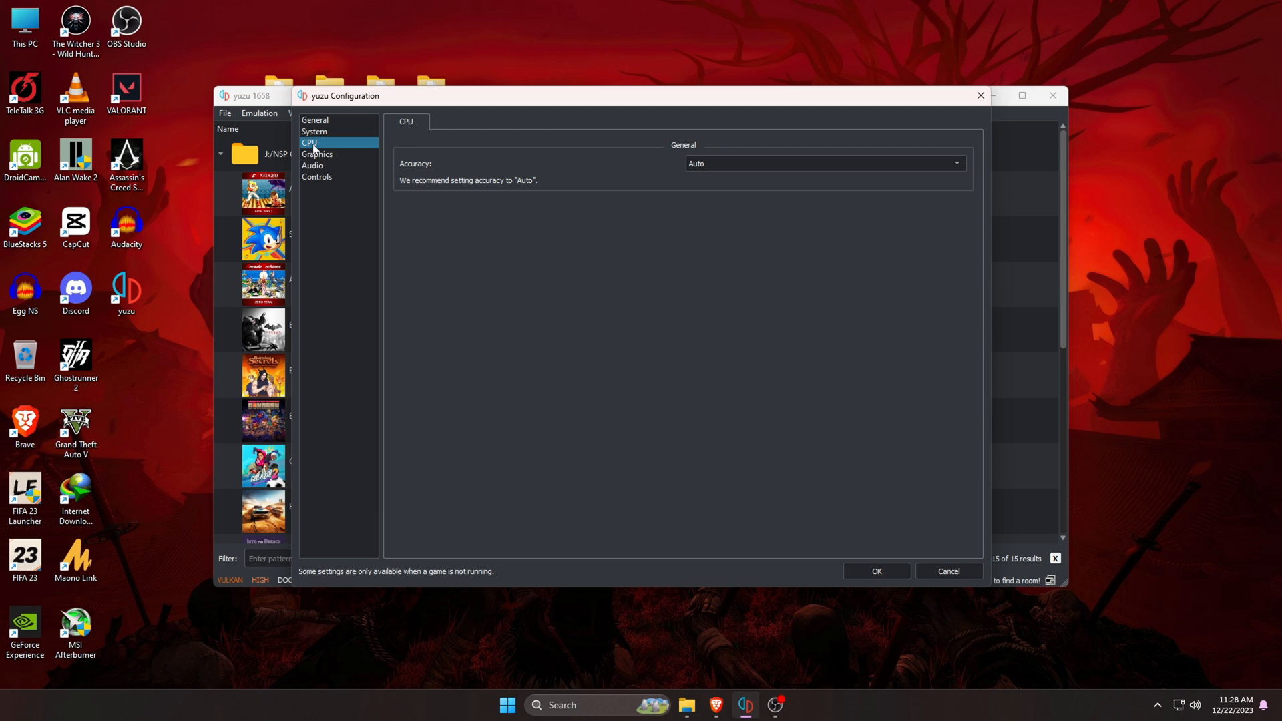
pyautogui.moveTo(531, 194)
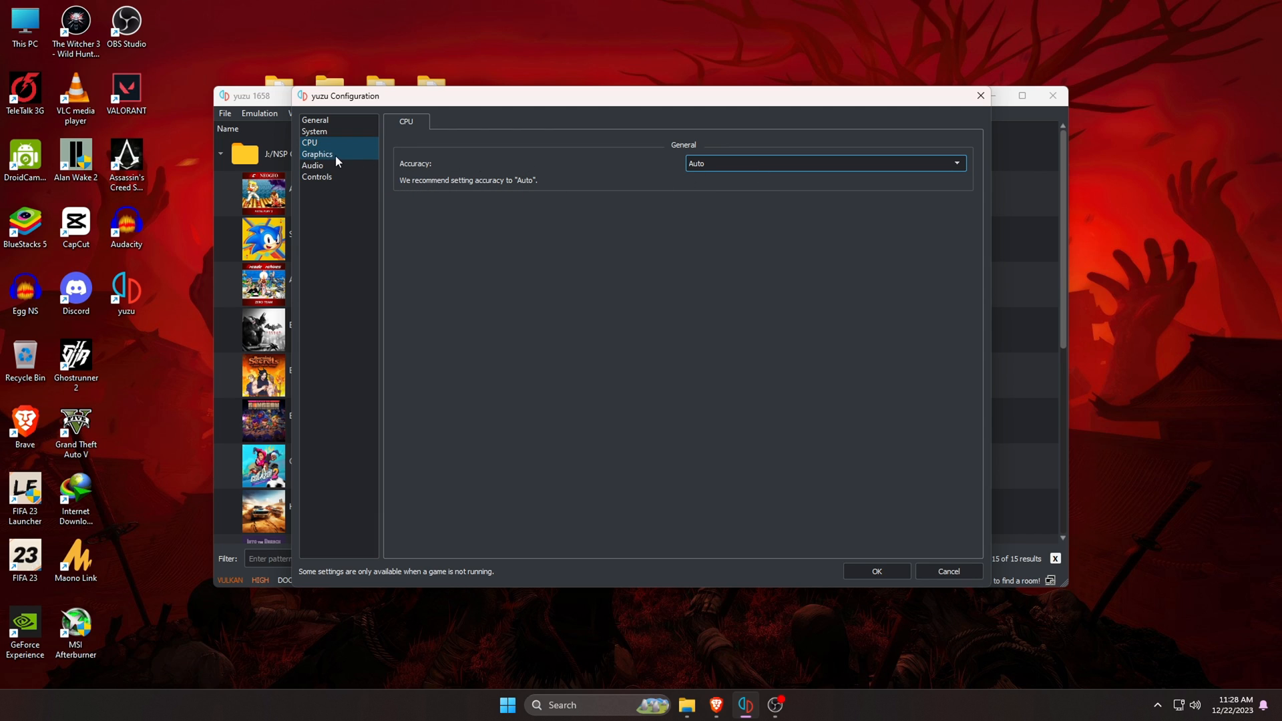
# Step: In Graphics settings, keep Vulkan as the API and resolution at 1X (720p/1080p)
pyautogui.click(318, 154)
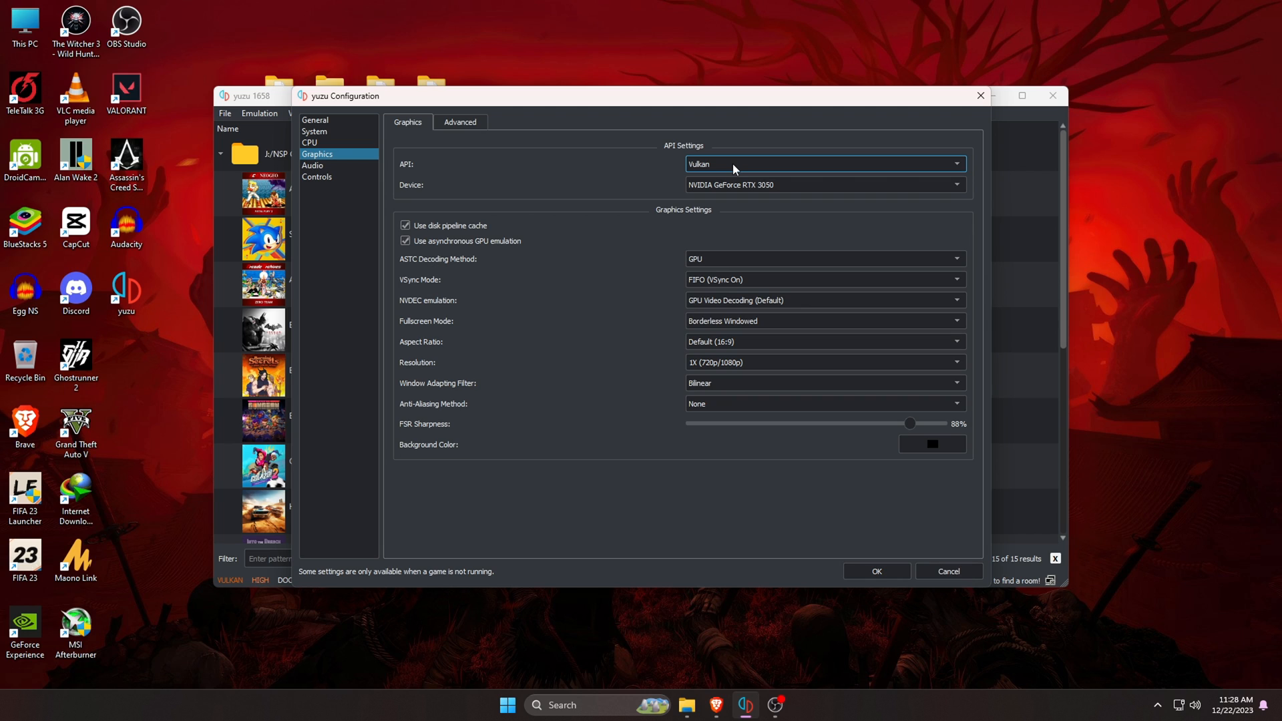
pyautogui.click(822, 164)
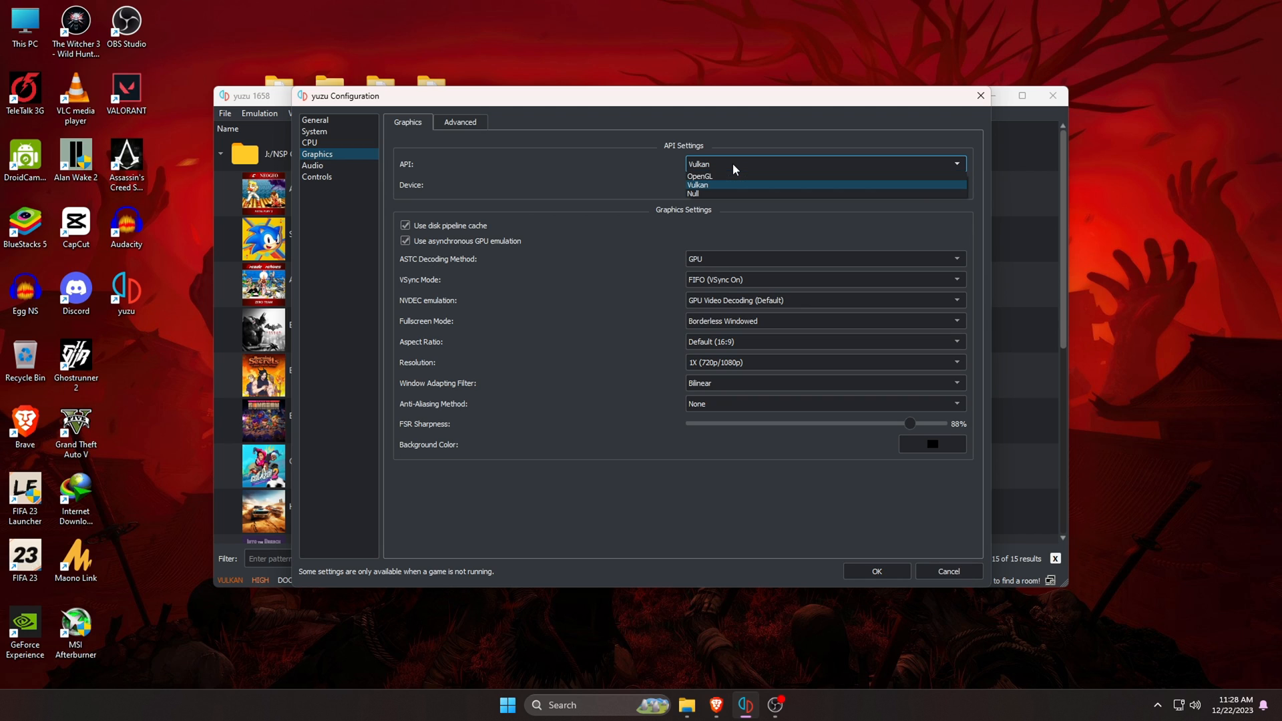
pyautogui.moveTo(722, 176)
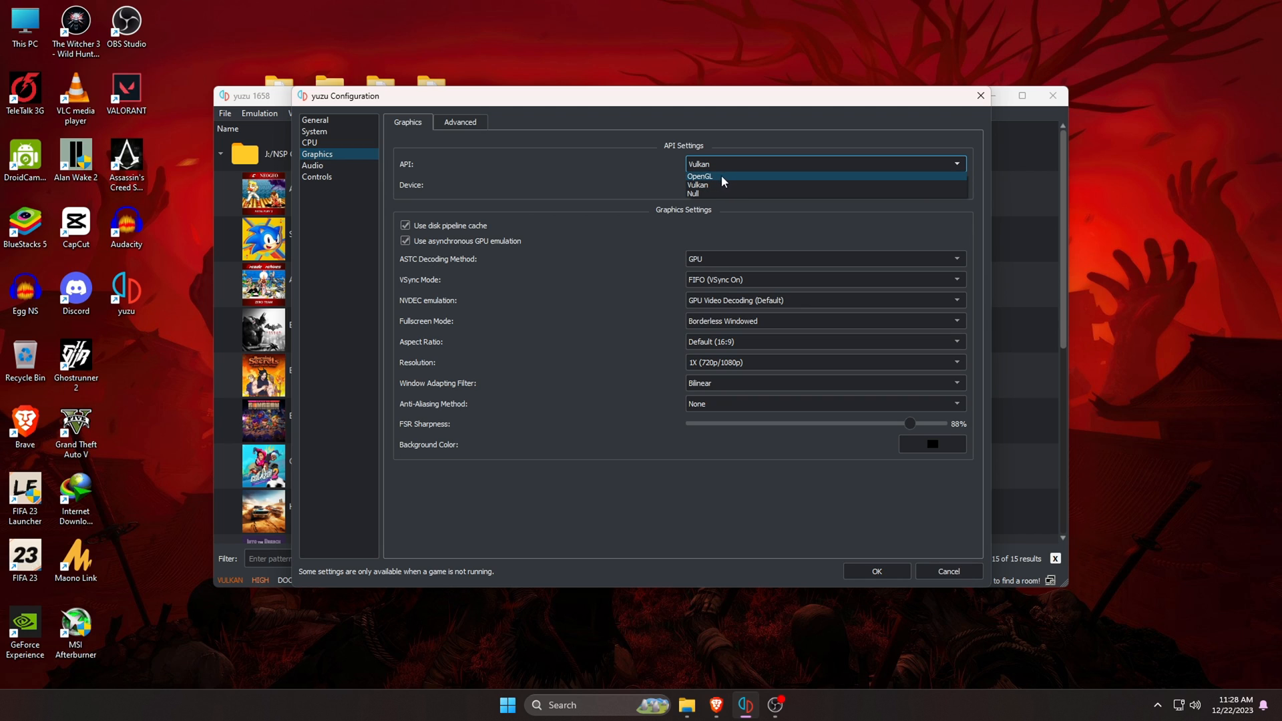
pyautogui.click(697, 185)
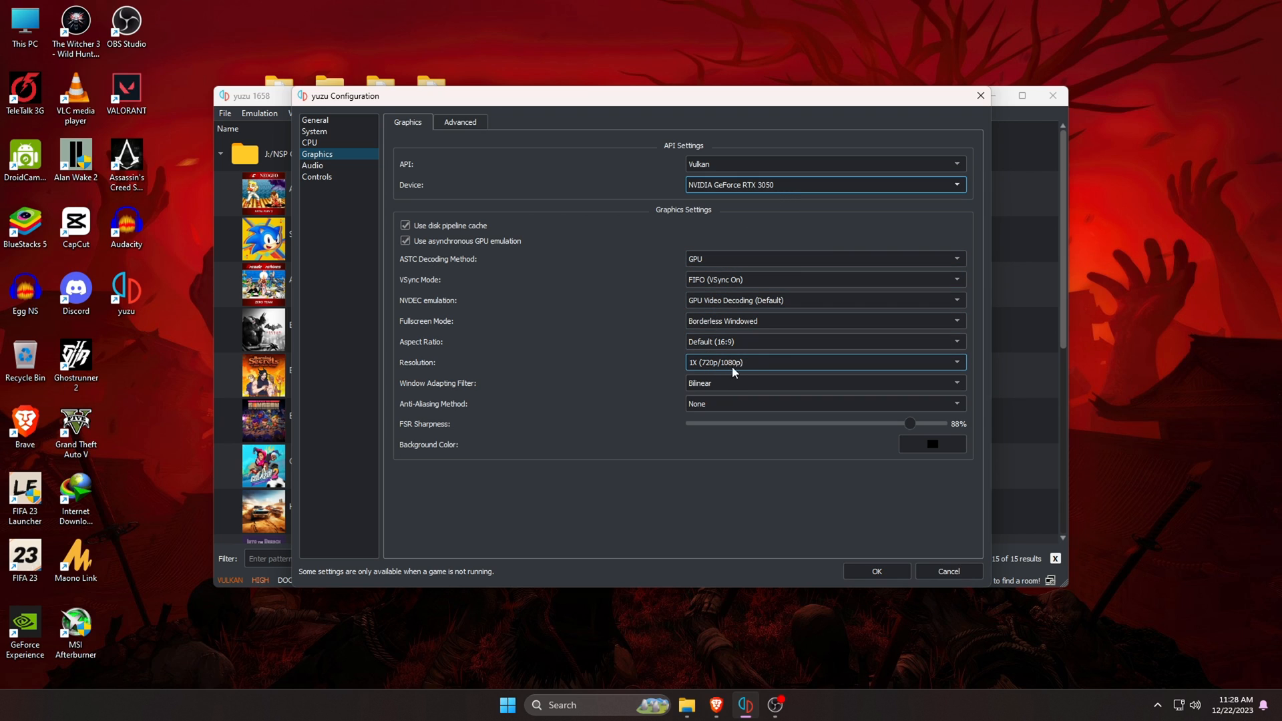
pyautogui.click(822, 362)
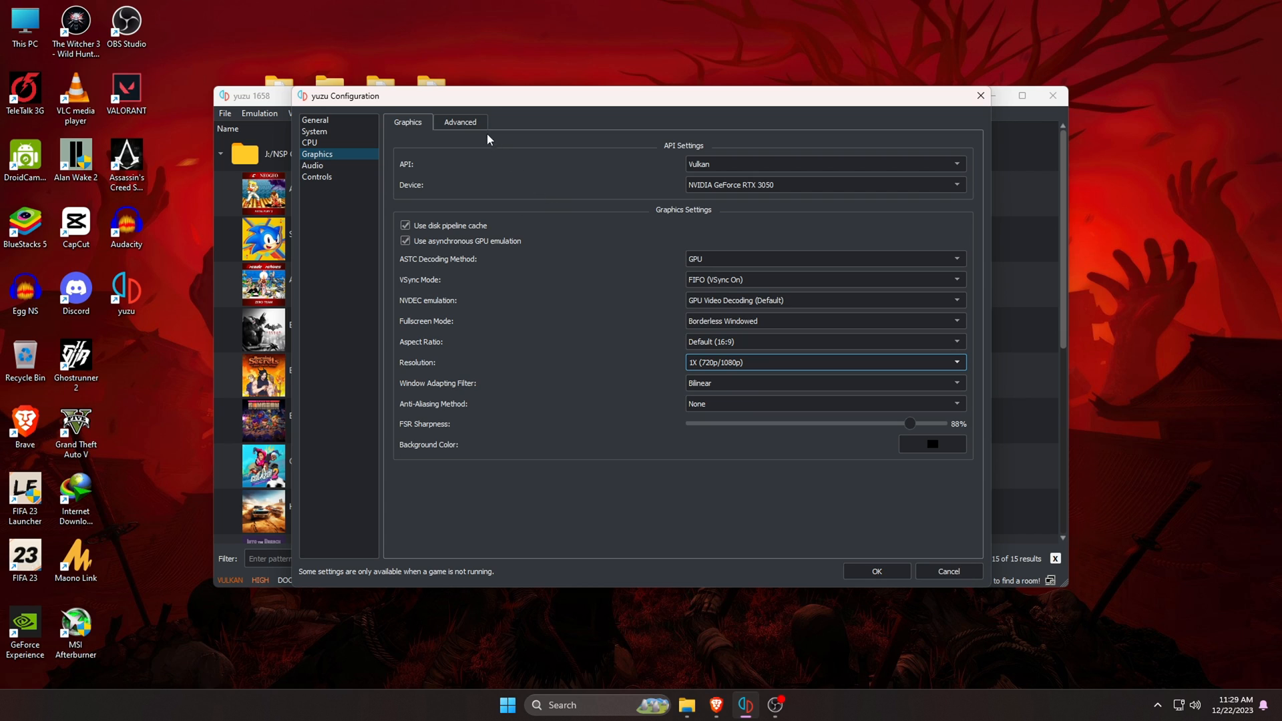
# Step: Set the Advanced graphics Accuracy Level to Normal instead of High
pyautogui.click(460, 121)
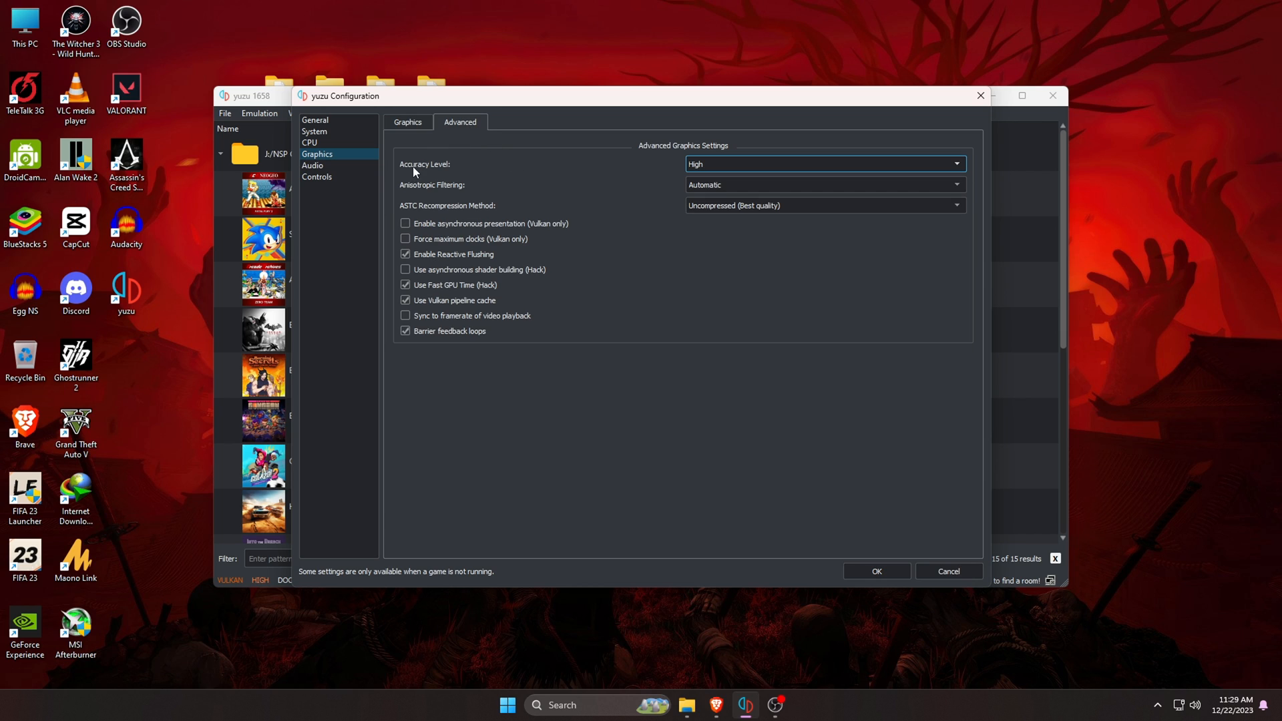
pyautogui.moveTo(439, 176)
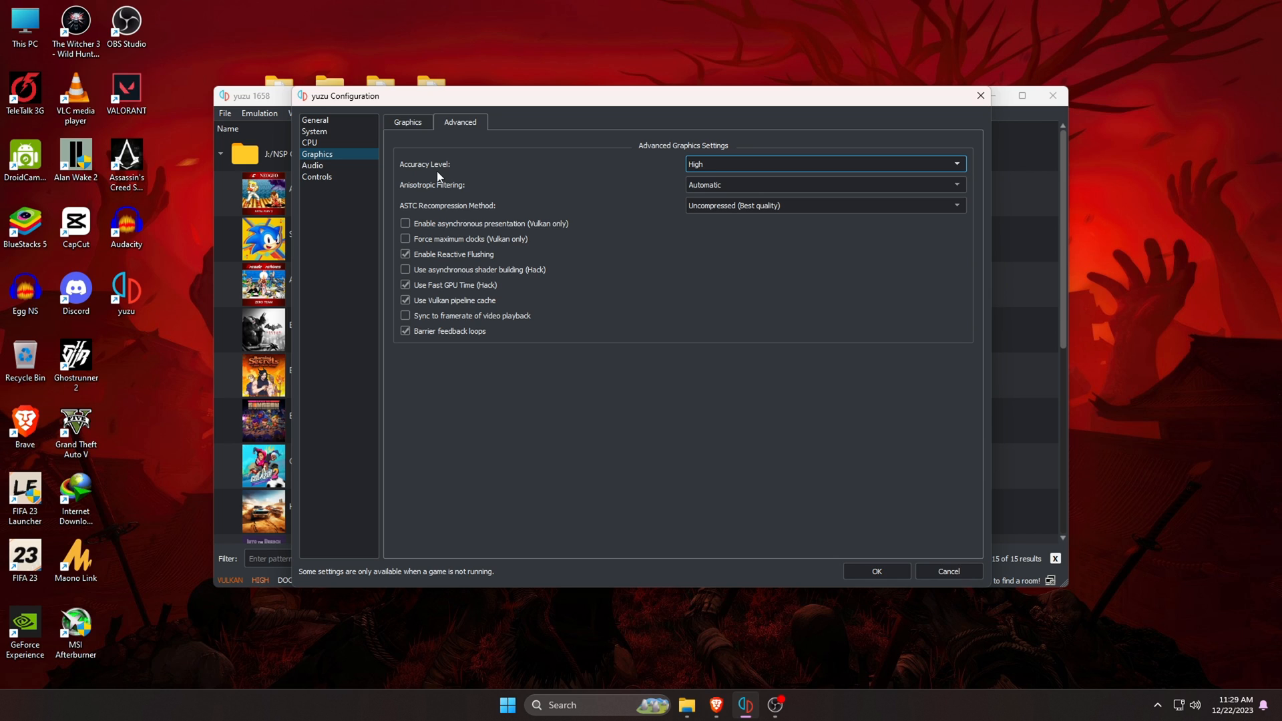
pyautogui.click(822, 163)
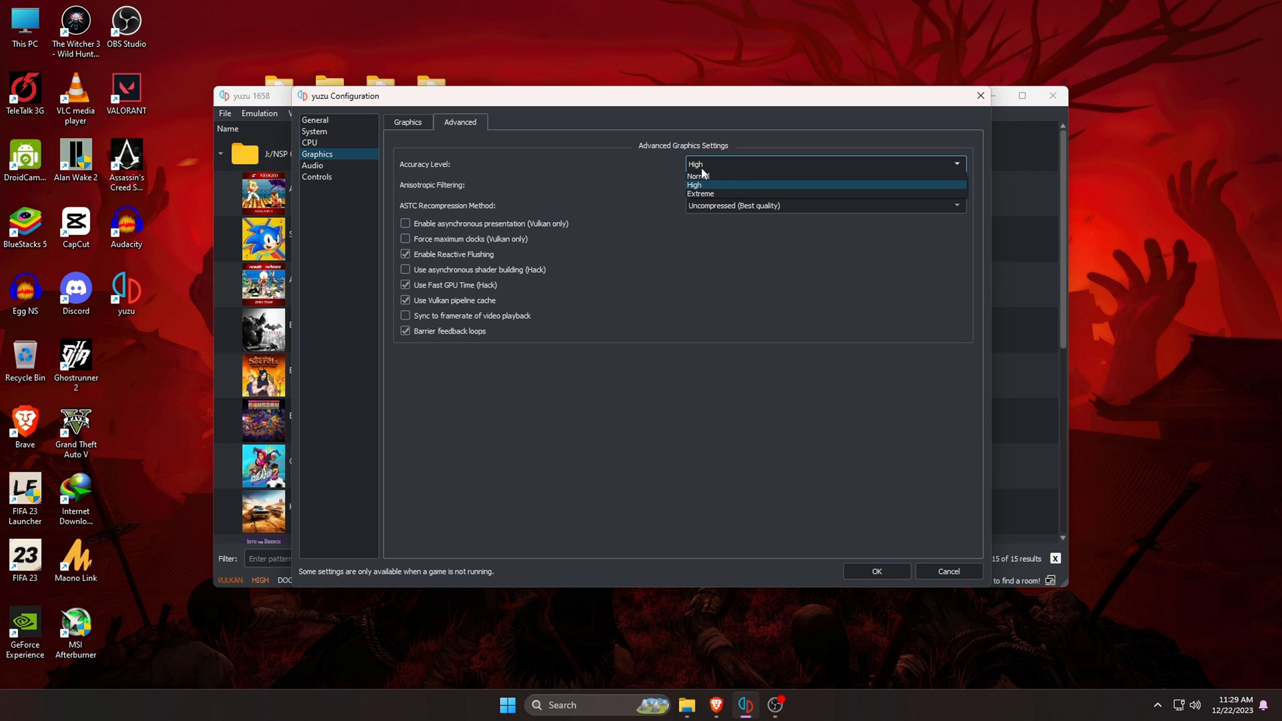
pyautogui.click(694, 175)
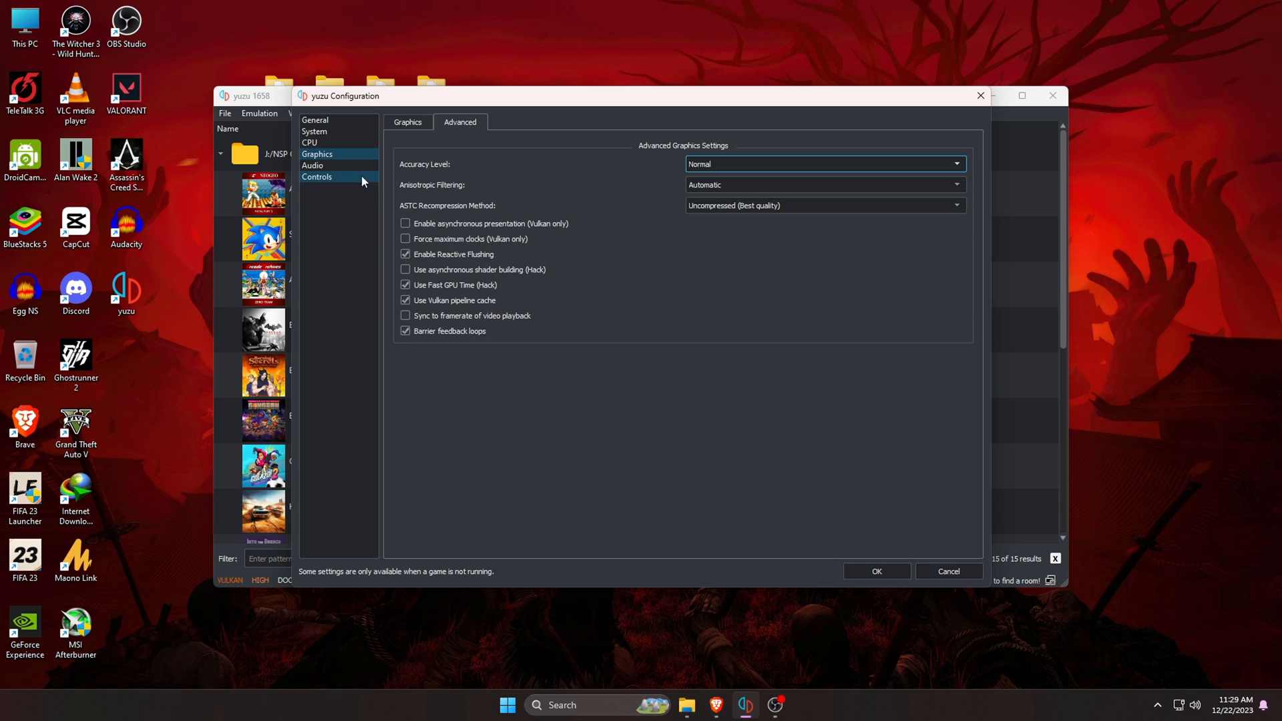
# Step: Bind Player 1's left stick up to Ctrl, keep docked mode, and save the configuration
pyautogui.click(317, 176)
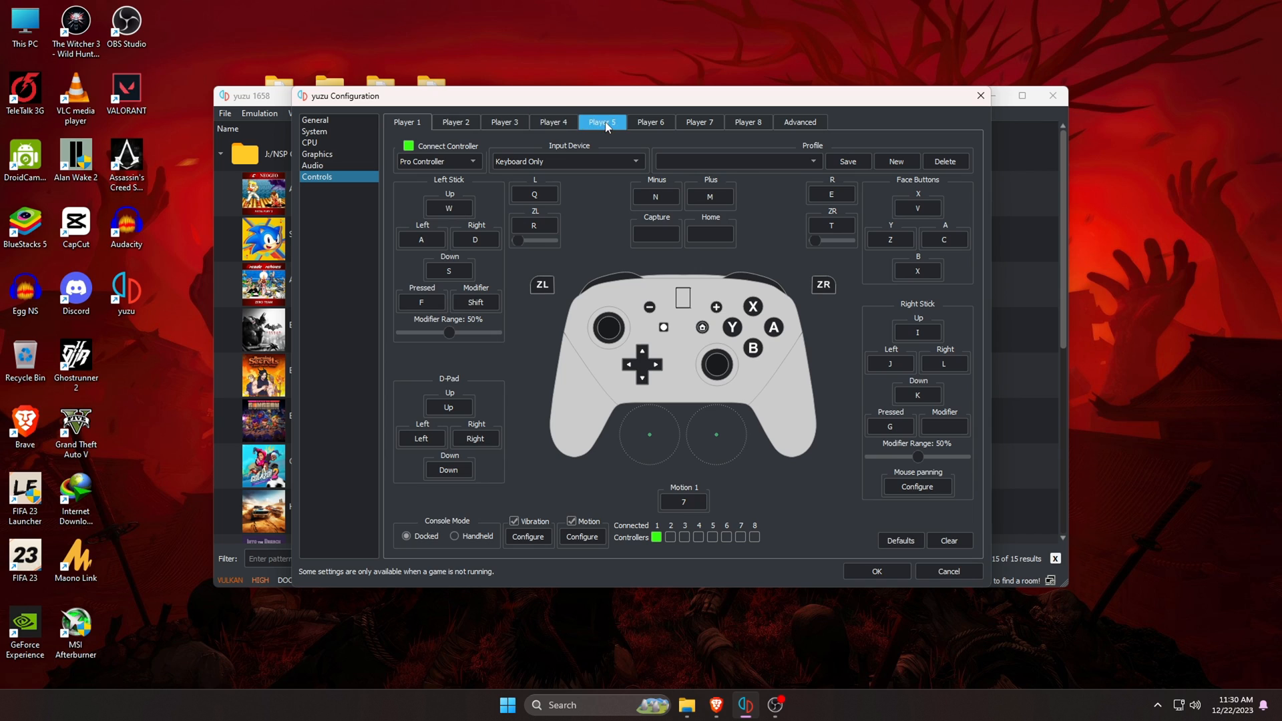
pyautogui.click(650, 122)
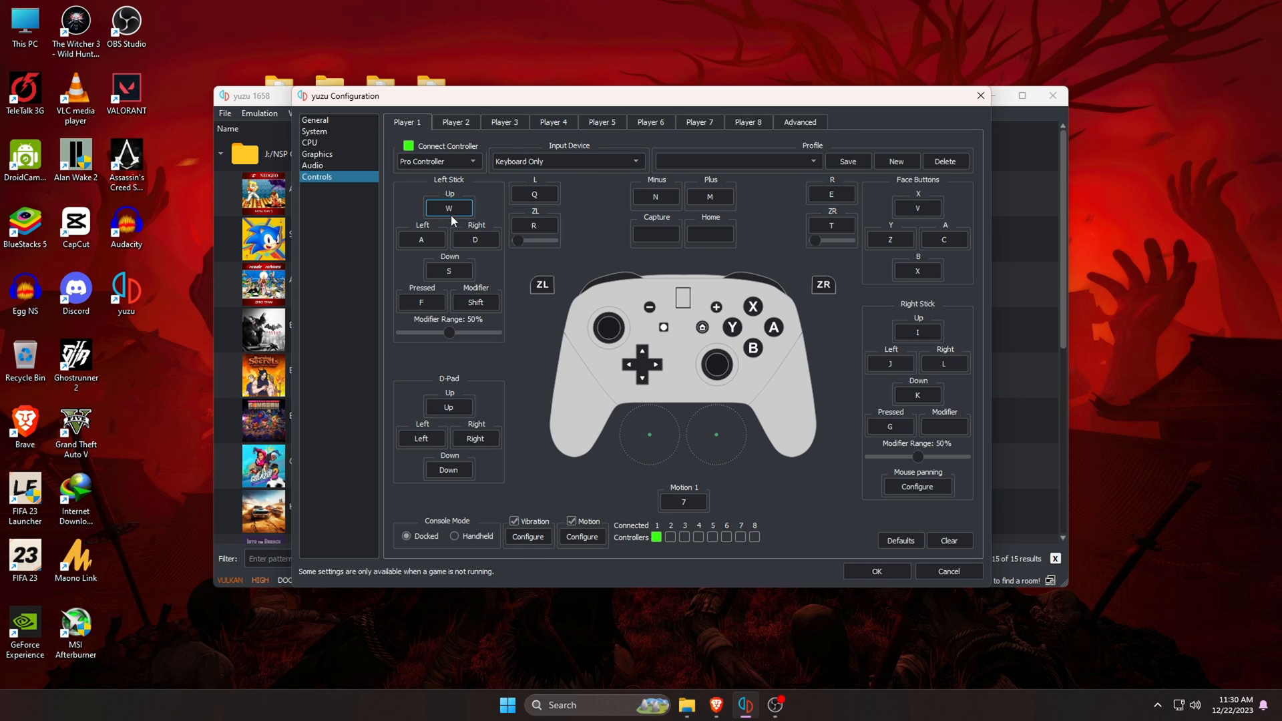
pyautogui.click(475, 302)
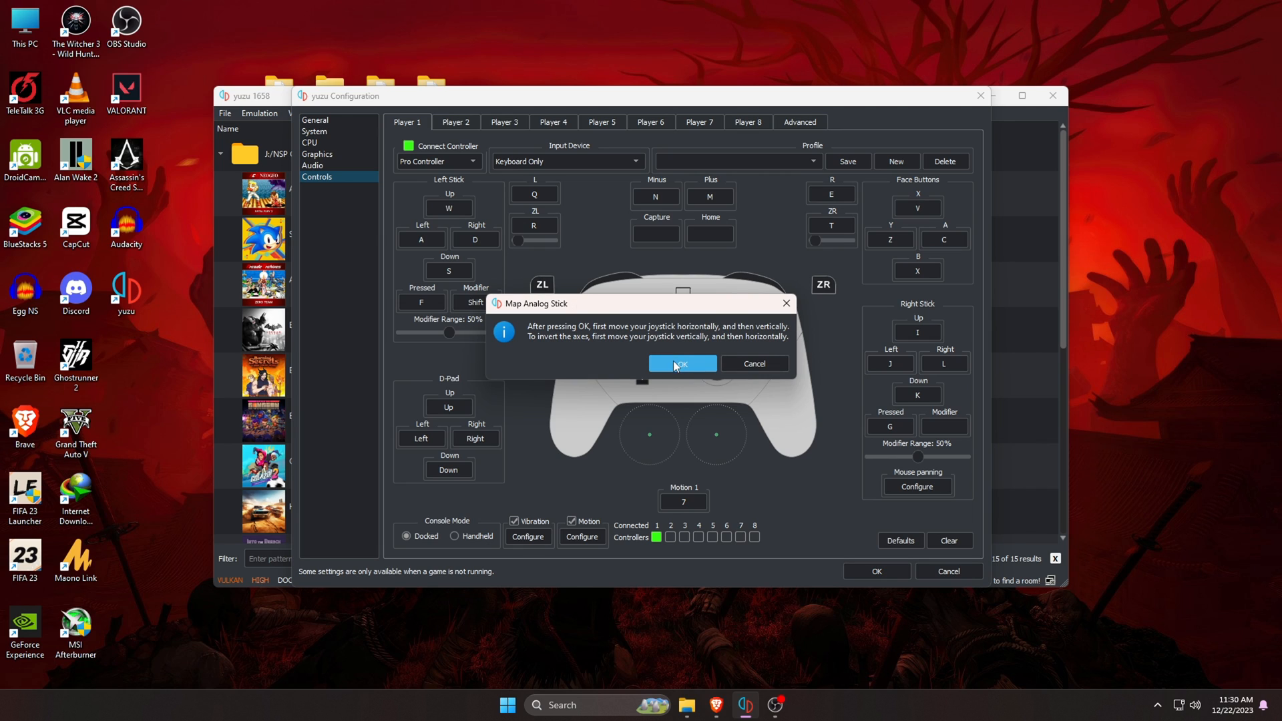
pyautogui.click(680, 363)
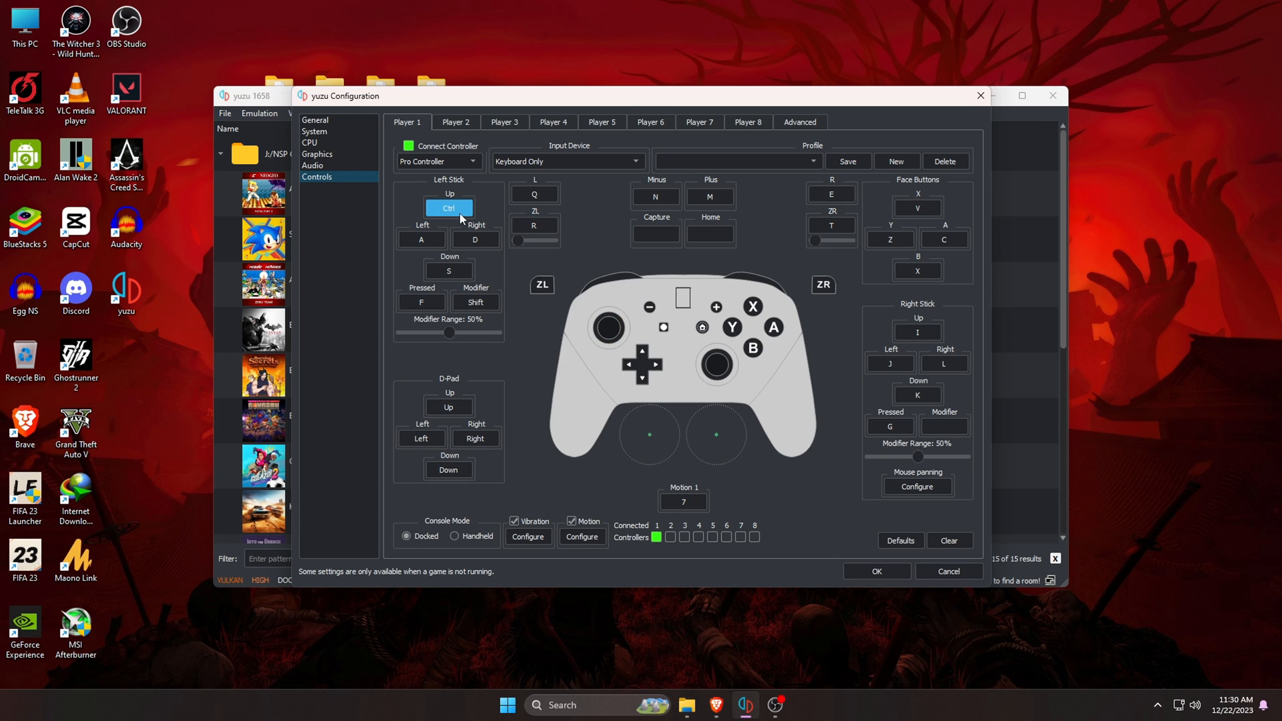
pyautogui.moveTo(557, 153)
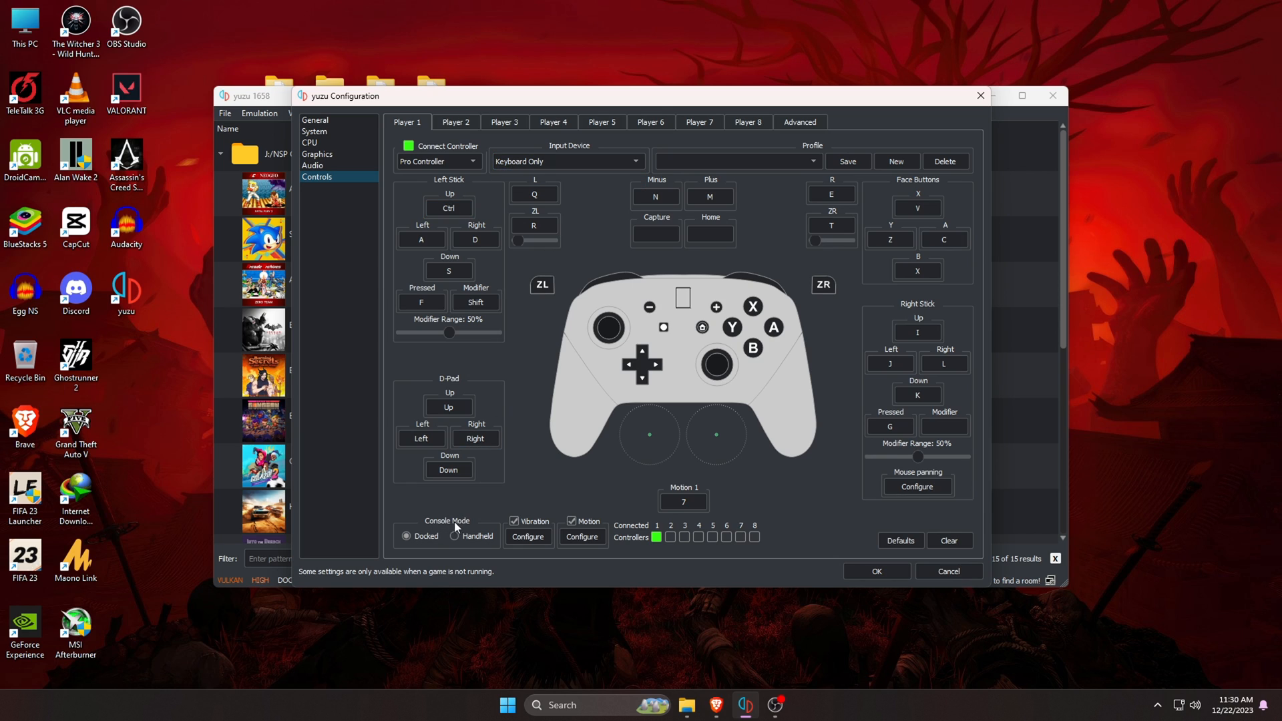
pyautogui.click(407, 536)
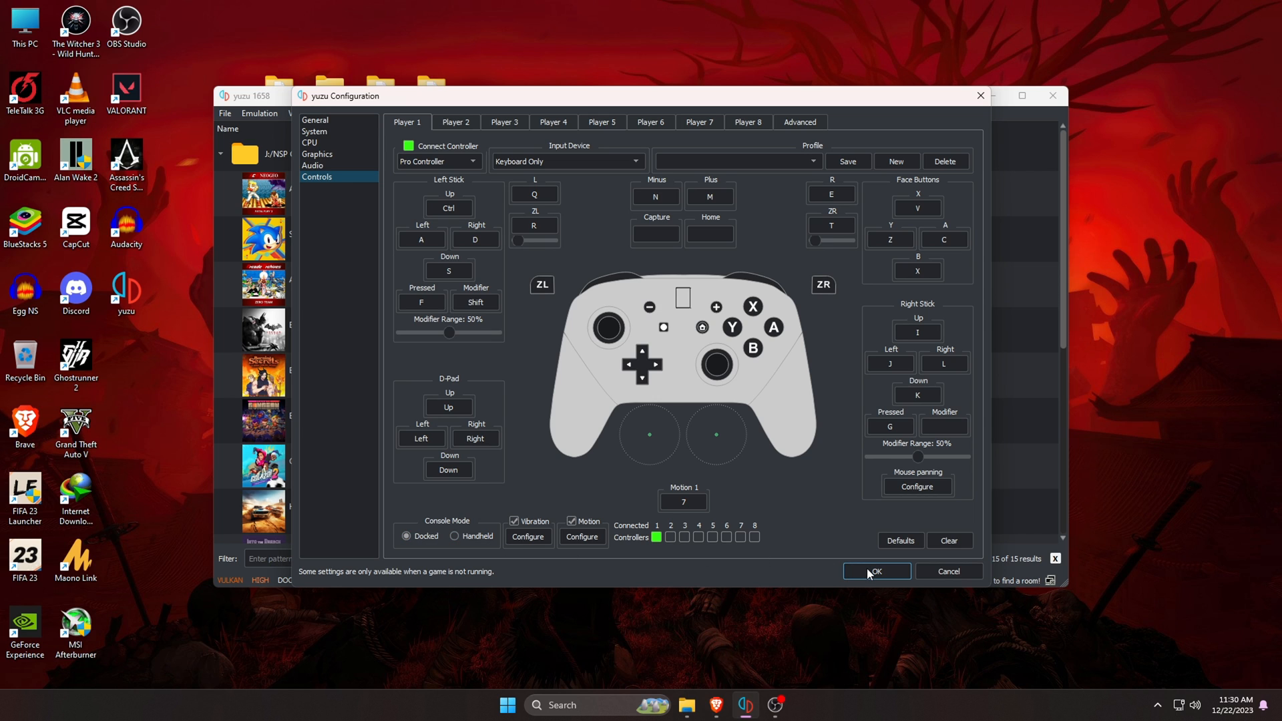
pyautogui.click(875, 572)
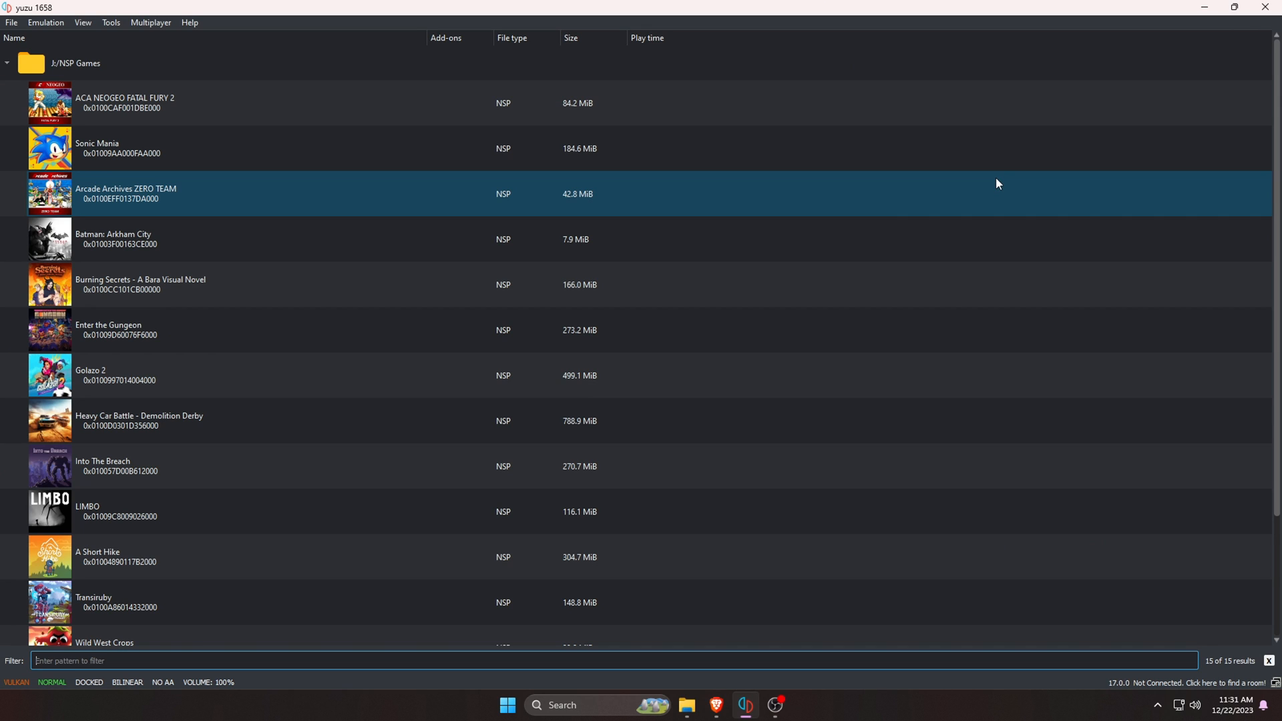
pyautogui.moveTo(538, 209)
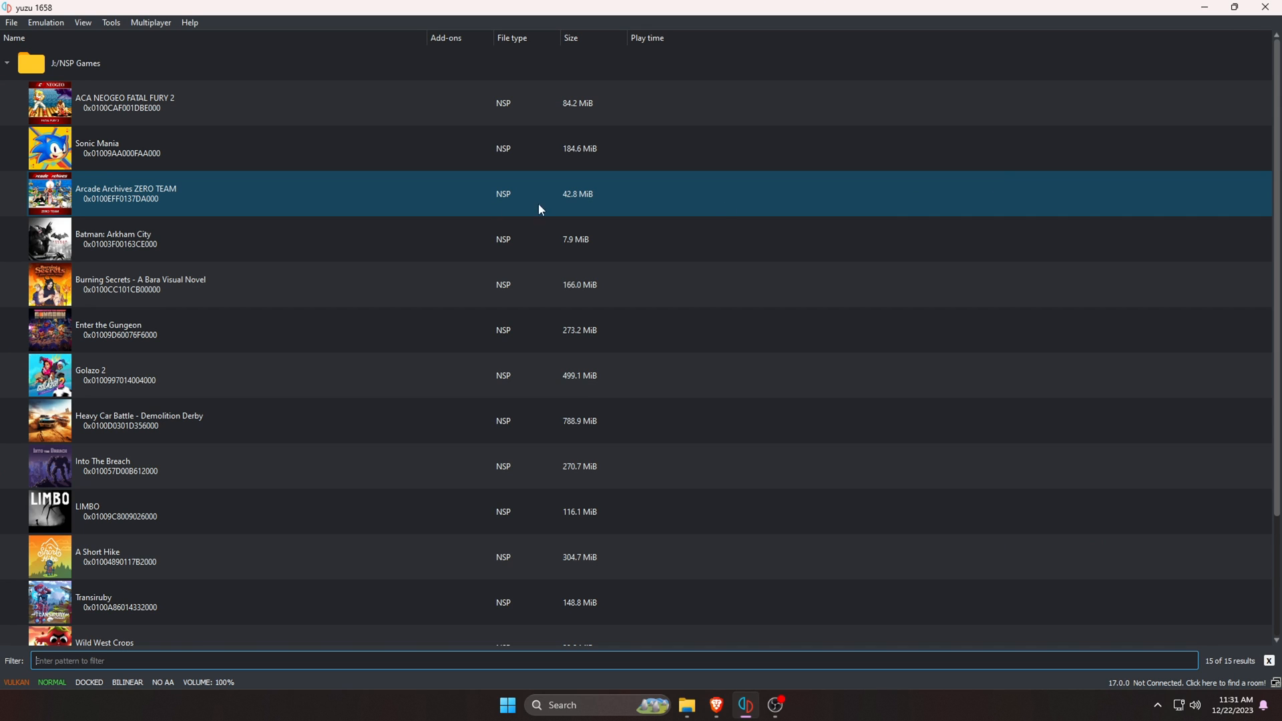
# Step: Start Batman: Arkham City from the yuzu game list
pyautogui.doubleClick(114, 239)
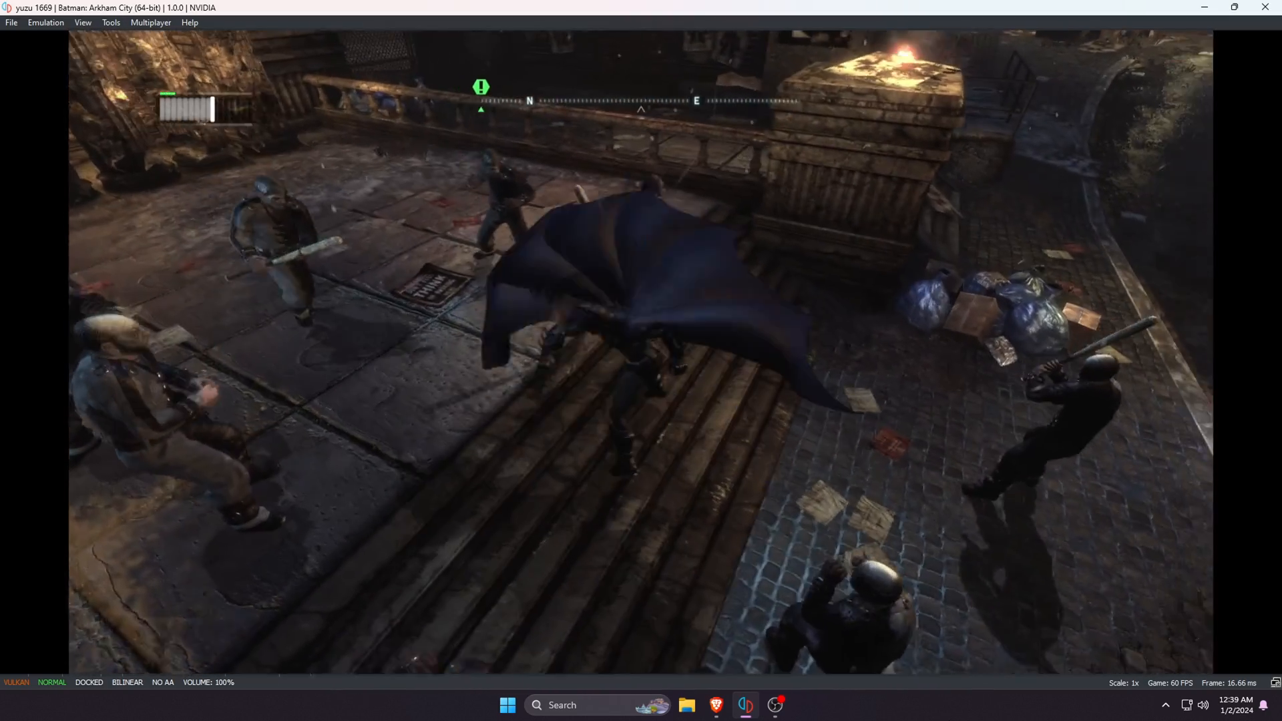